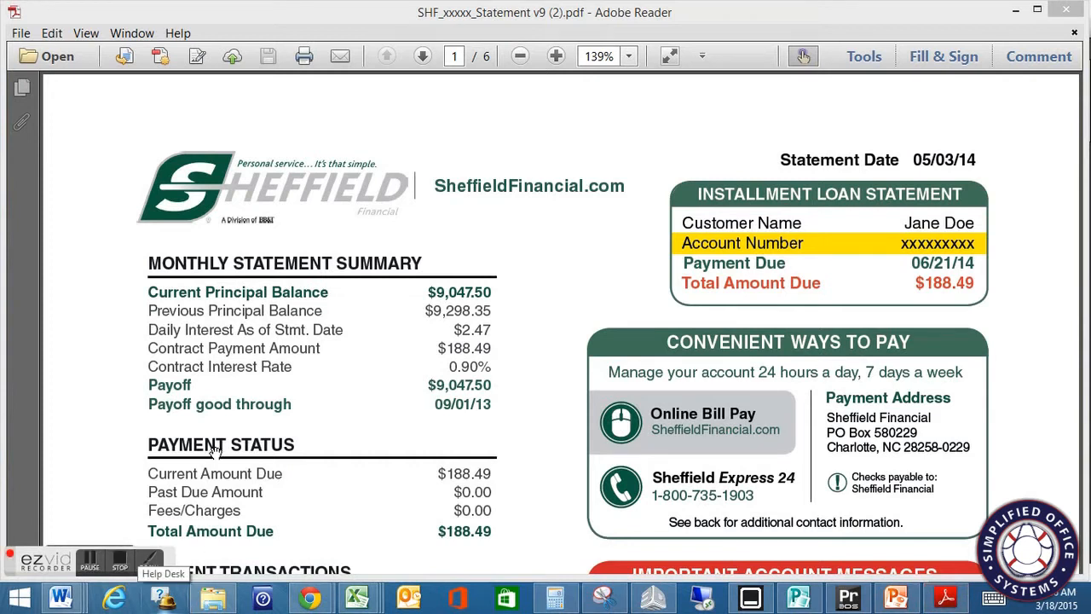
pyautogui.moveTo(259, 337)
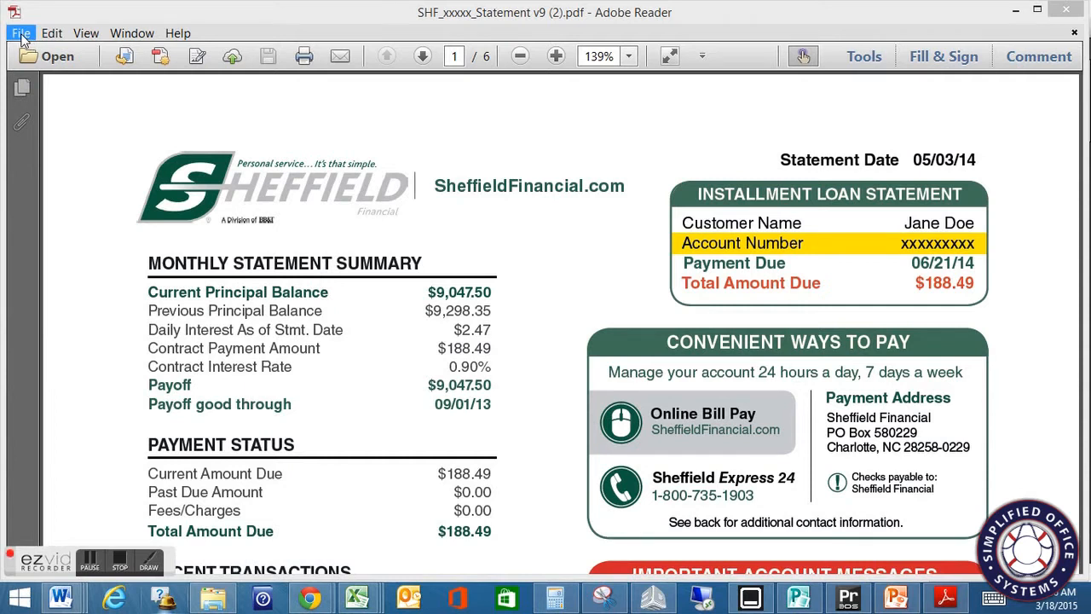
# - Set the print paper size to Legal, 8.5 x 14 inches, via Page Setup
pyautogui.click(21, 34)
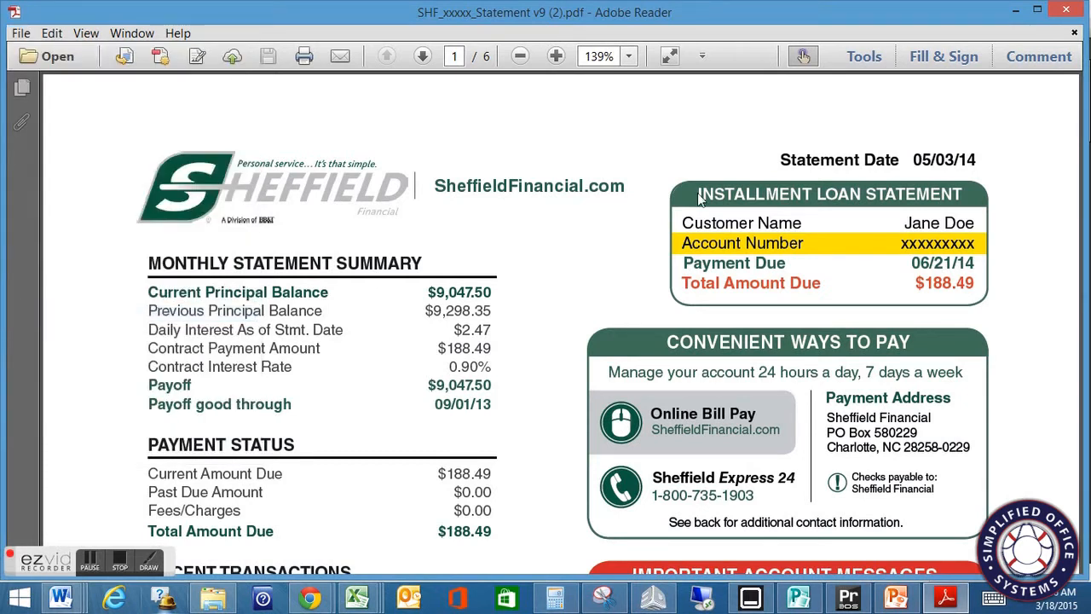
pyautogui.moveTo(426, 254)
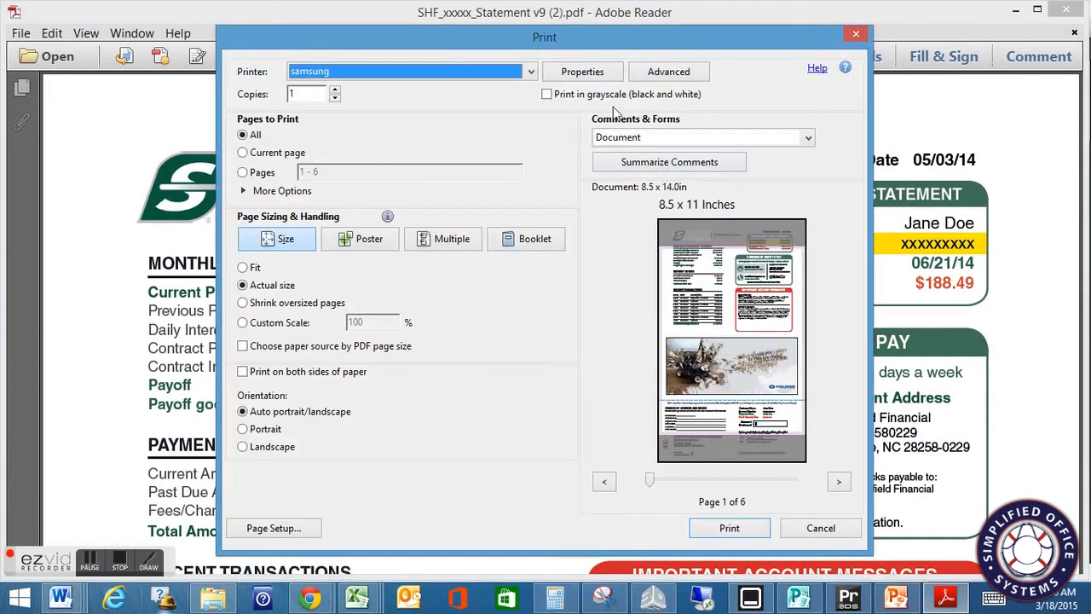
pyautogui.moveTo(883, 394)
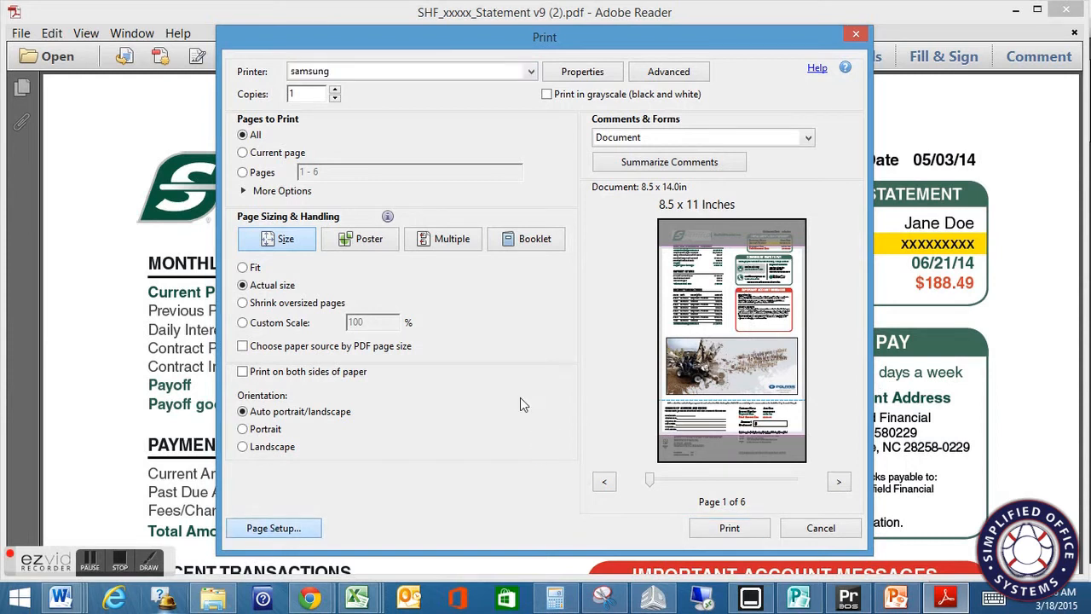
pyautogui.click(273, 528)
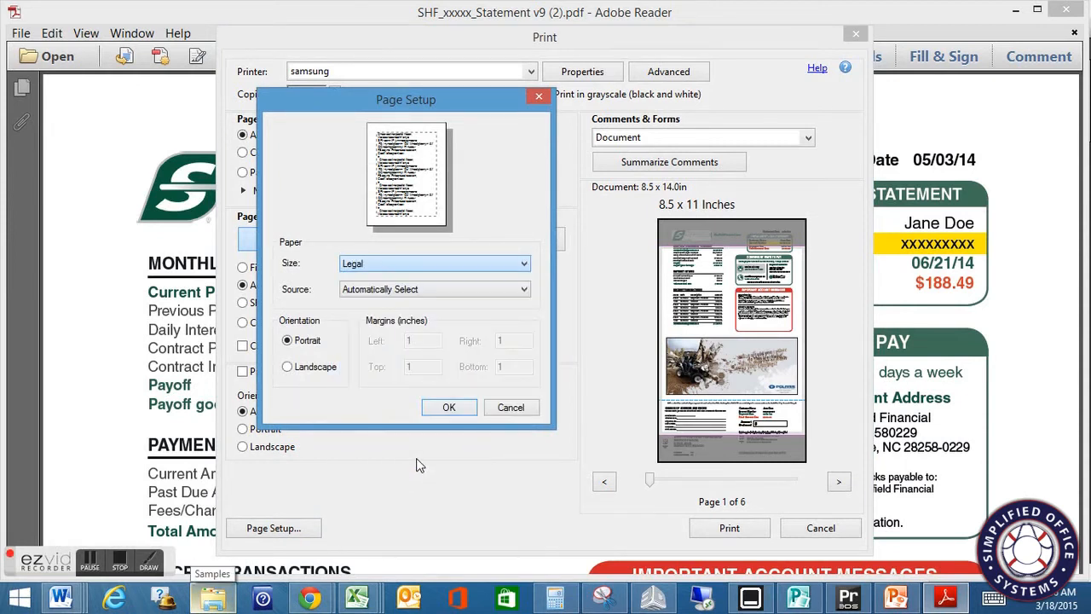
pyautogui.click(449, 406)
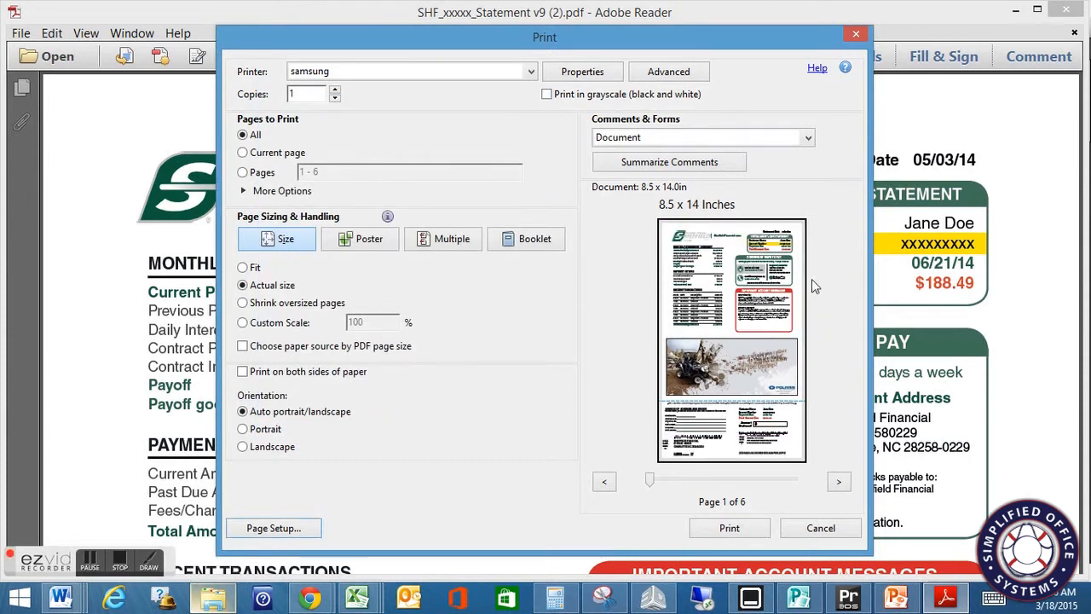
pyautogui.moveTo(771, 287)
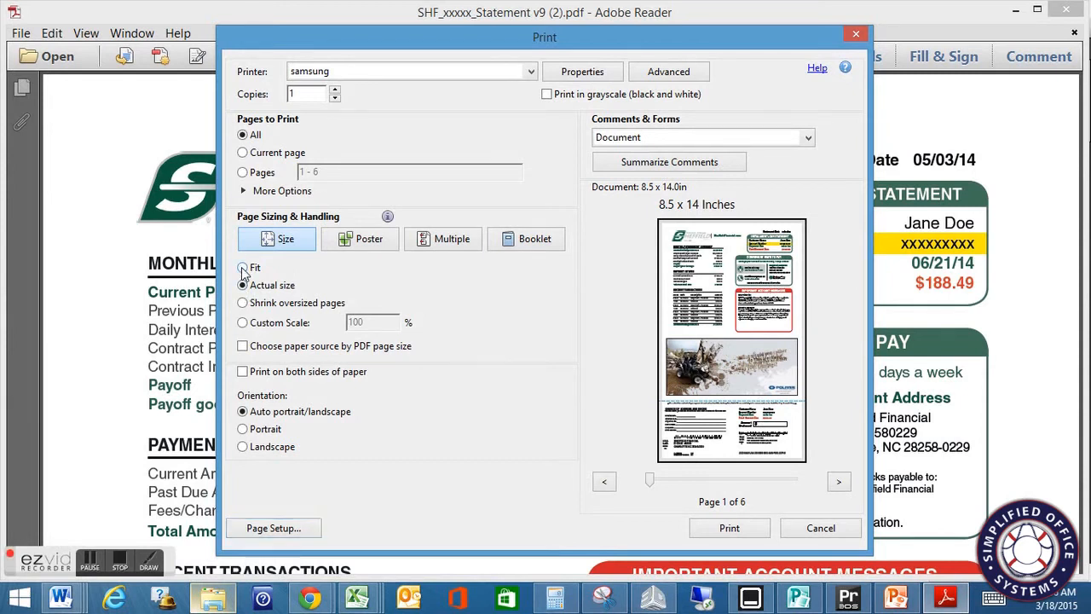
pyautogui.click(242, 266)
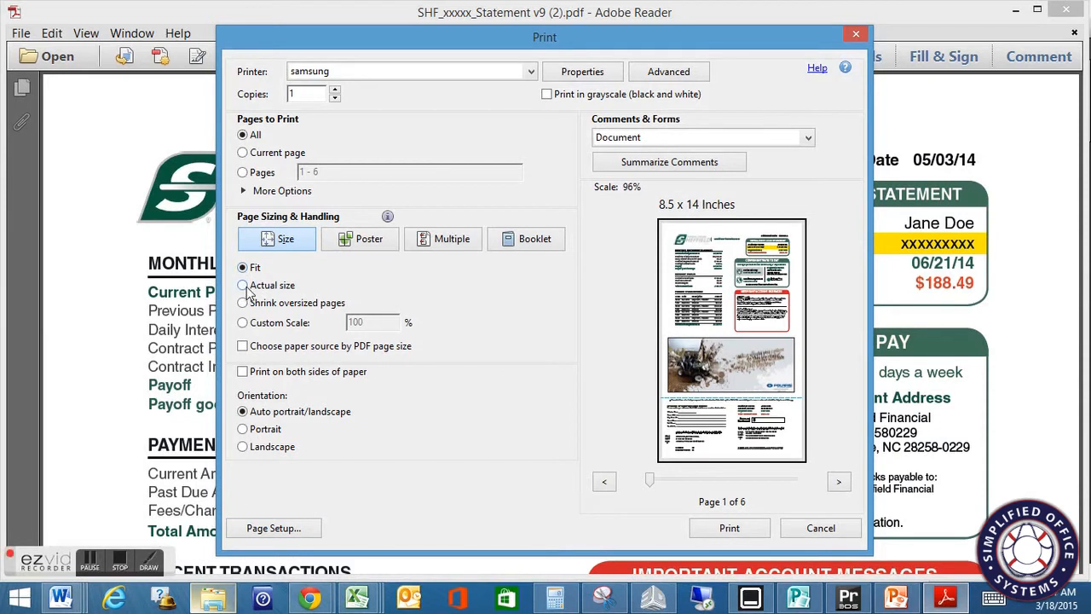
pyautogui.click(242, 285)
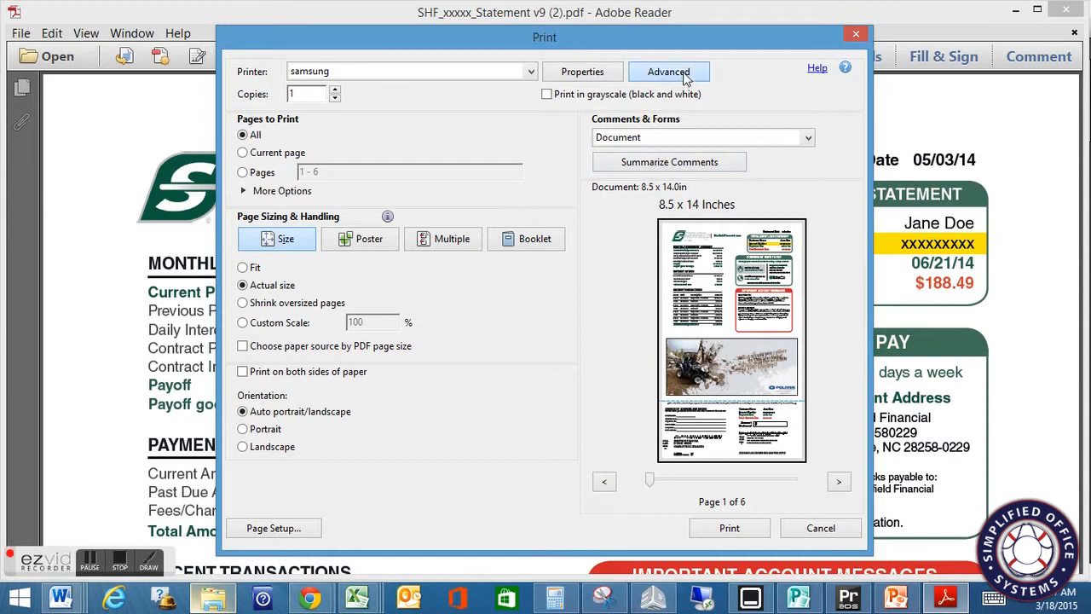
# - Toggle Print to File off and back on in the advanced options, then confirm
pyautogui.click(668, 71)
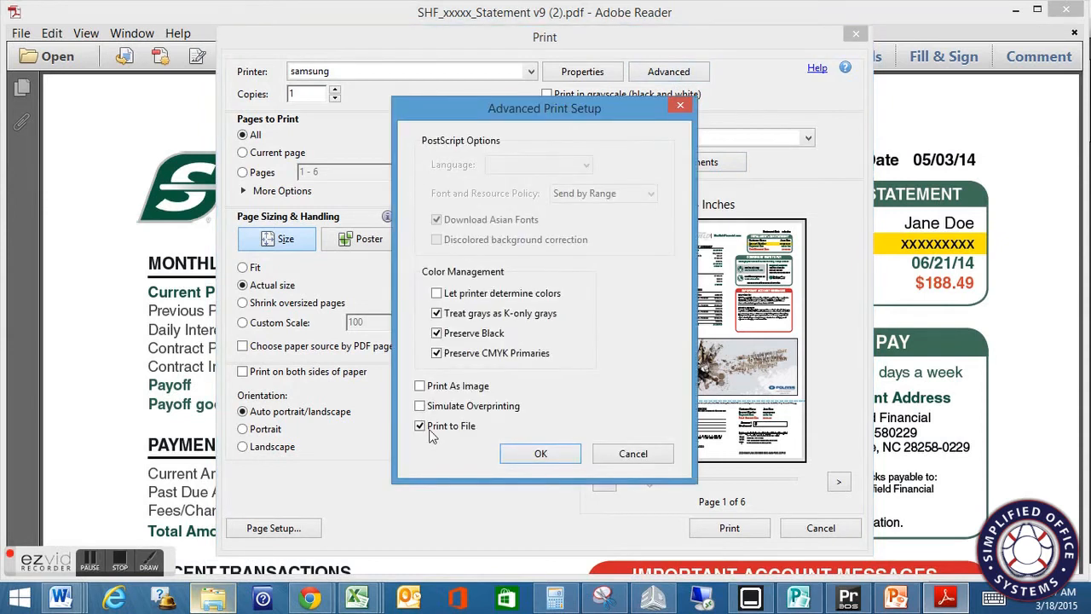
pyautogui.click(419, 426)
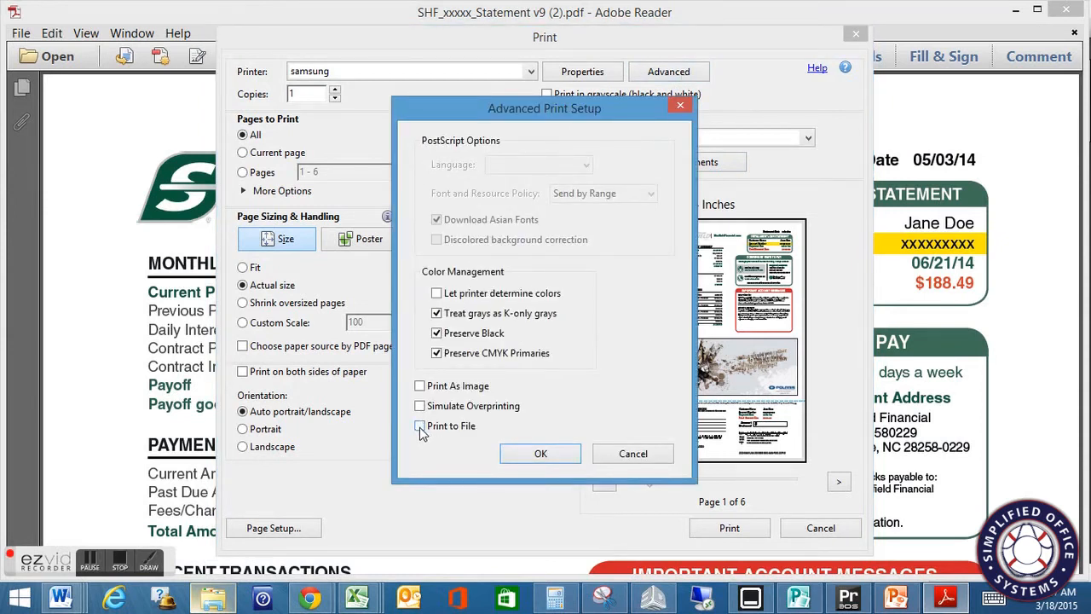
pyautogui.click(420, 426)
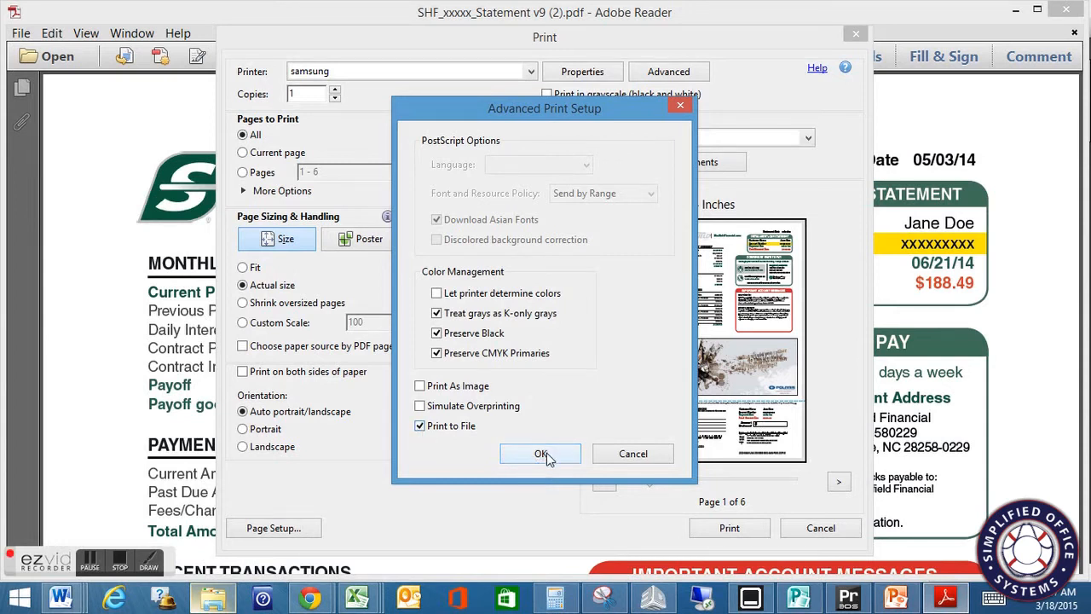
pyautogui.click(541, 454)
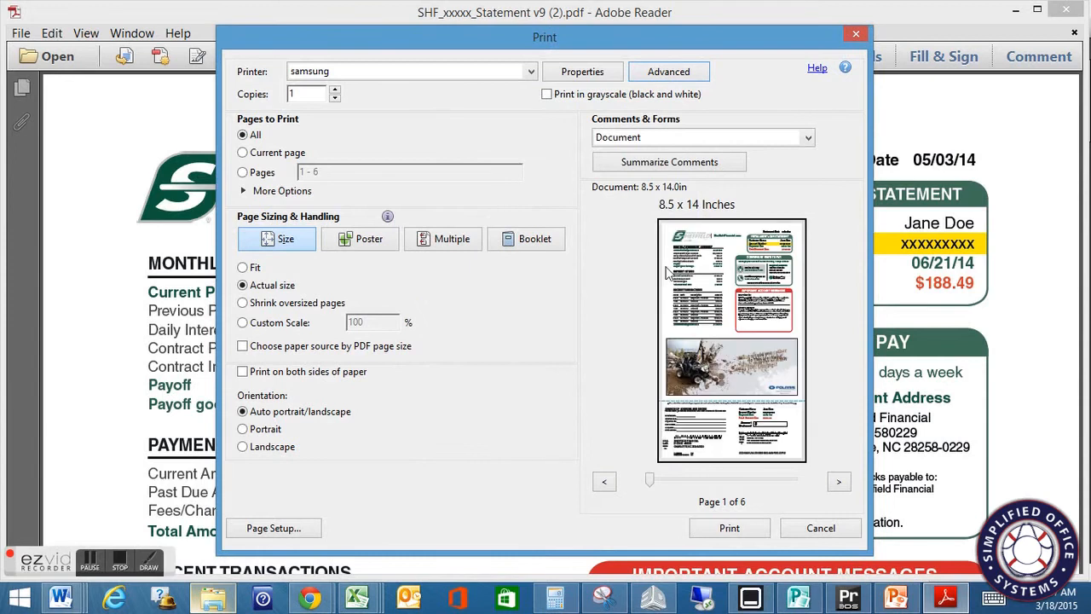
pyautogui.moveTo(590, 388)
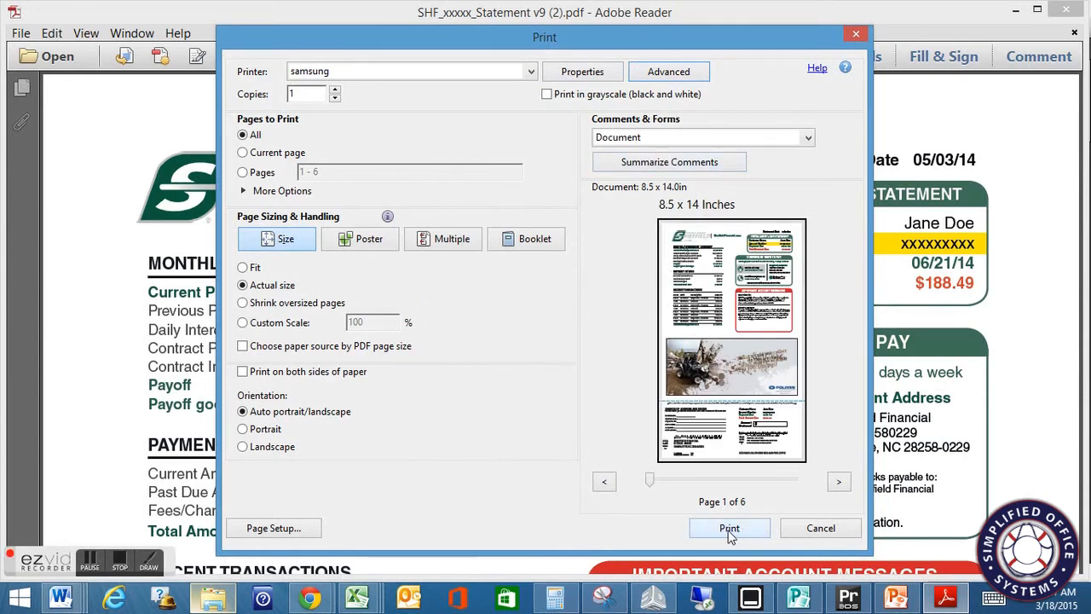
pyautogui.moveTo(529, 331)
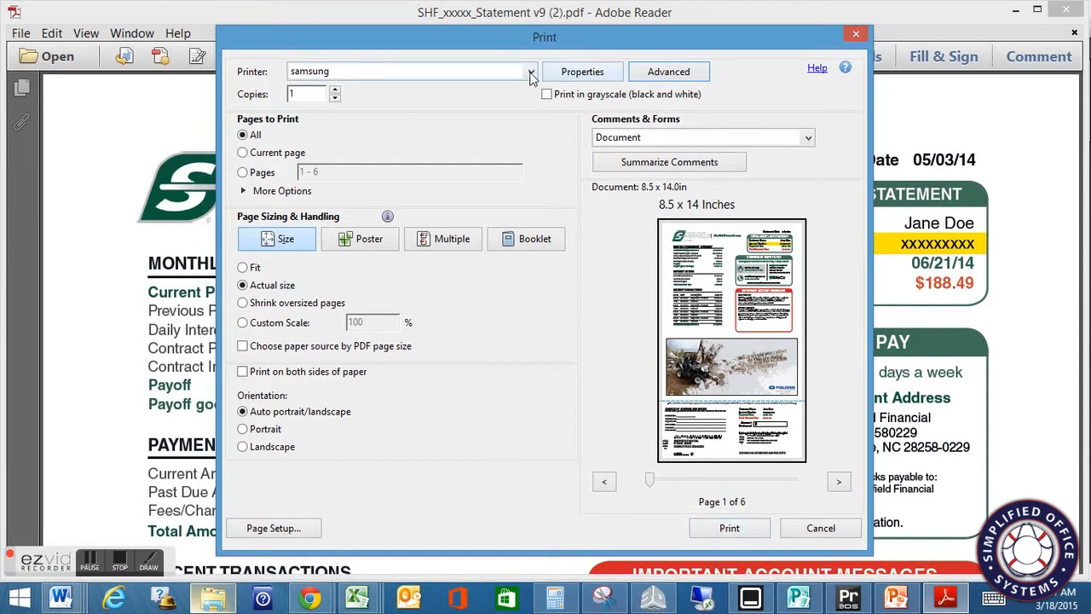
# - Choose the RISO ComColor 7150 as the printer
pyautogui.click(531, 72)
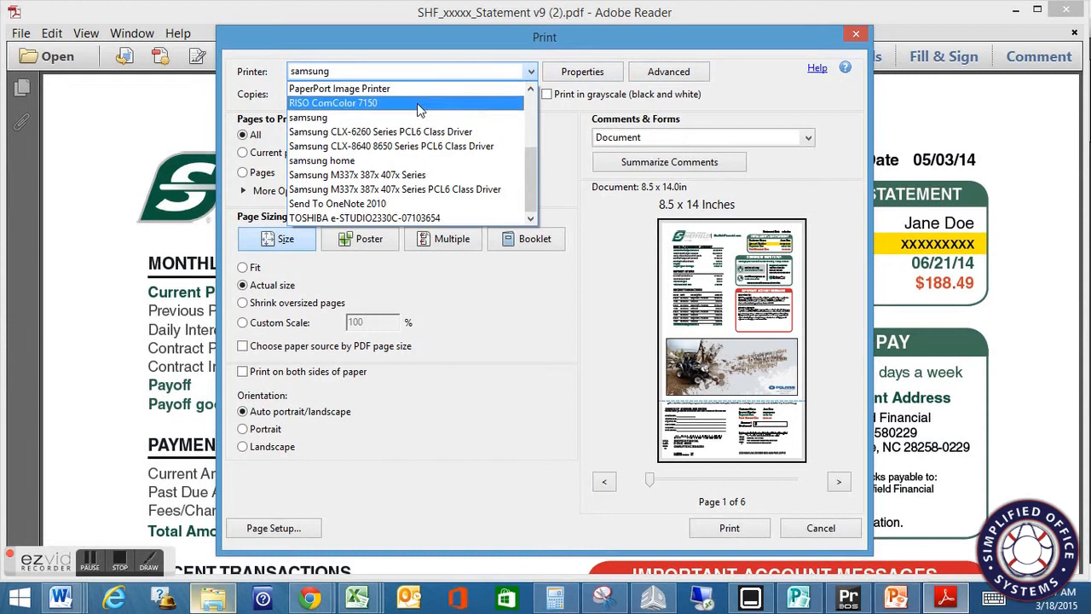
pyautogui.click(334, 102)
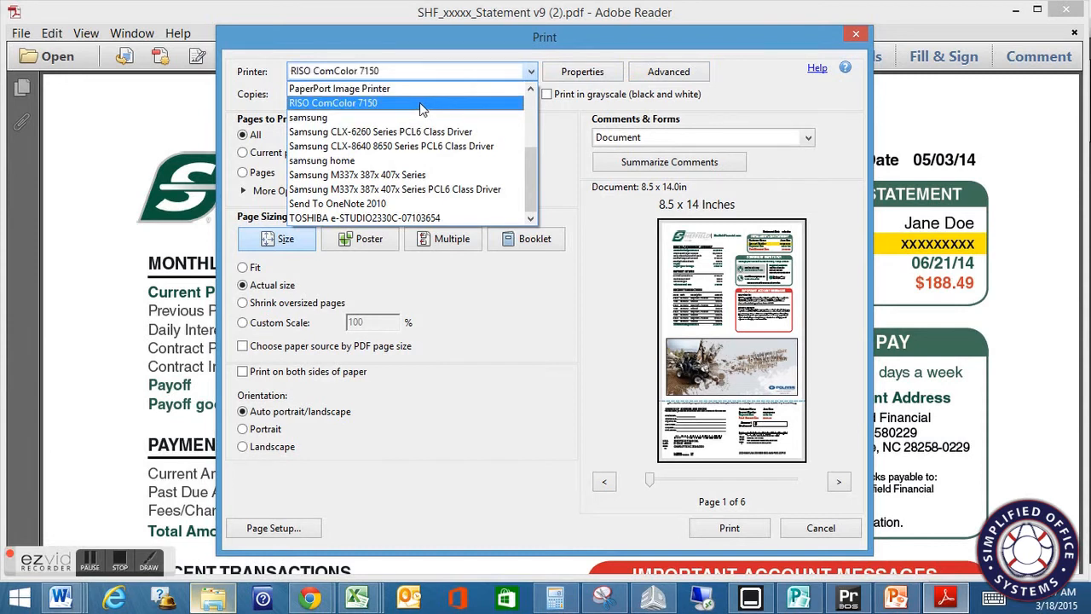
pyautogui.click(334, 102)
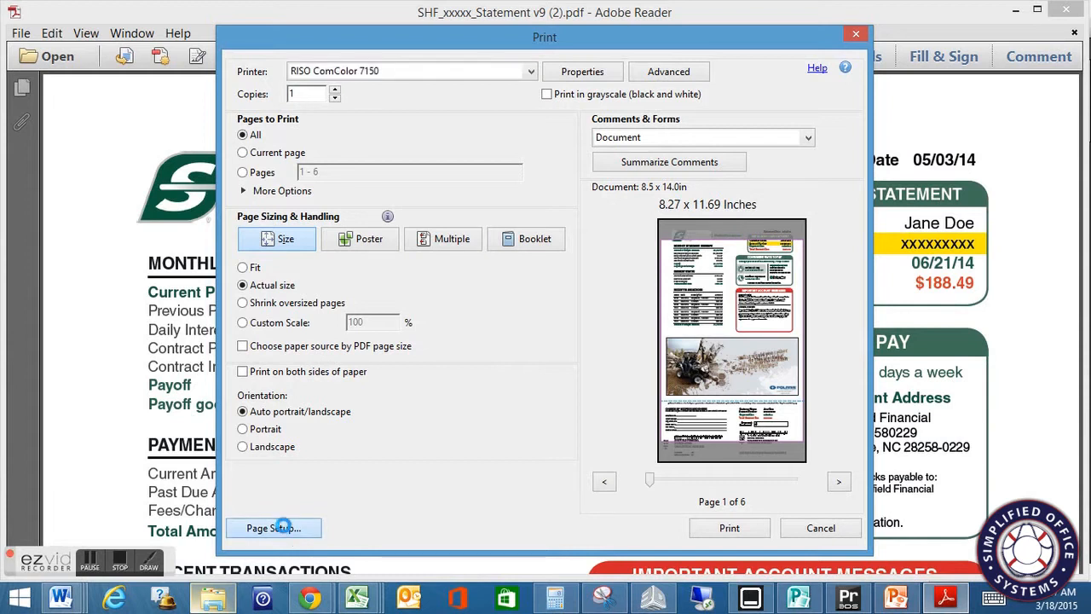
# - Set the paper to Legal 8.5x14 and confirm Print to File stays enabled
pyautogui.click(273, 529)
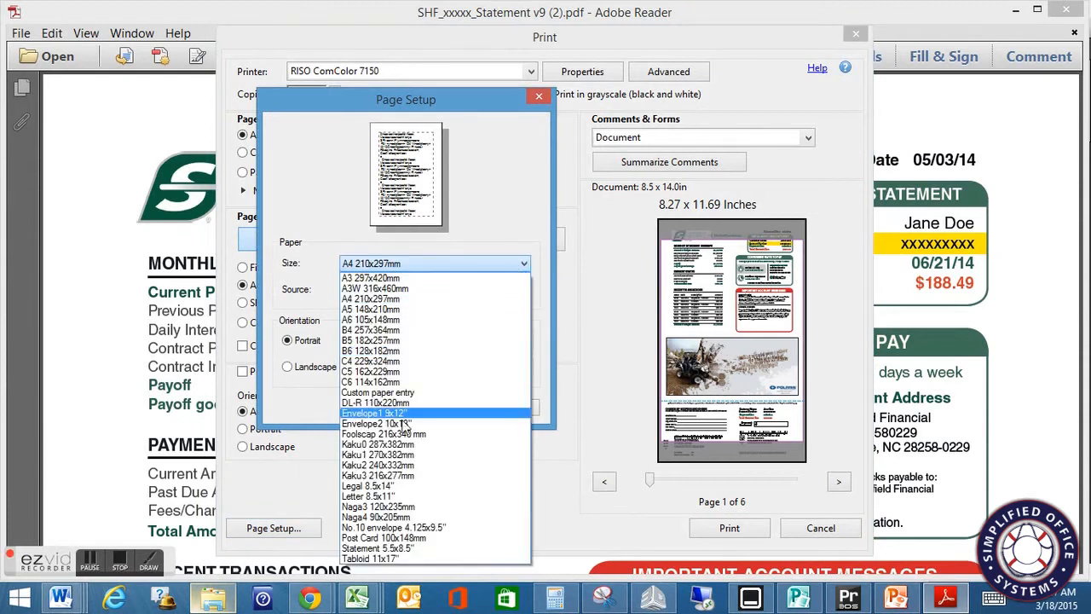
pyautogui.click(368, 485)
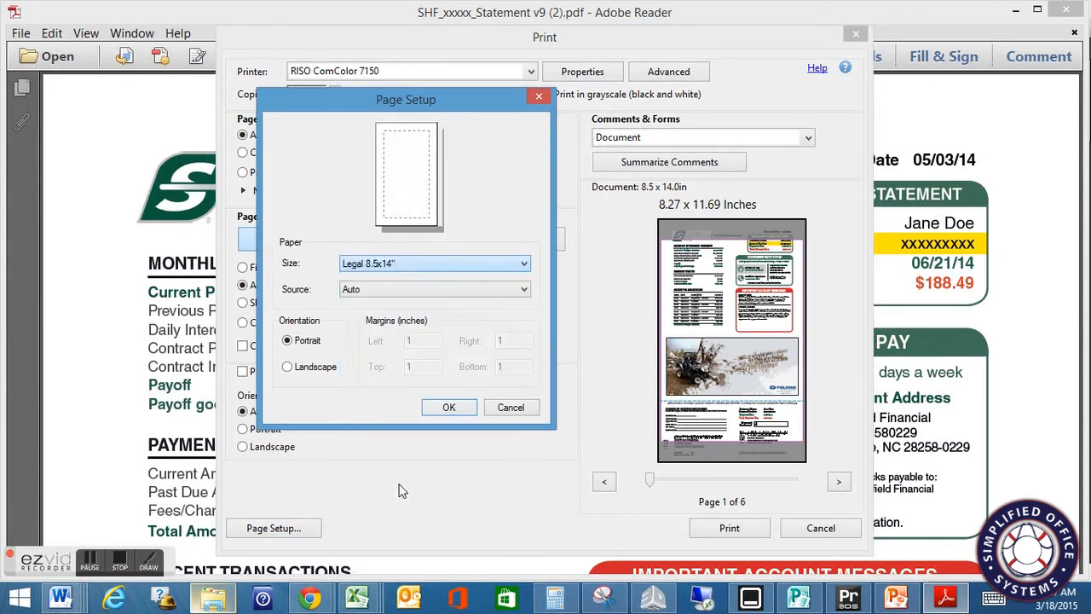
pyautogui.click(449, 405)
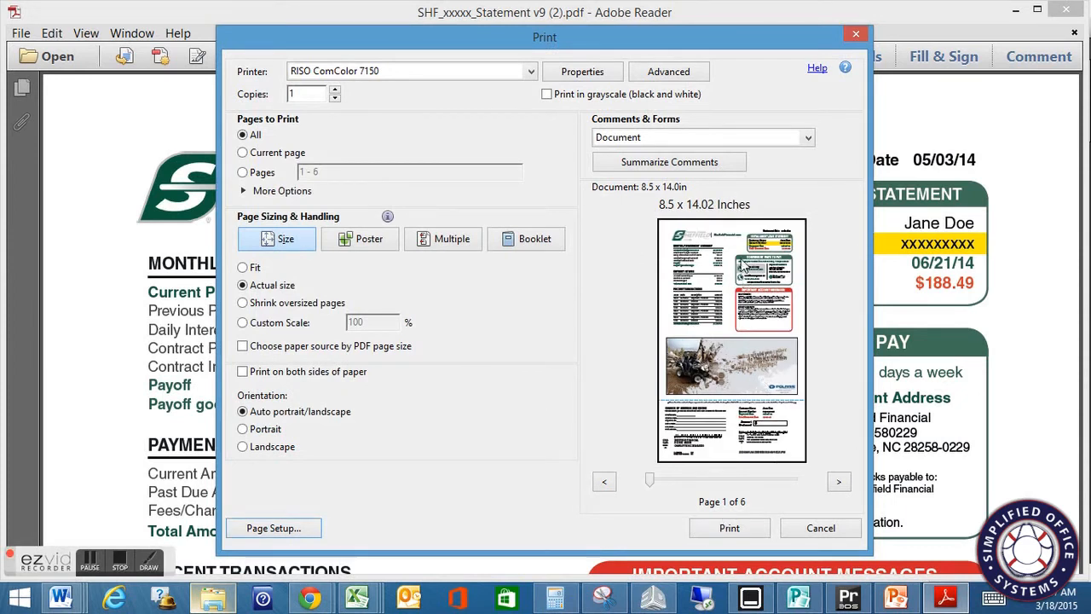
pyautogui.moveTo(491, 106)
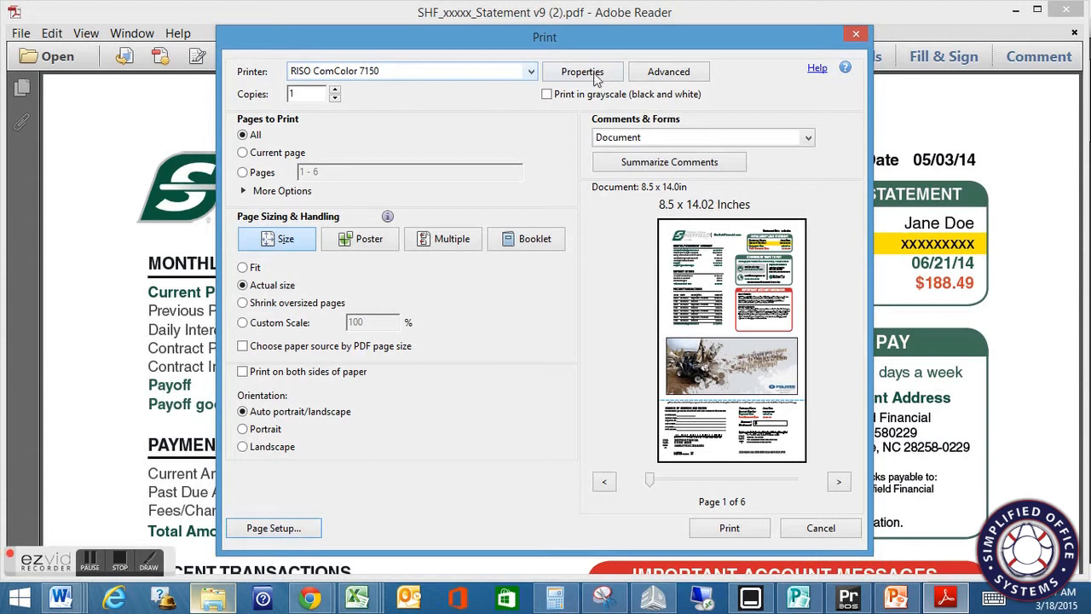
pyautogui.moveTo(712, 95)
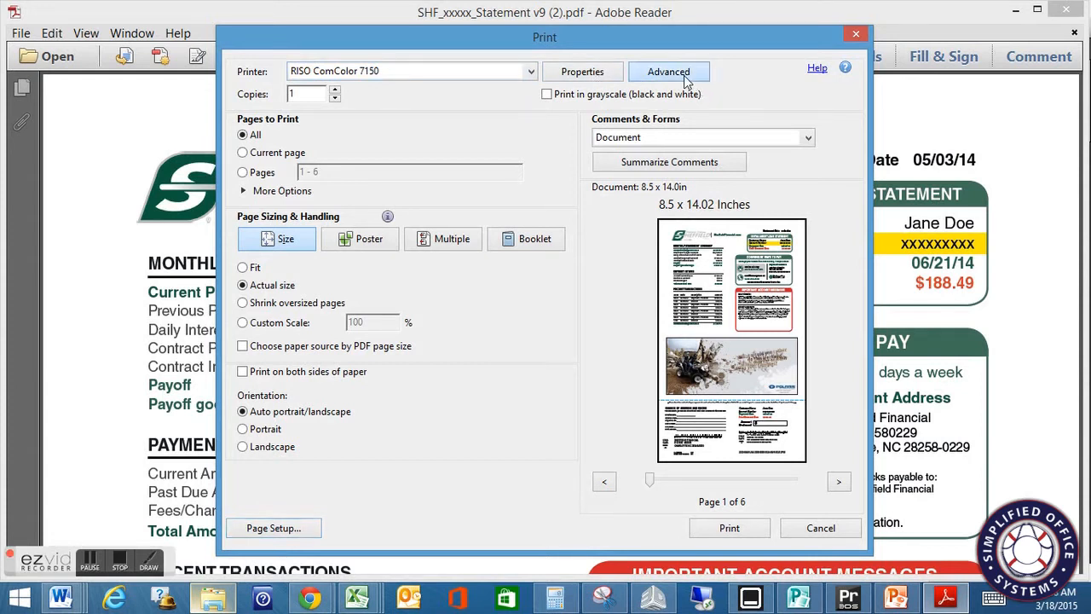
pyautogui.click(669, 72)
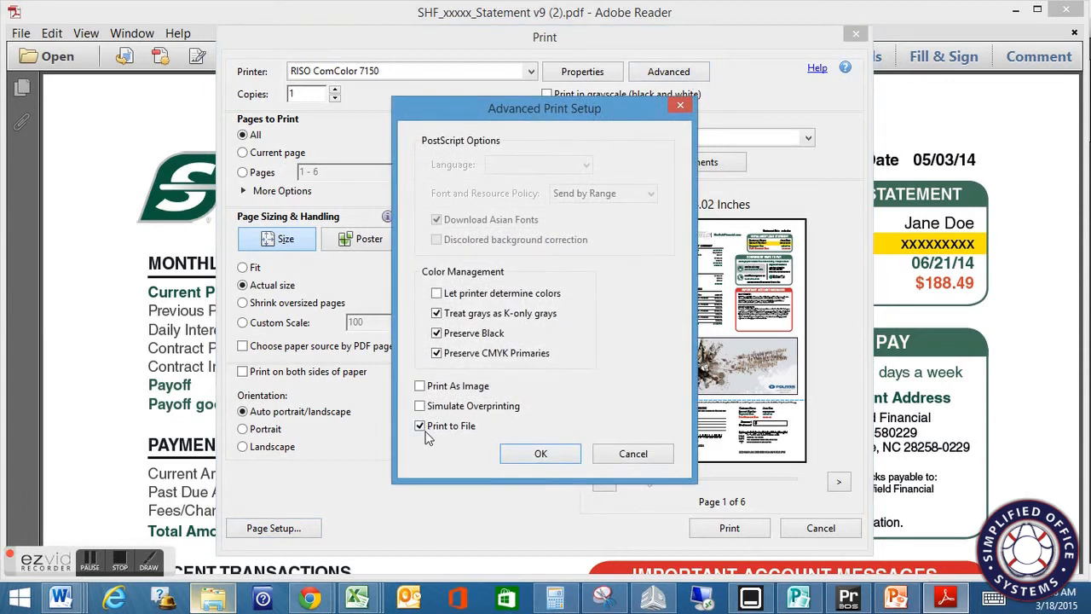
pyautogui.click(540, 454)
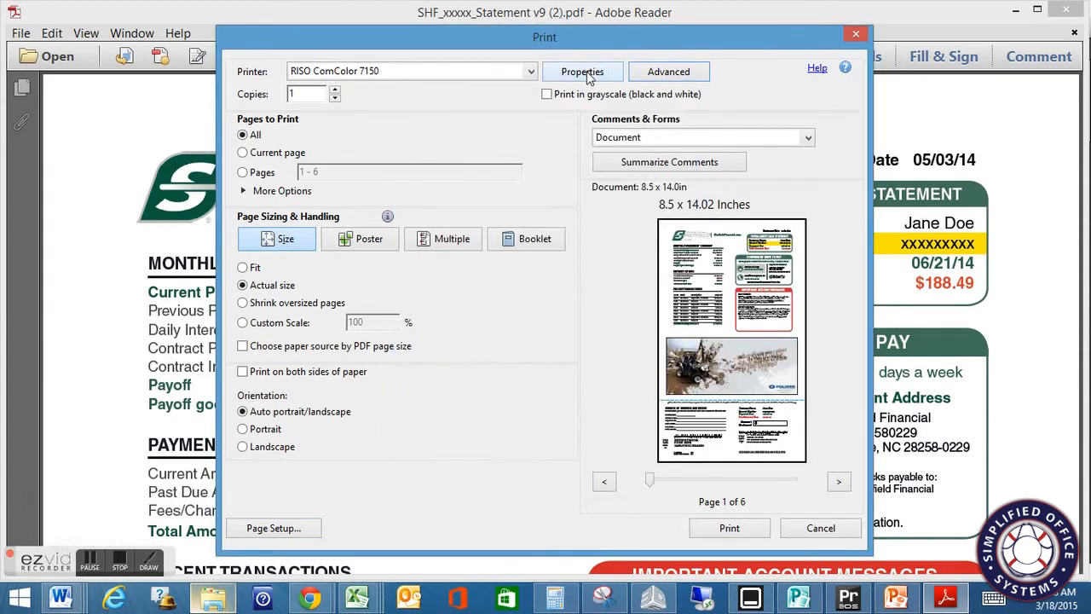
# - In the RISO printer properties, set duplex printing to the long edge
pyautogui.click(583, 71)
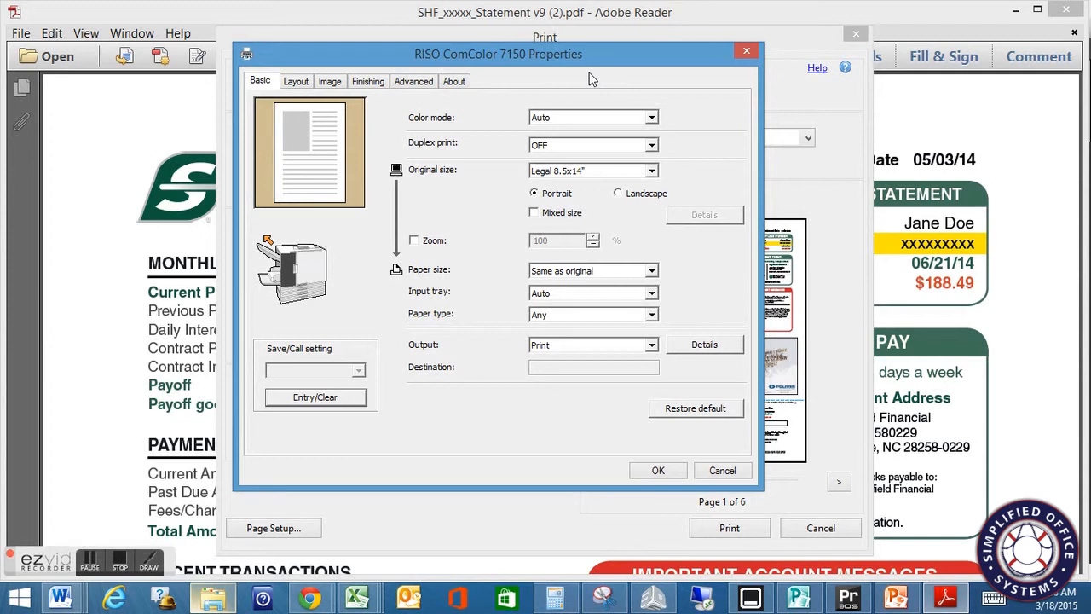
pyautogui.moveTo(647, 184)
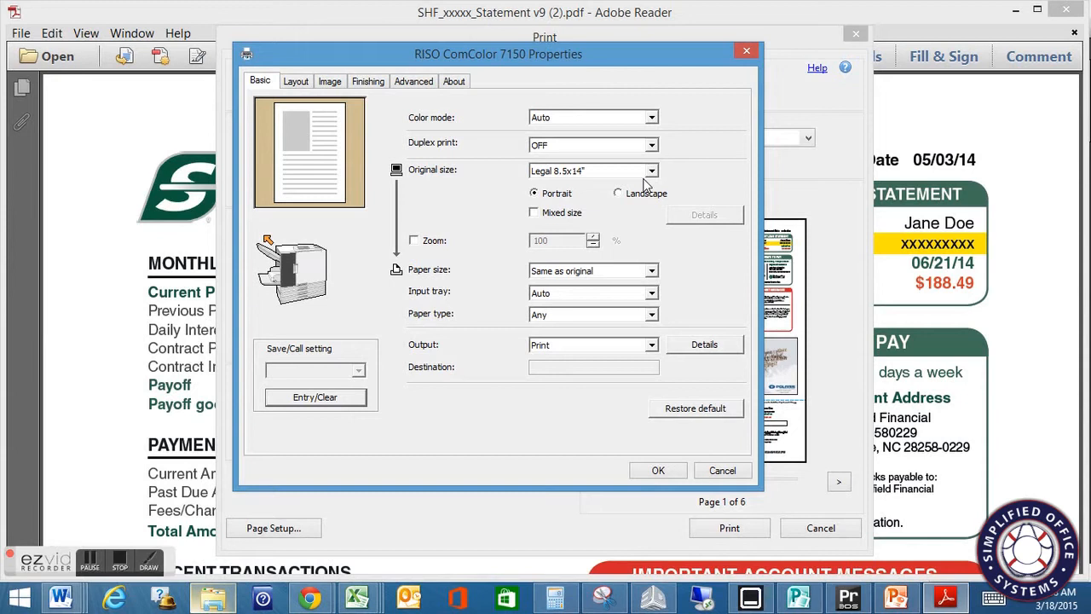
pyautogui.click(651, 117)
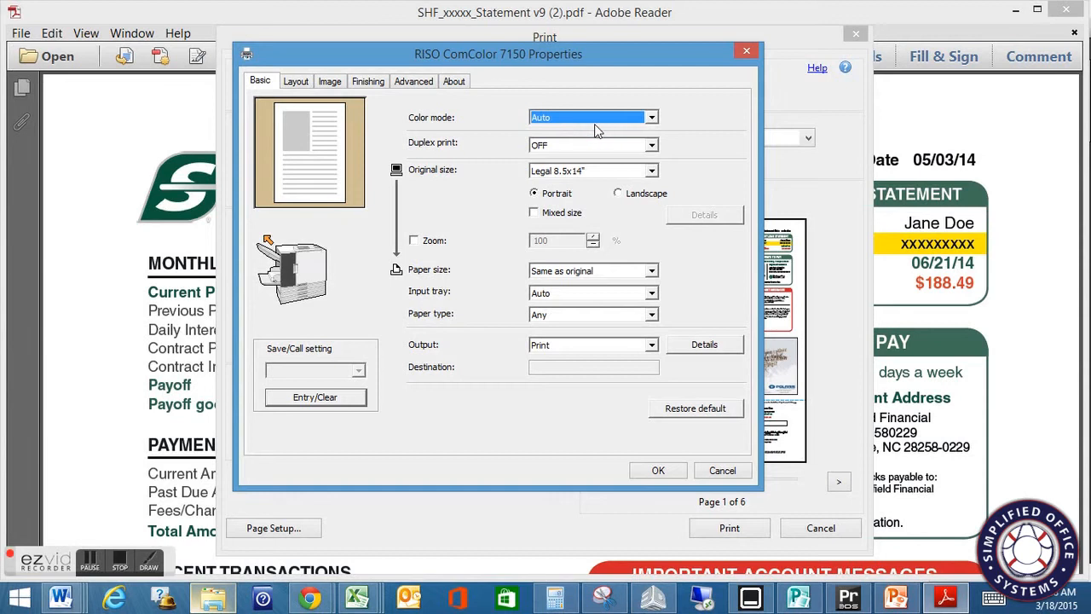
pyautogui.click(651, 145)
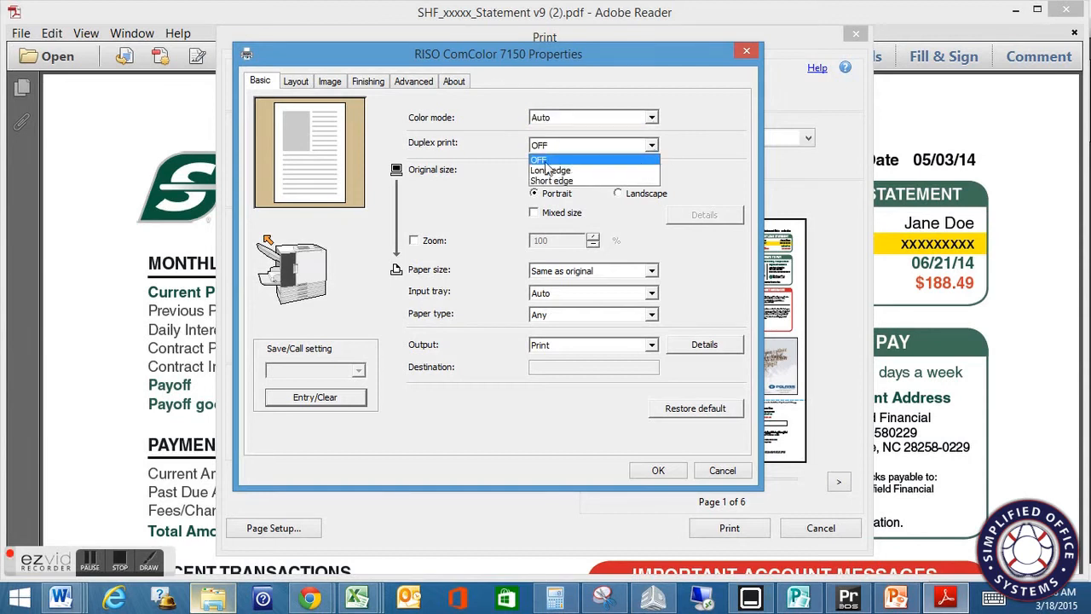
pyautogui.moveTo(549, 171)
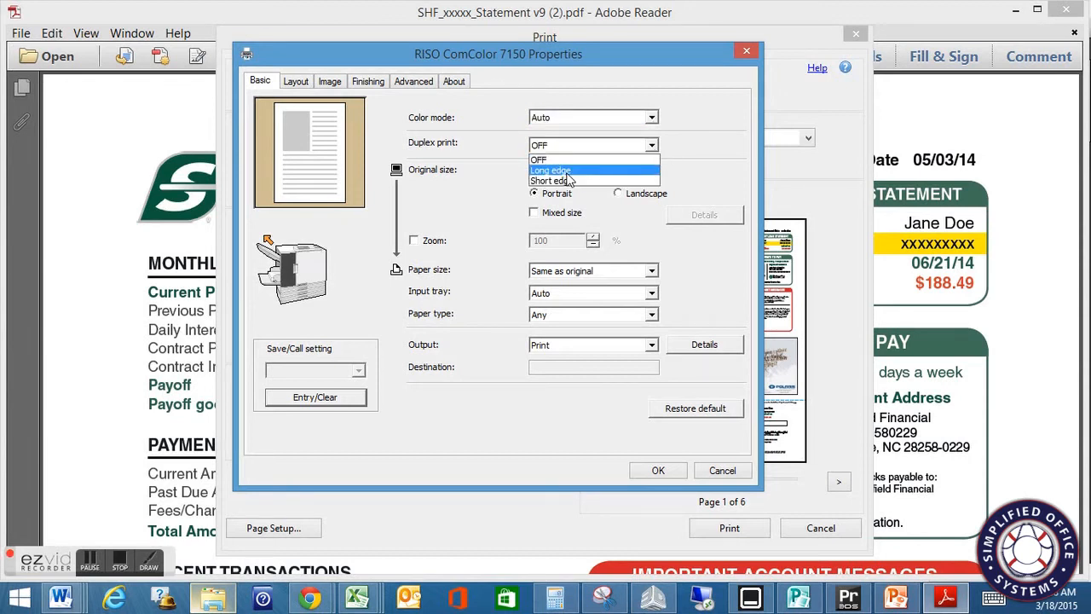
pyautogui.click(548, 170)
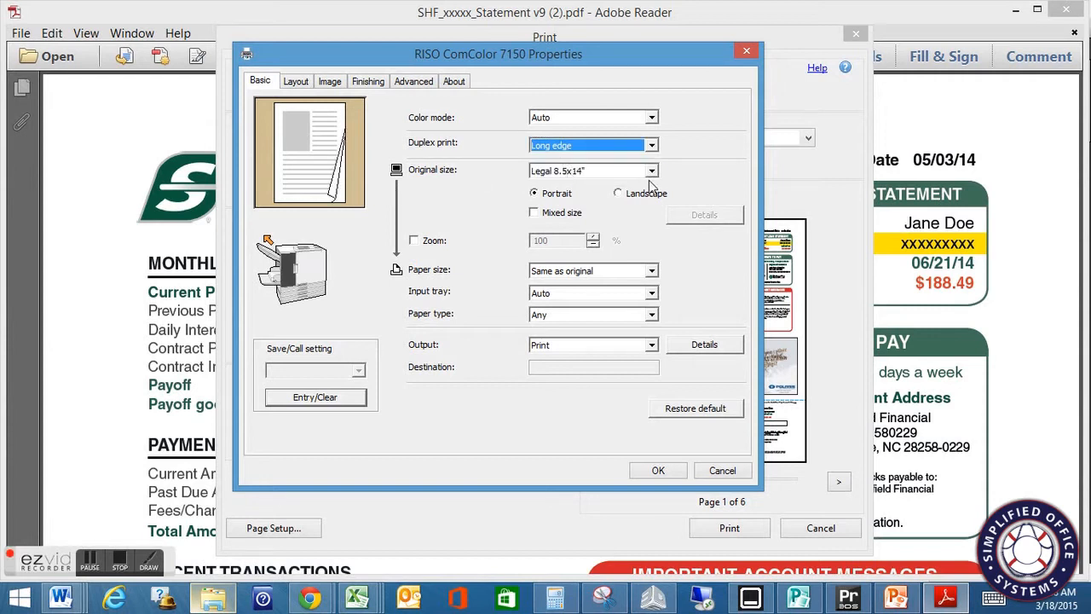
pyautogui.moveTo(661, 173)
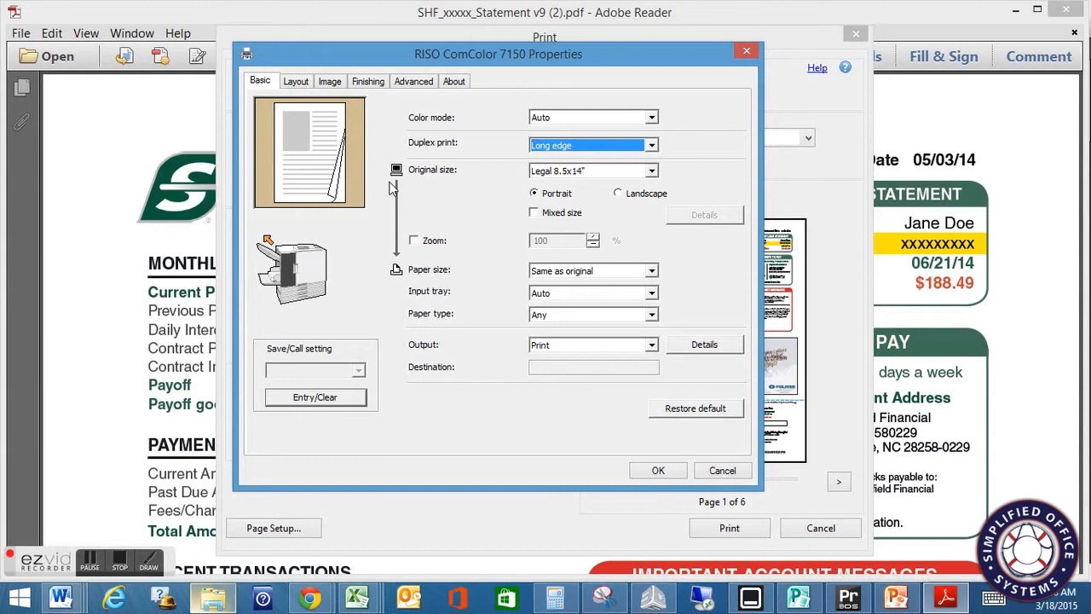
pyautogui.moveTo(570, 272)
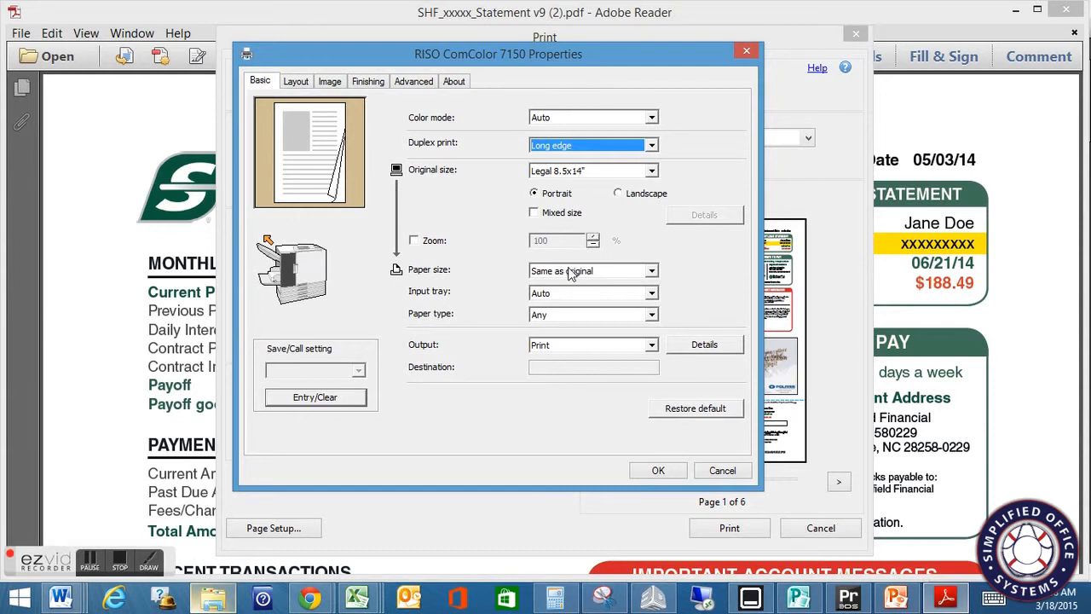
pyautogui.moveTo(607, 290)
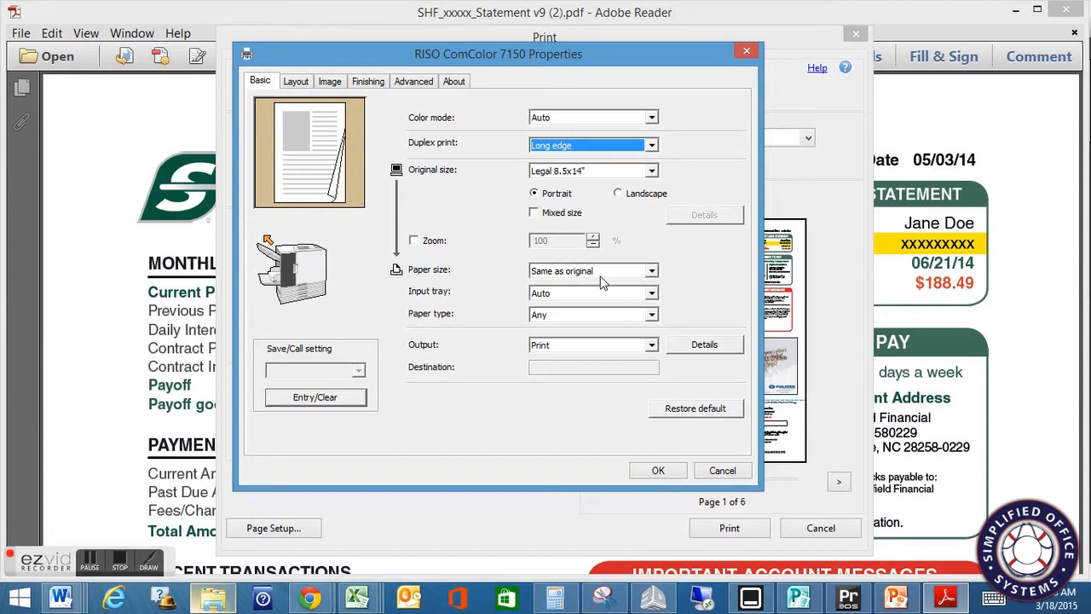
pyautogui.moveTo(617, 297)
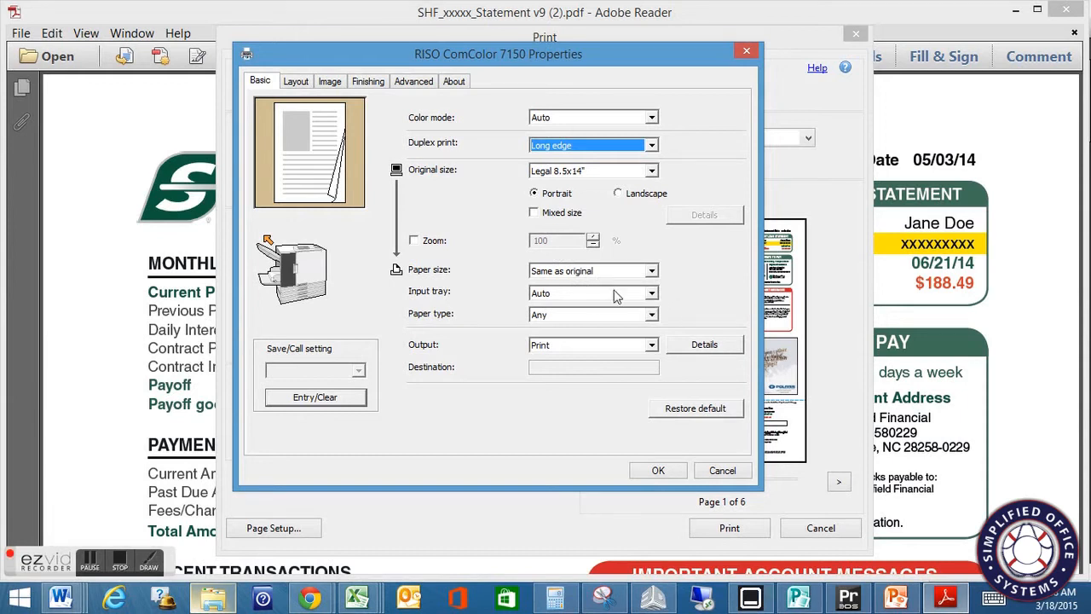
pyautogui.moveTo(664, 321)
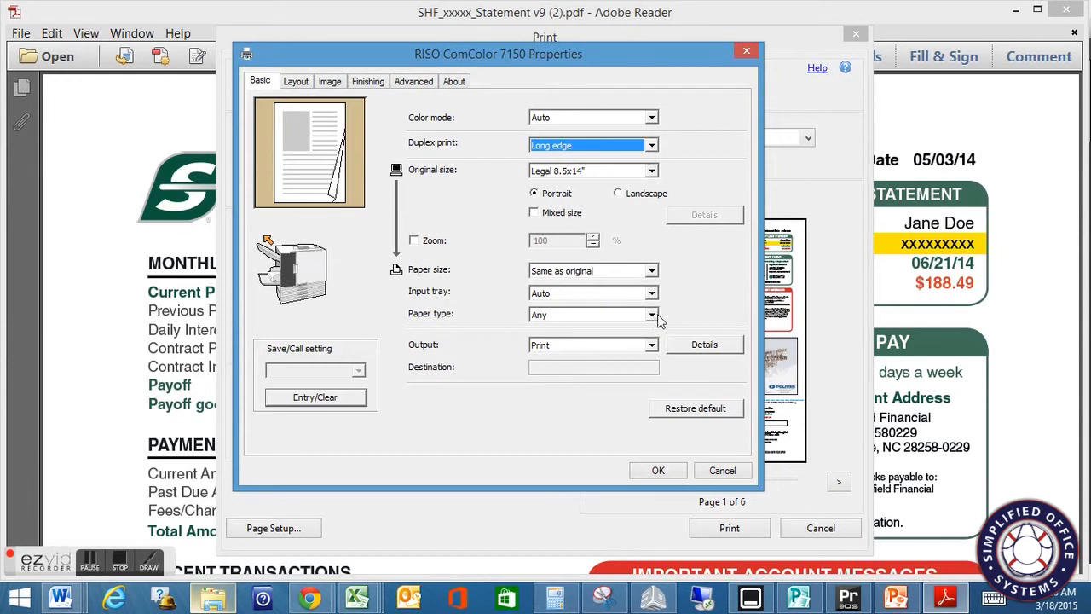
# - Set the paper type to Plain
pyautogui.click(651, 314)
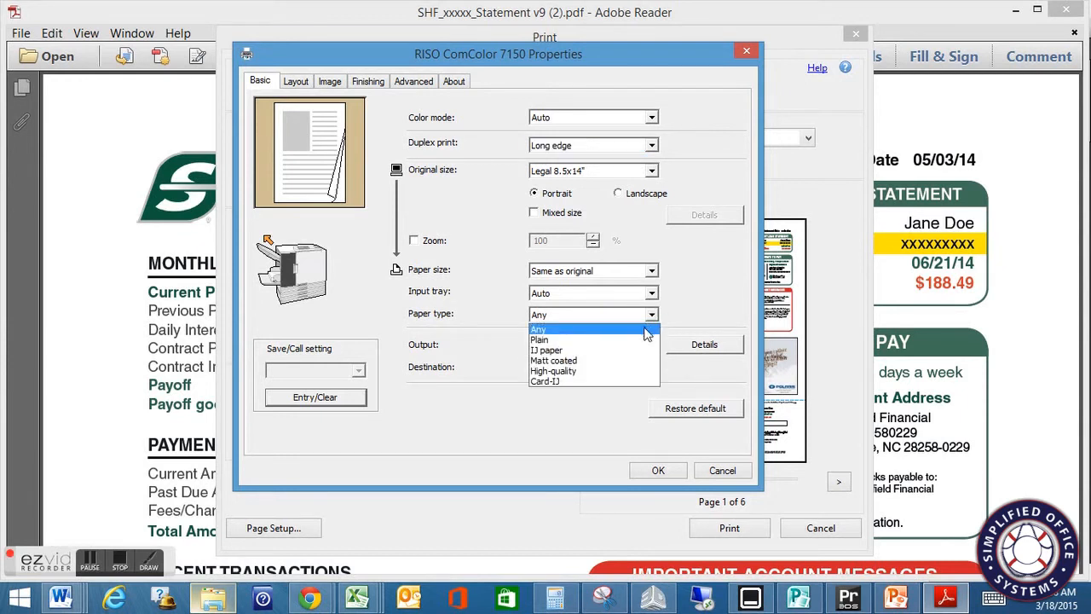
pyautogui.moveTo(665, 327)
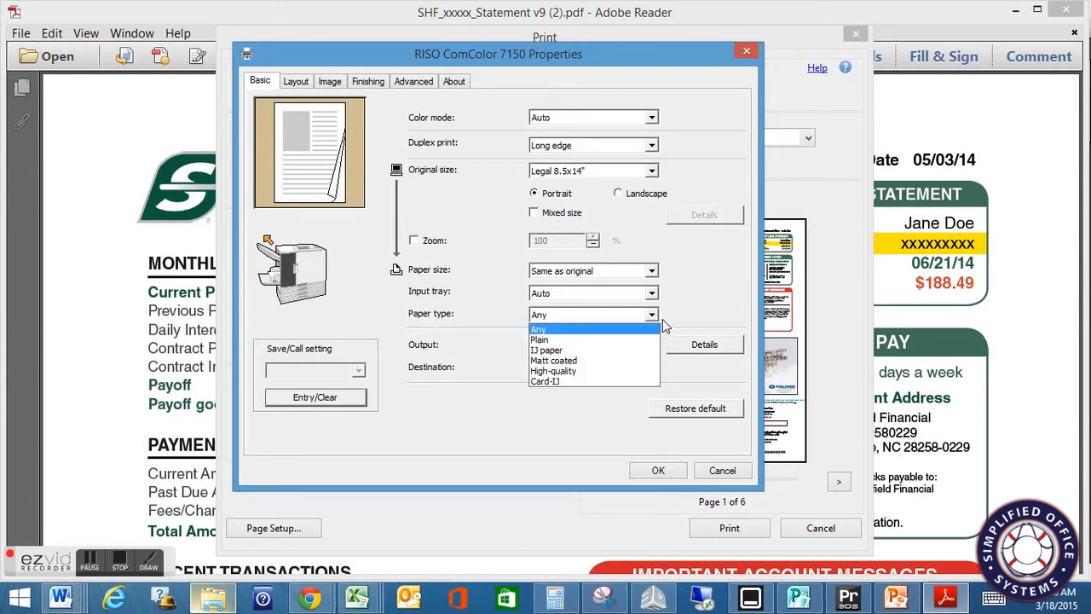
pyautogui.moveTo(538, 340)
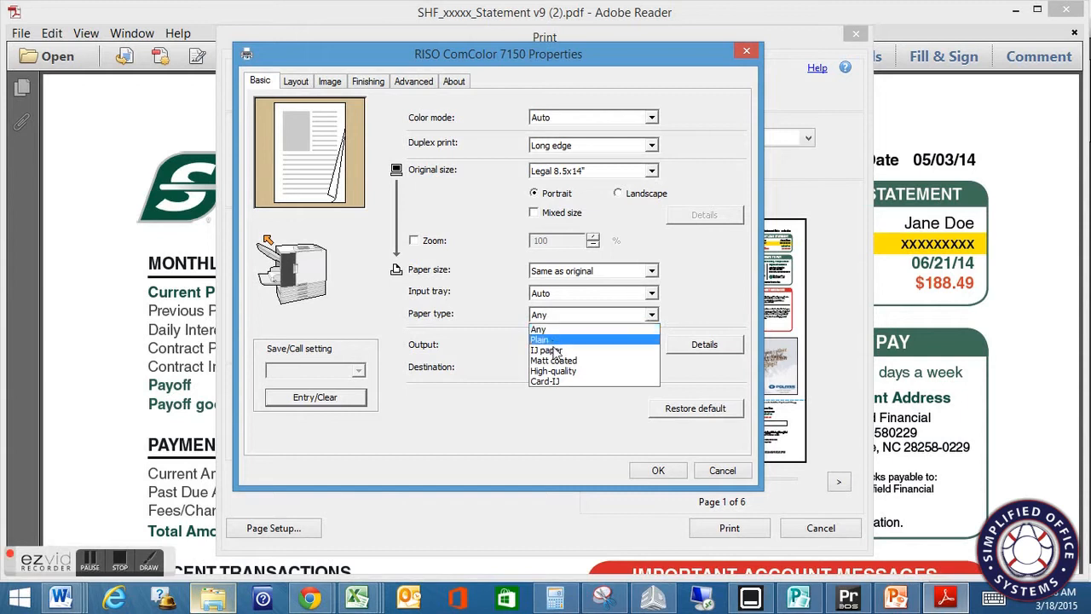
pyautogui.moveTo(583, 341)
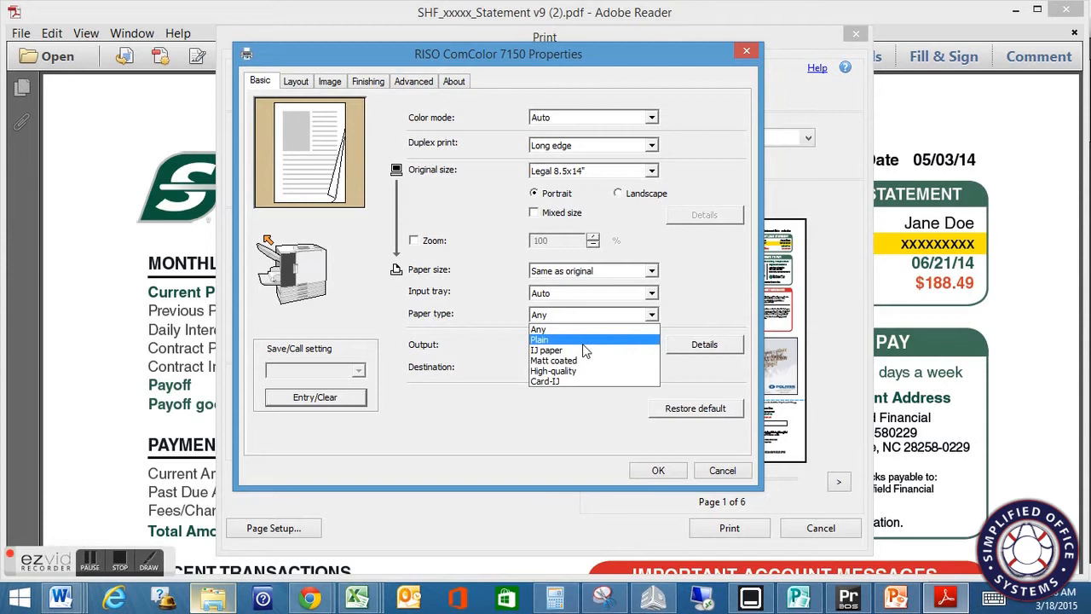
pyautogui.moveTo(599, 352)
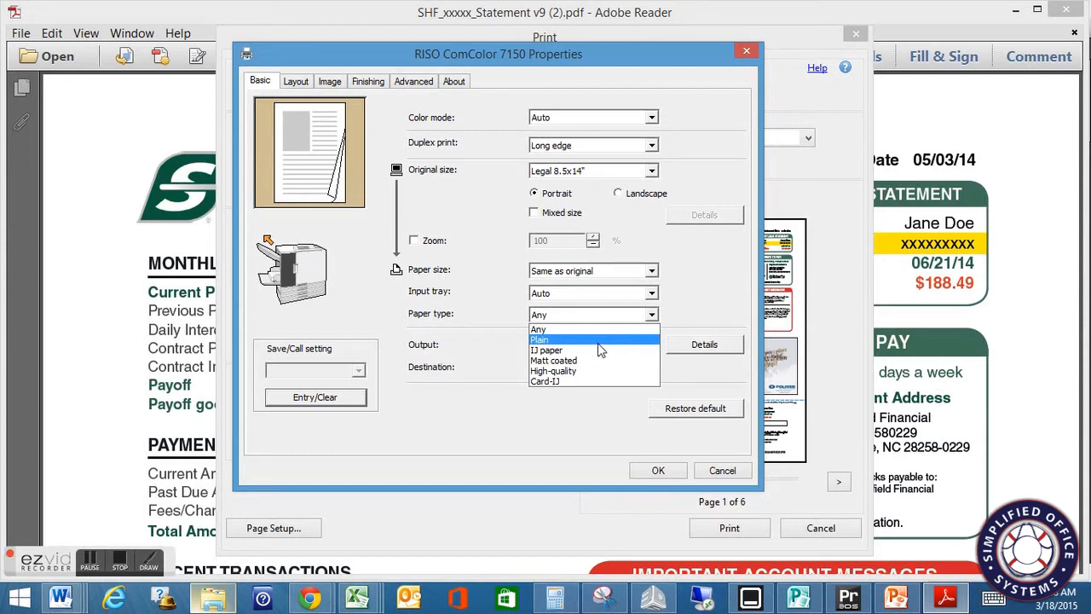
pyautogui.moveTo(617, 348)
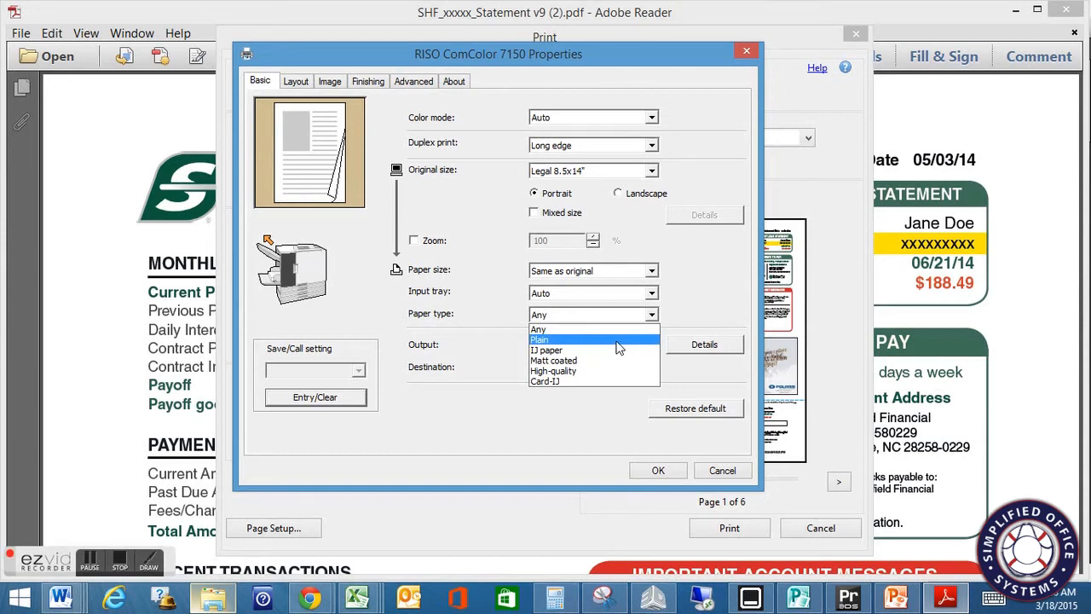
pyautogui.click(539, 340)
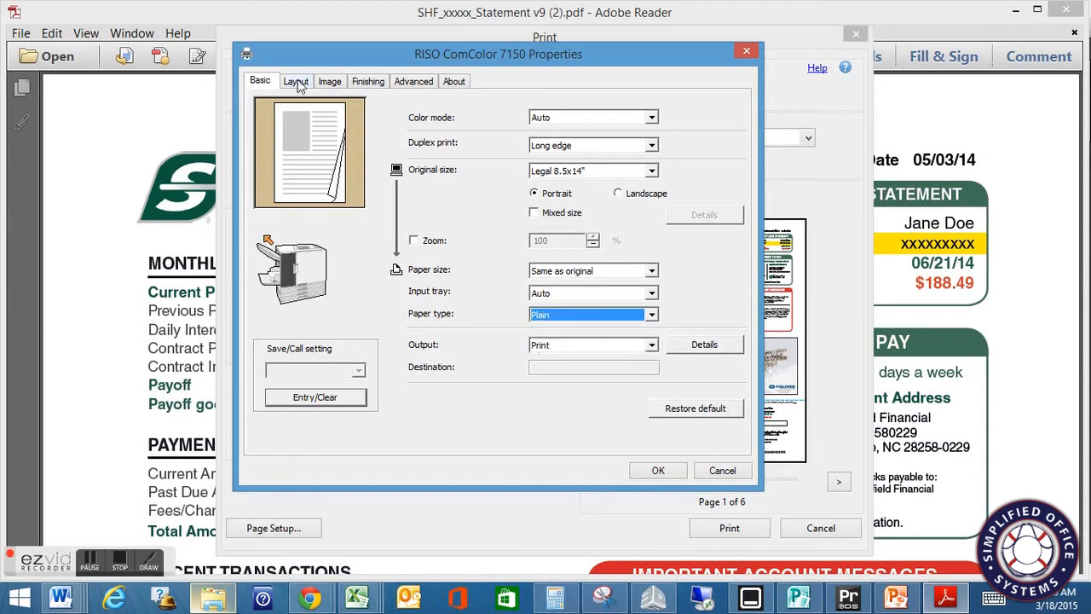
# - Review the Layout settings, then move to the Image settings
pyautogui.click(296, 82)
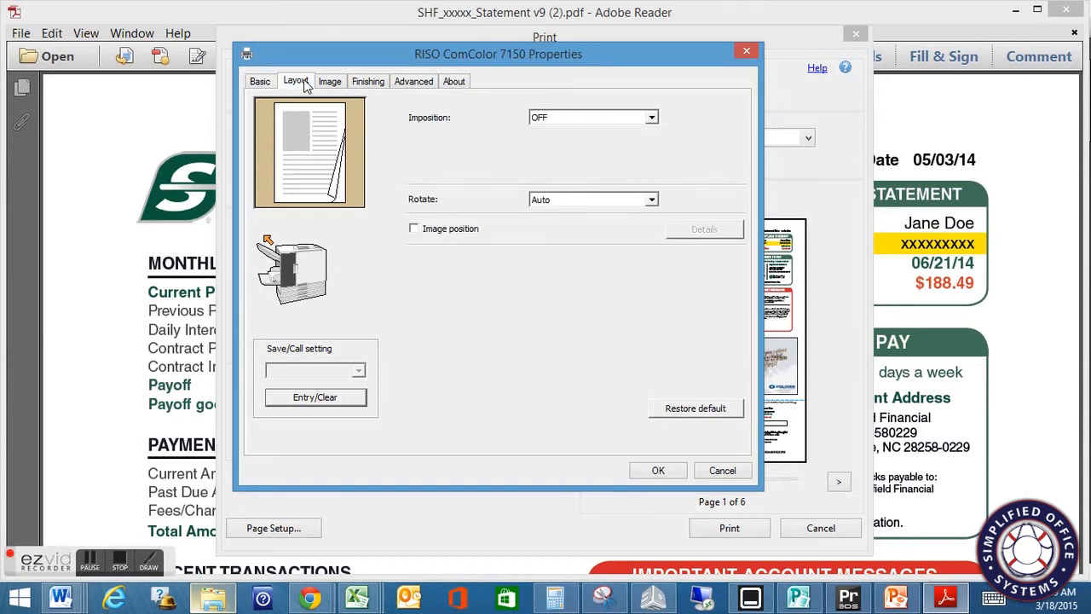
pyautogui.moveTo(331, 94)
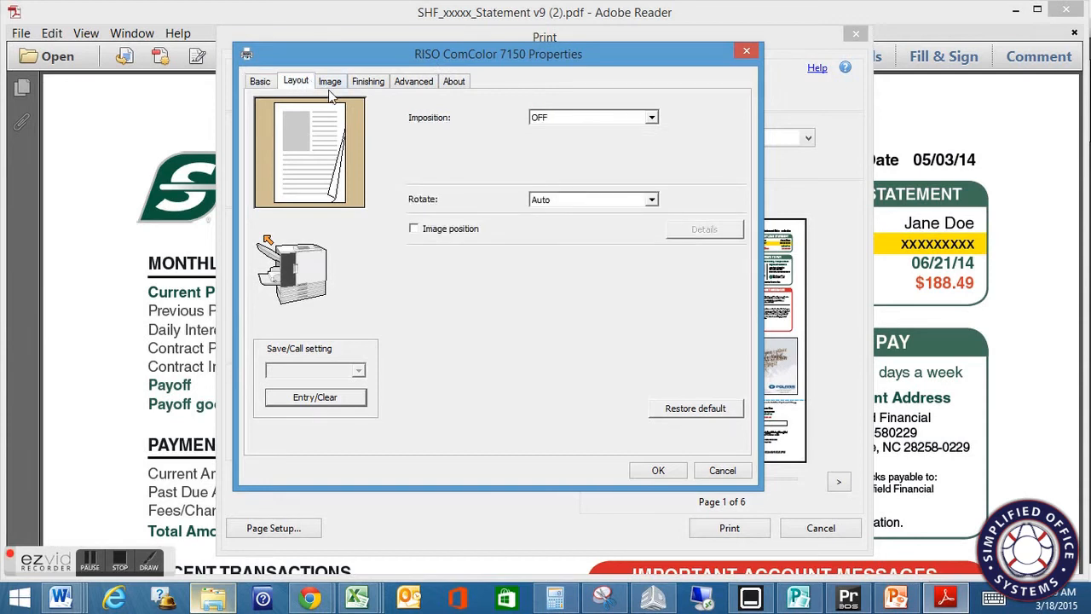
pyautogui.moveTo(330, 69)
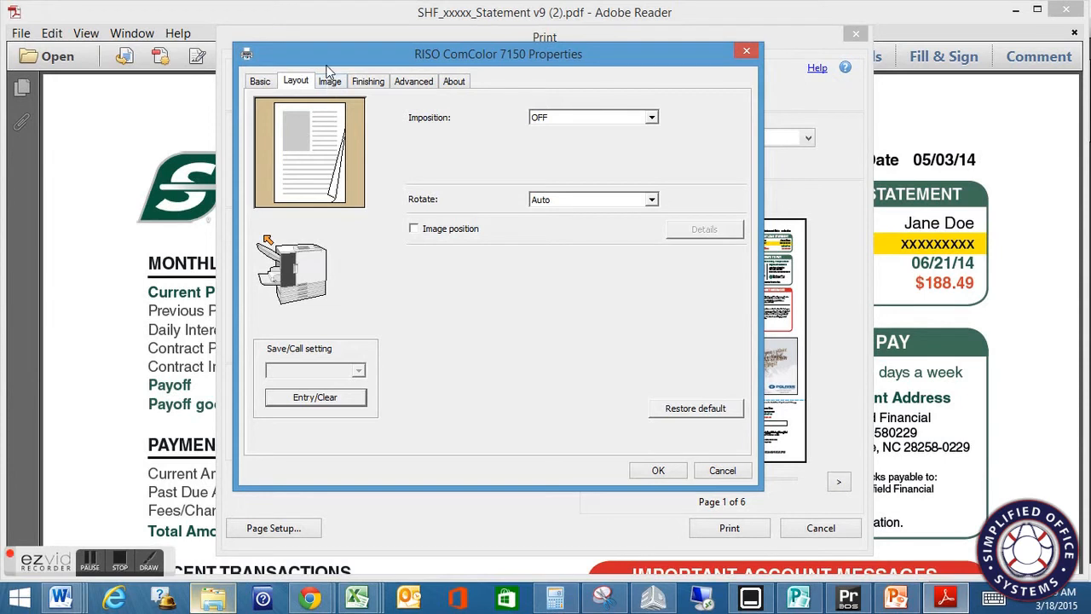
pyautogui.click(331, 82)
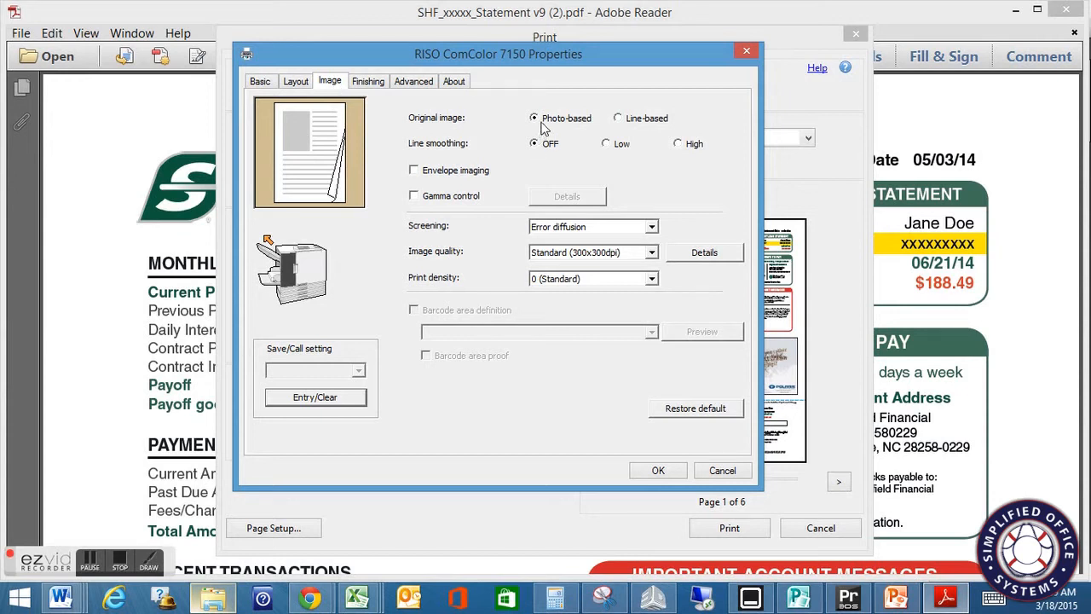
# - Try a line-based original image, then return it to photo-based
pyautogui.click(619, 118)
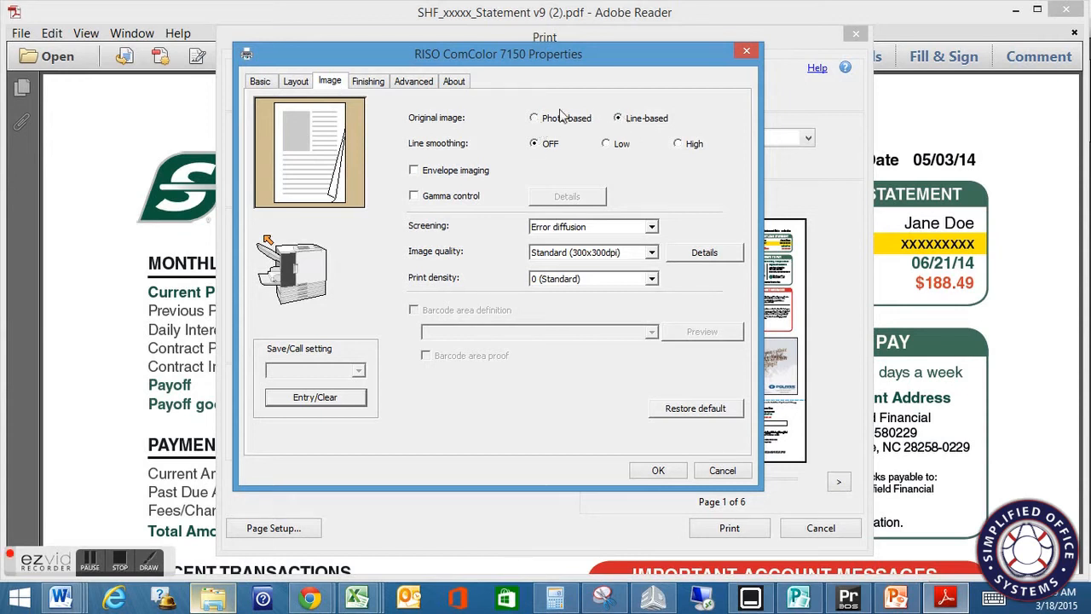
pyautogui.click(535, 118)
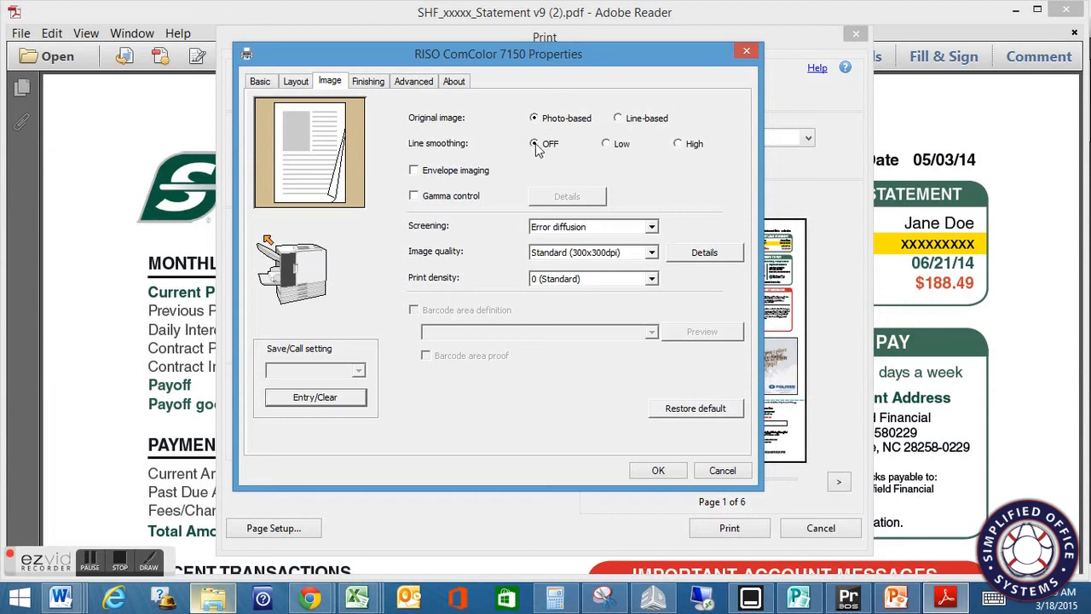
pyautogui.moveTo(594, 157)
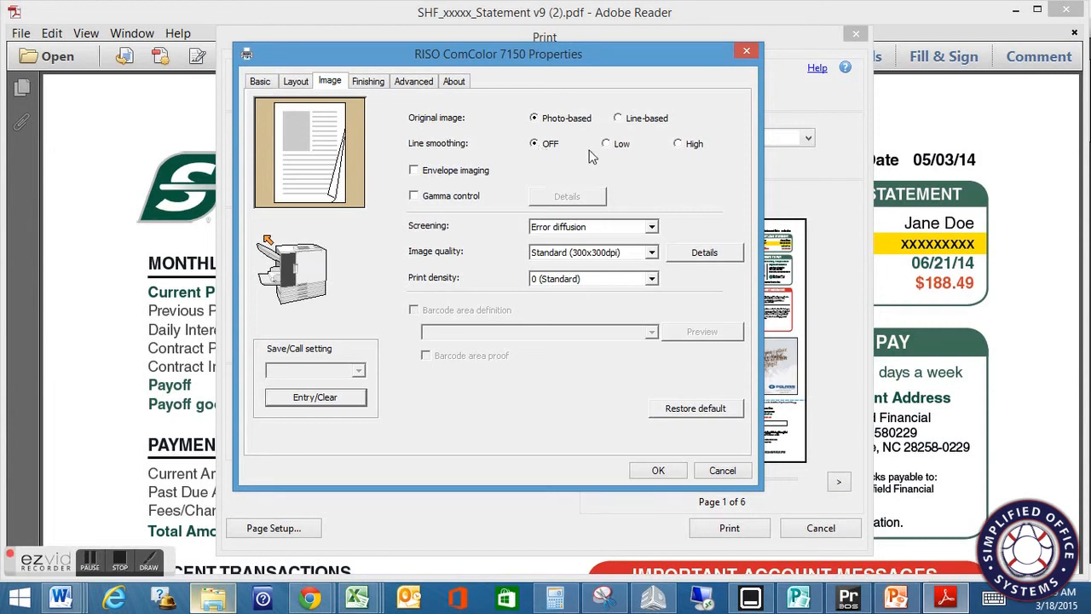
pyautogui.click(607, 143)
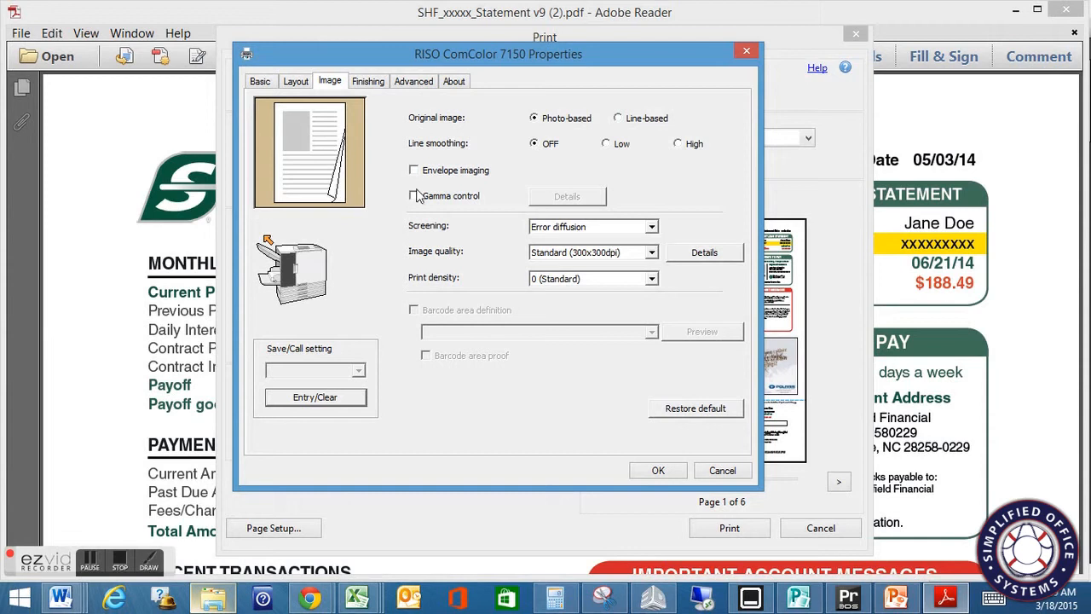
# - Enable Gamma control and confirm its details with all values at 0
pyautogui.click(413, 194)
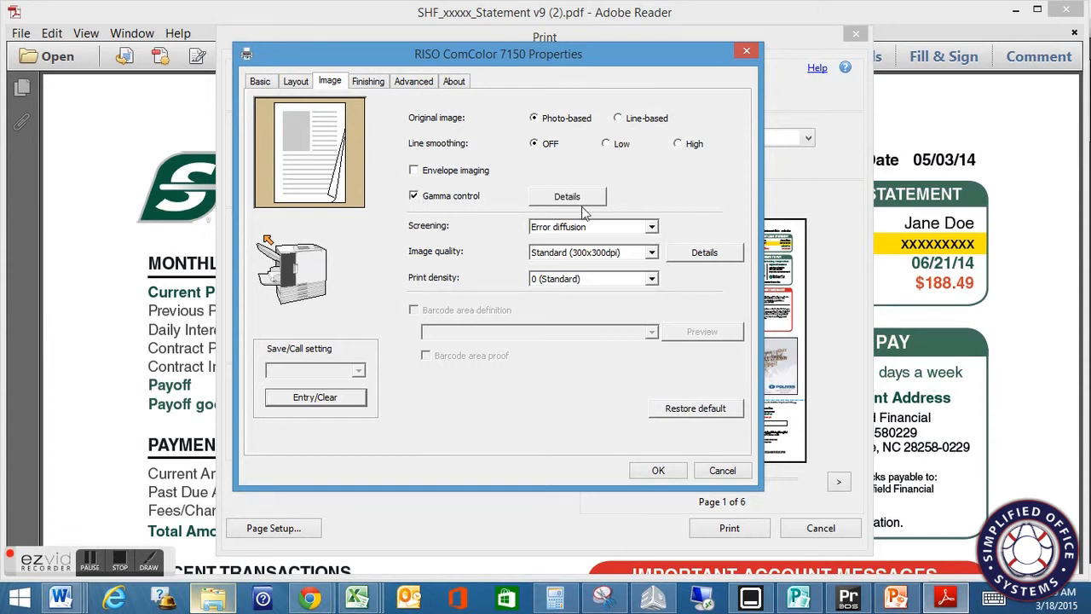
pyautogui.click(566, 196)
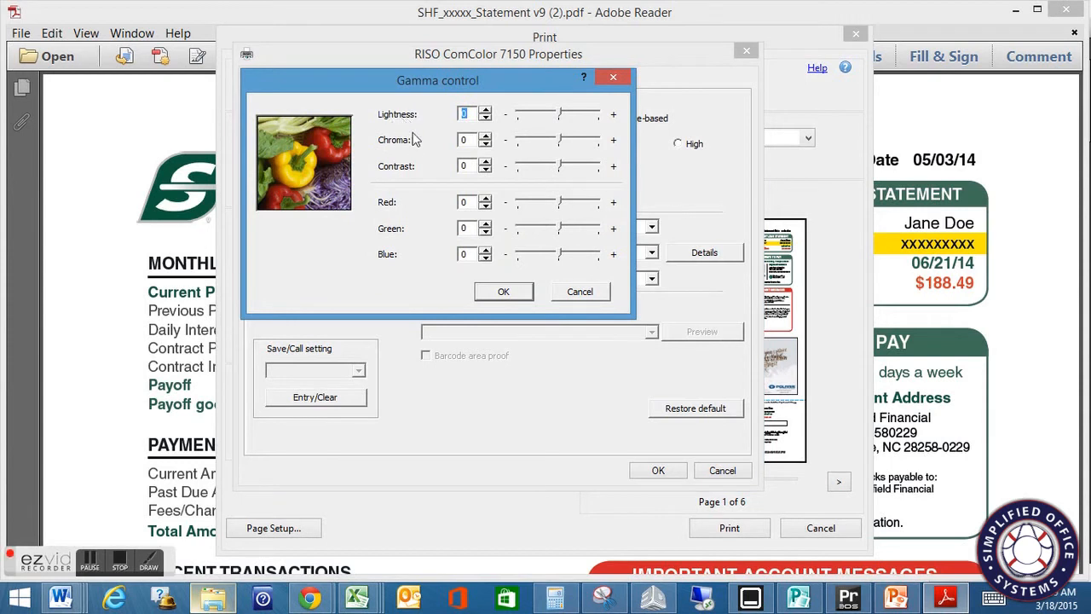
pyautogui.moveTo(460, 281)
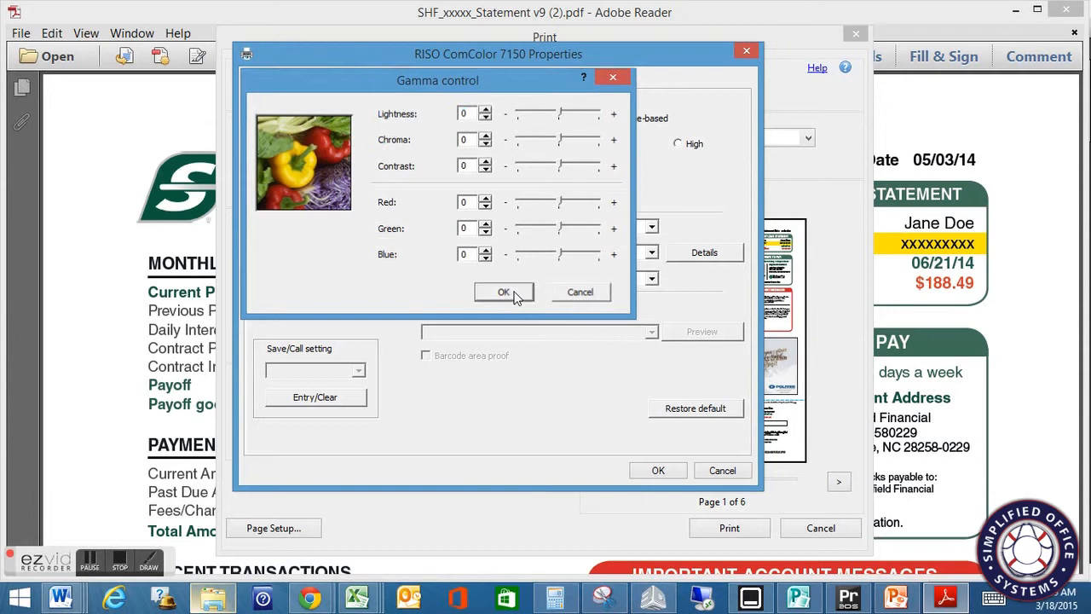
pyautogui.click(503, 292)
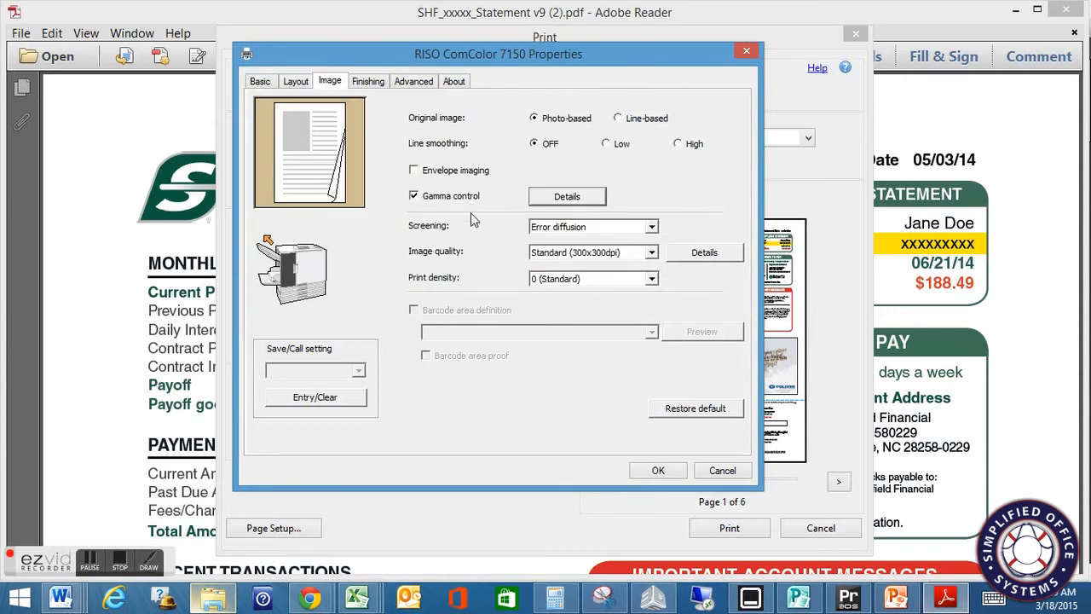
pyautogui.click(652, 225)
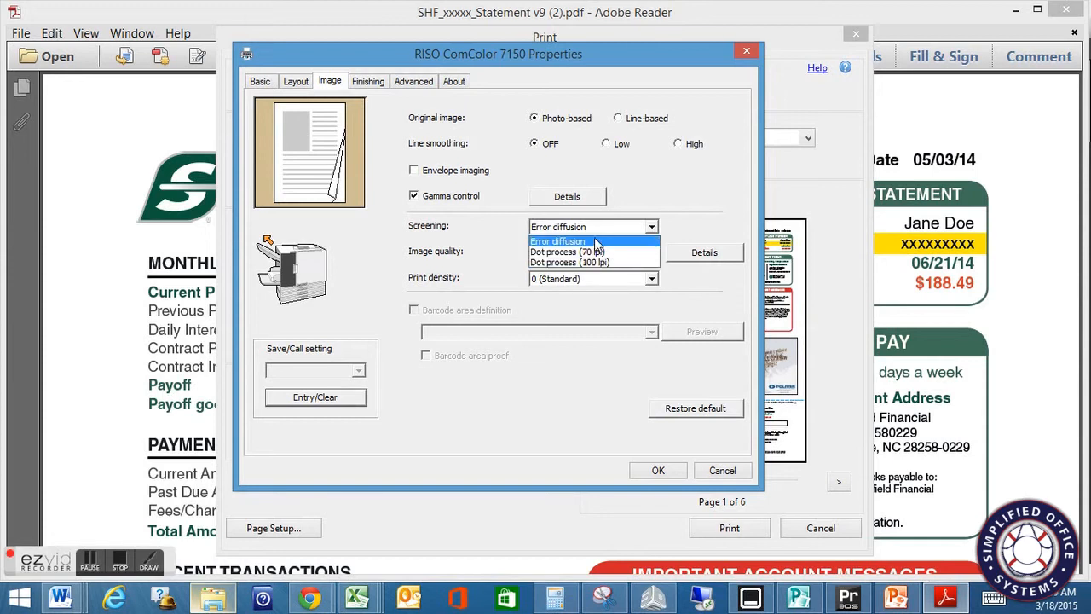
pyautogui.click(557, 242)
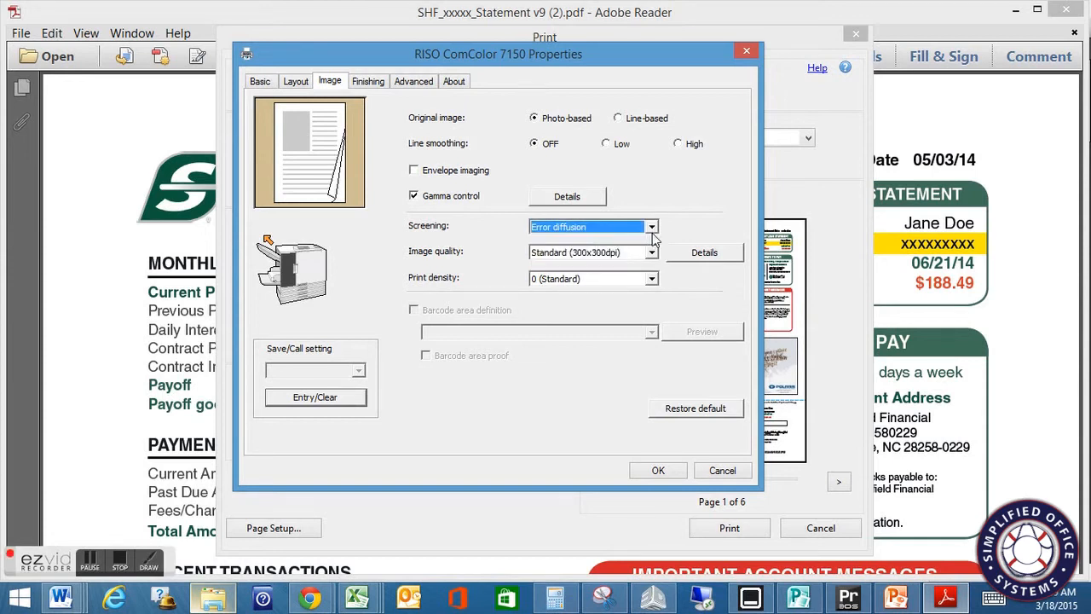
pyautogui.click(651, 225)
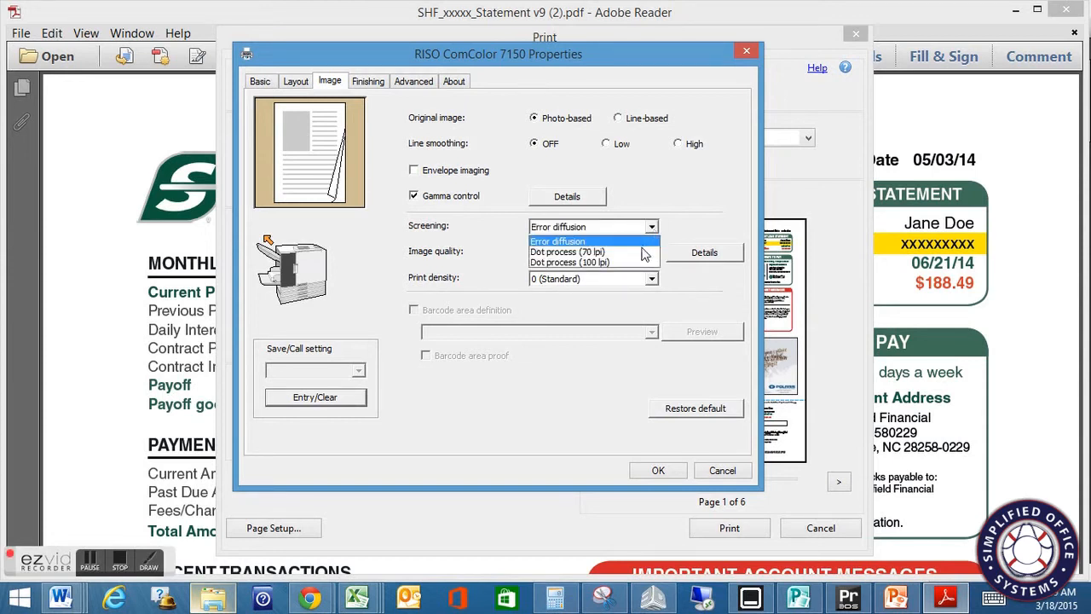
pyautogui.moveTo(593, 252)
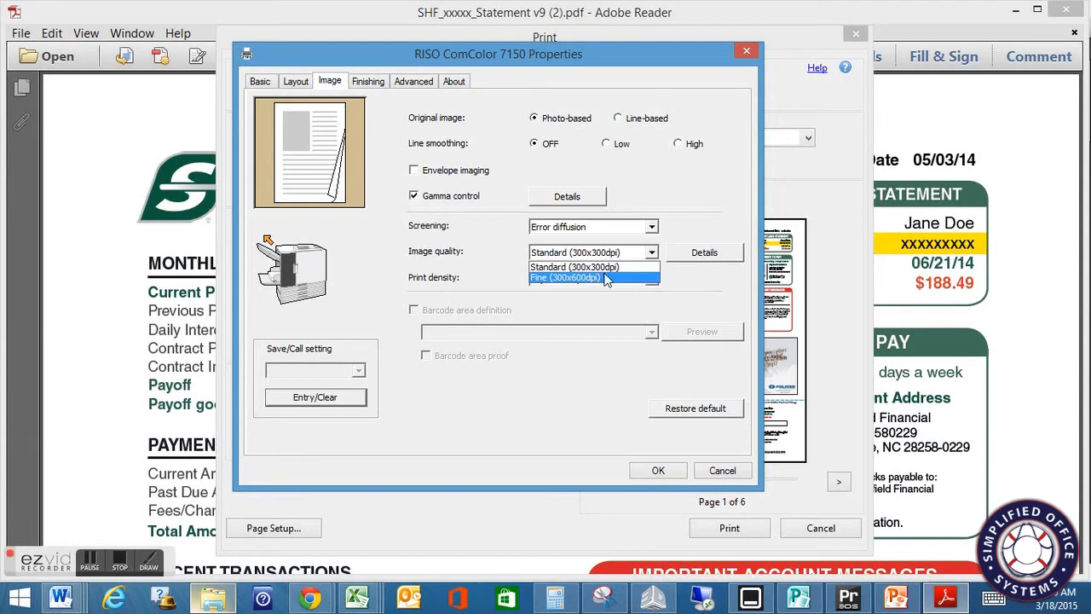
pyautogui.click(704, 253)
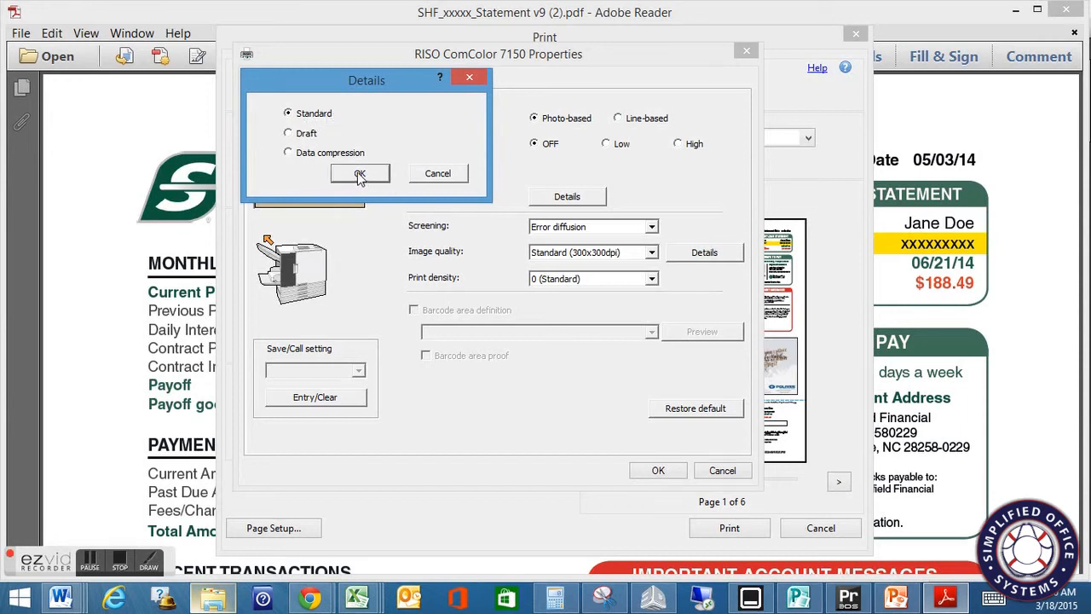
pyautogui.click(358, 174)
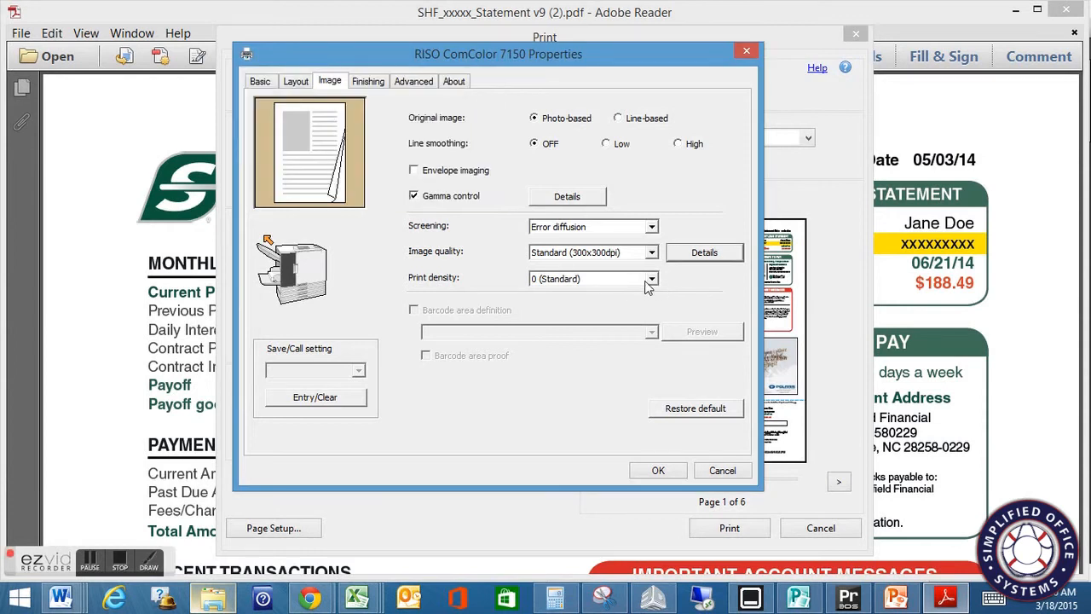
pyautogui.moveTo(663, 286)
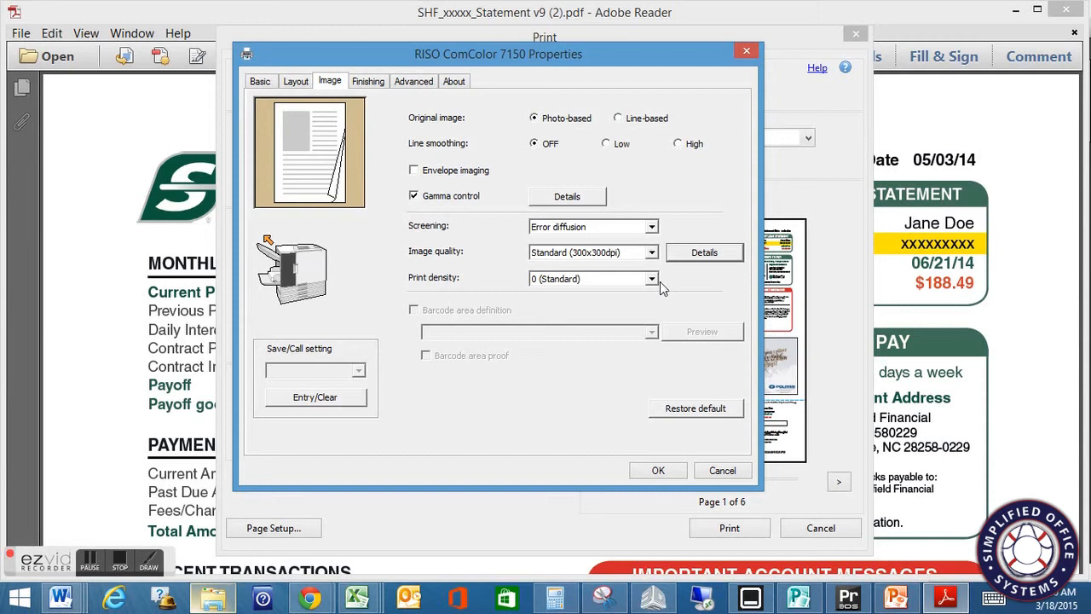
pyautogui.moveTo(658, 283)
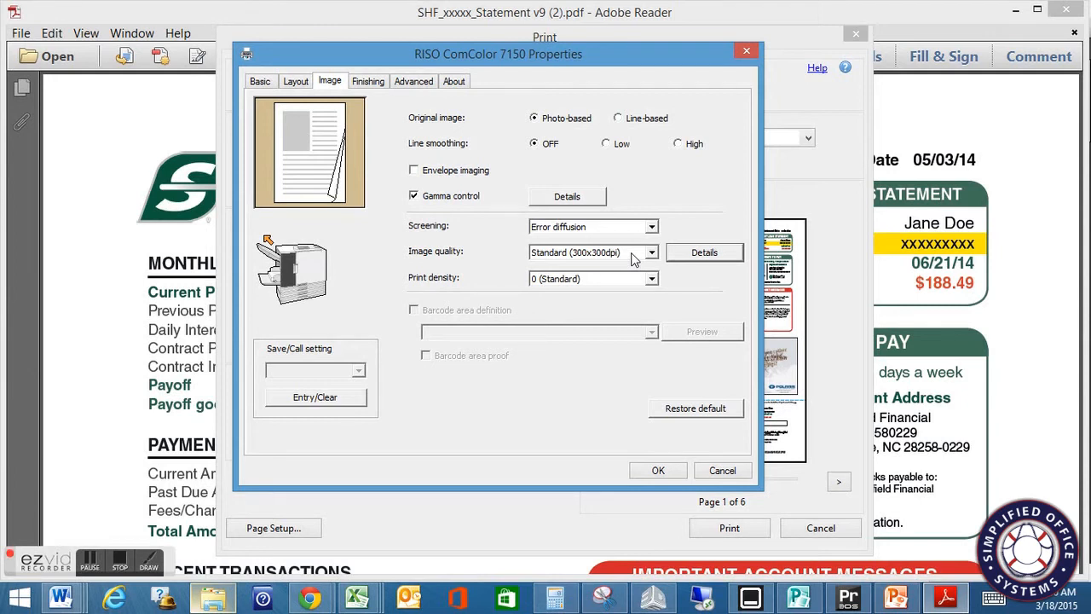
pyautogui.click(652, 278)
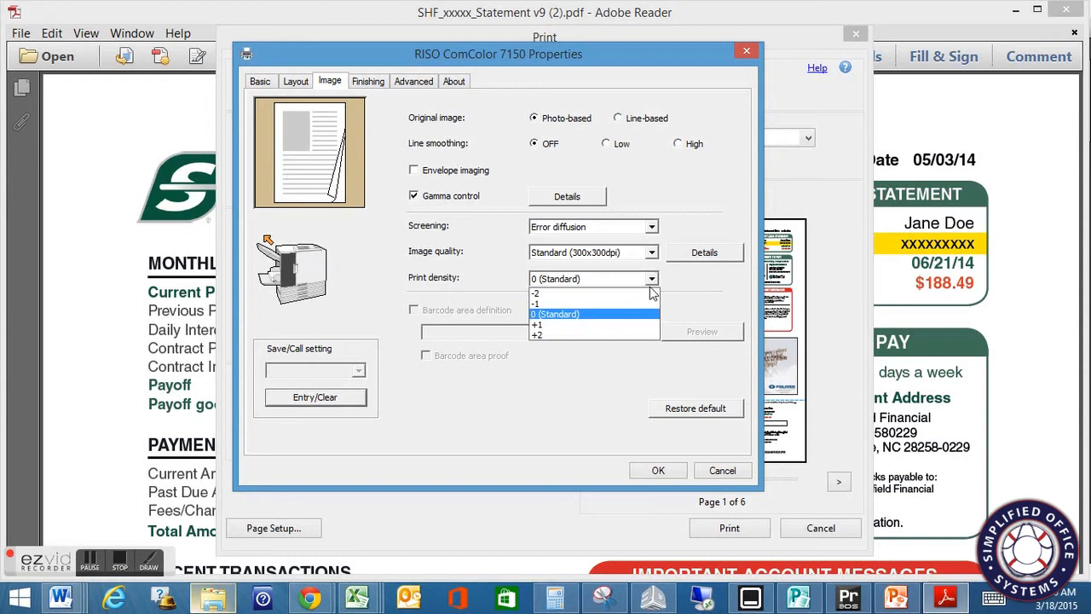
pyautogui.moveTo(554, 307)
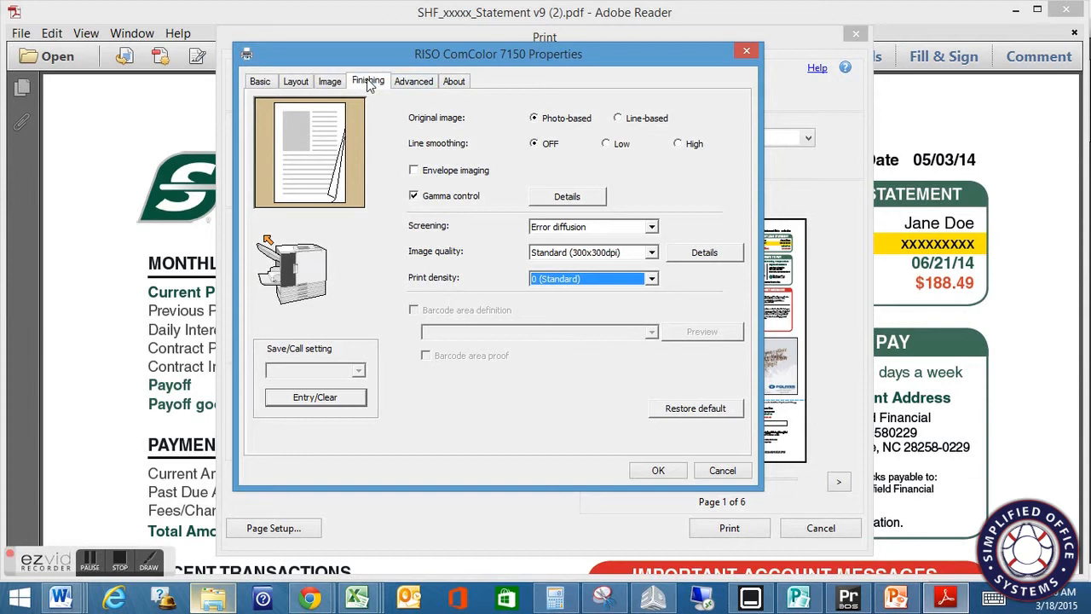
# - Review the Finishing and Advanced settings, accept the properties and send the statement to print
pyautogui.click(368, 82)
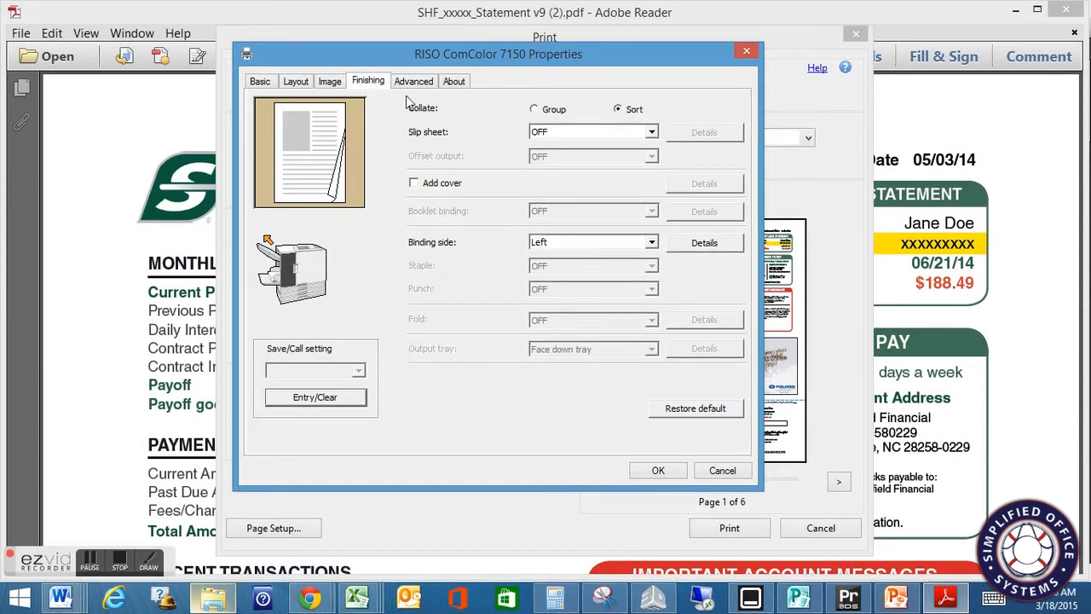
pyautogui.click(413, 82)
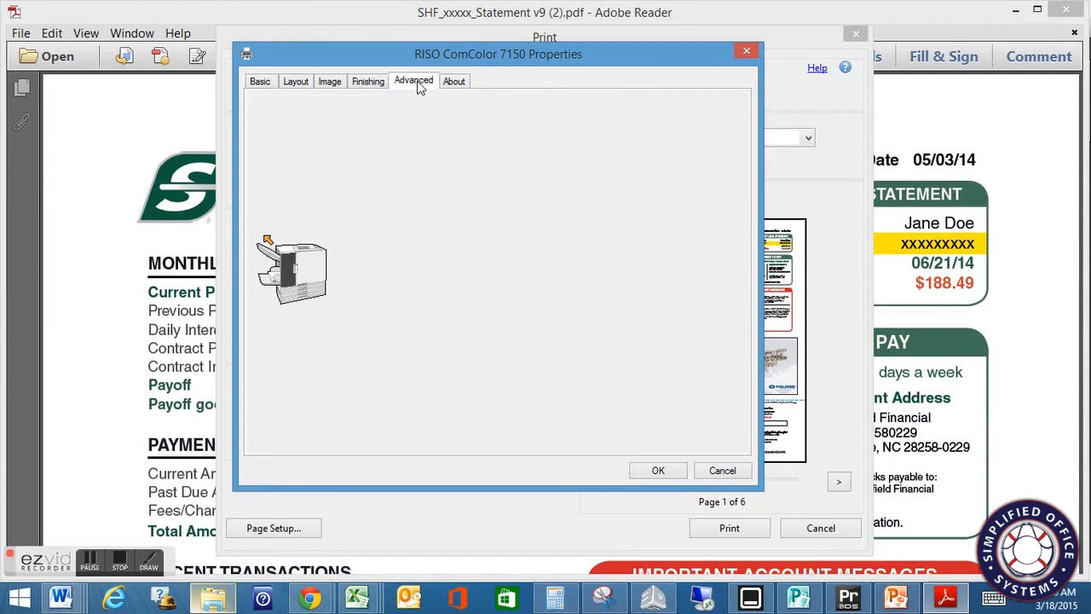
pyautogui.click(412, 82)
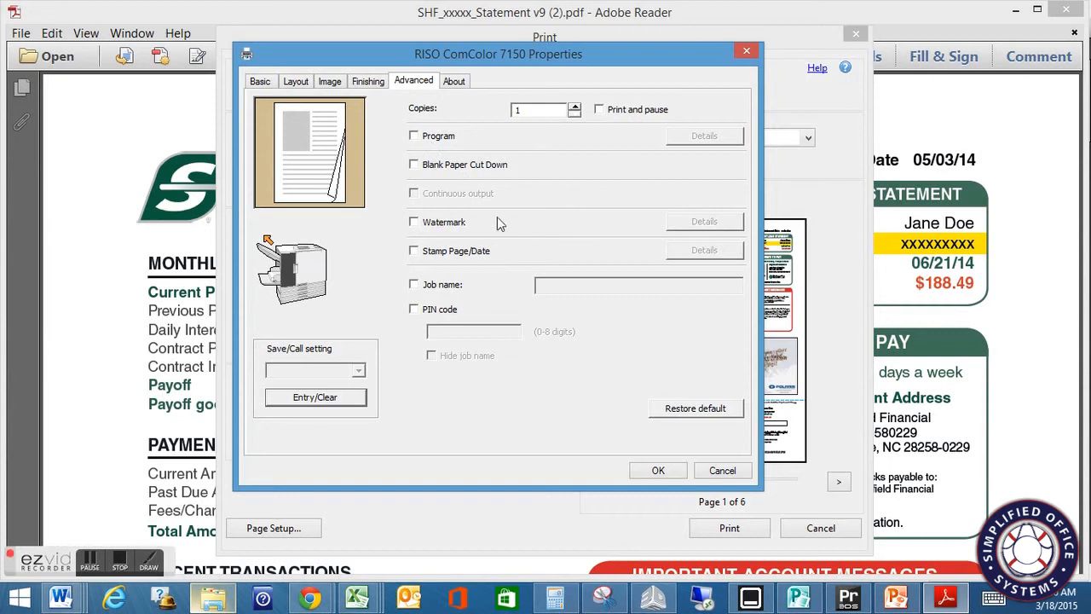
pyautogui.moveTo(420, 219)
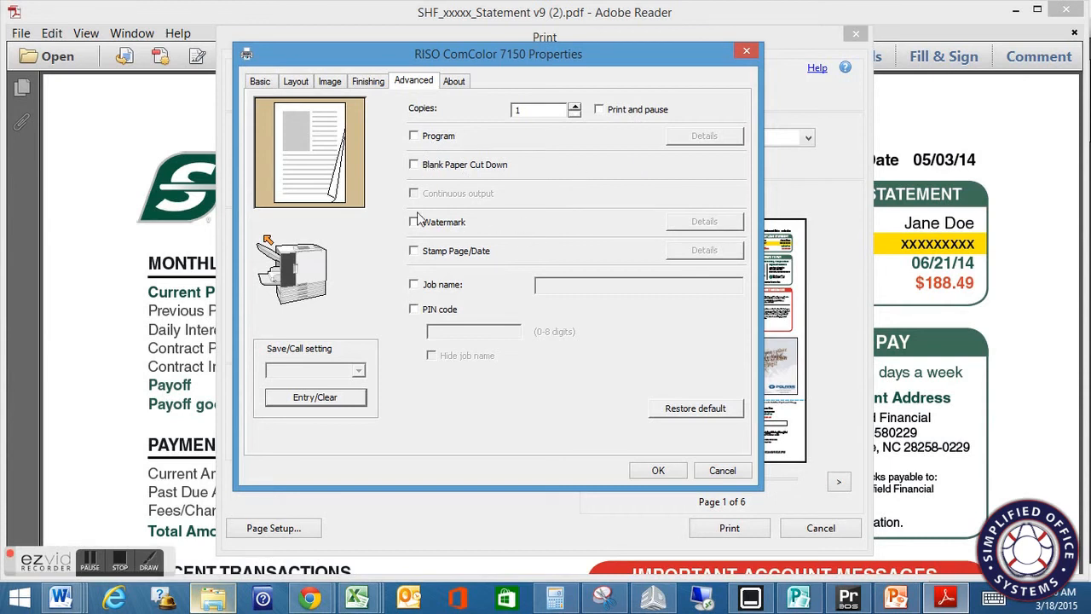
pyautogui.moveTo(413, 266)
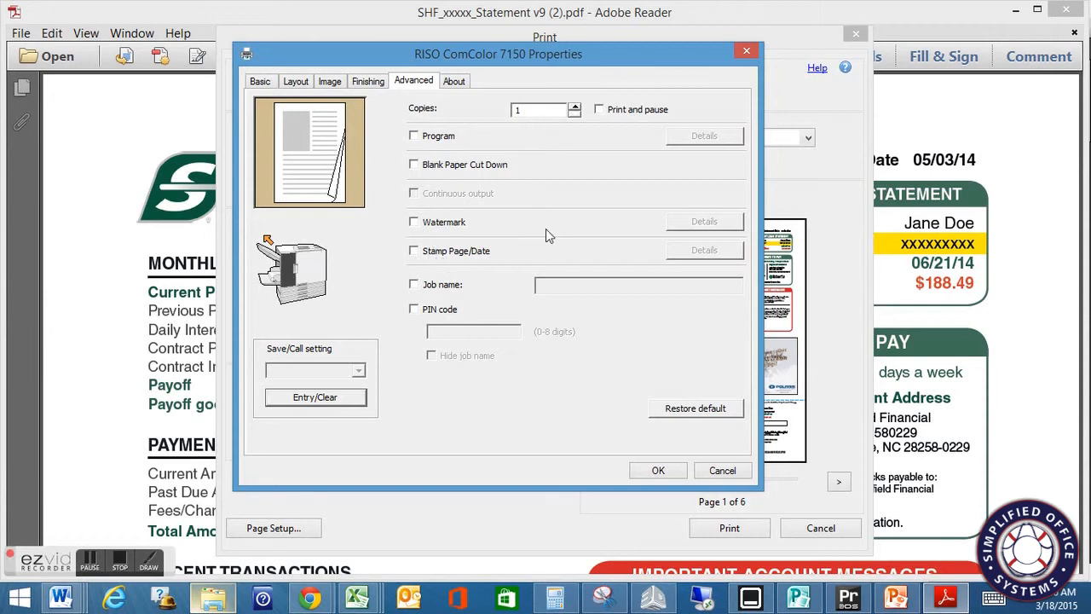
pyautogui.moveTo(467, 326)
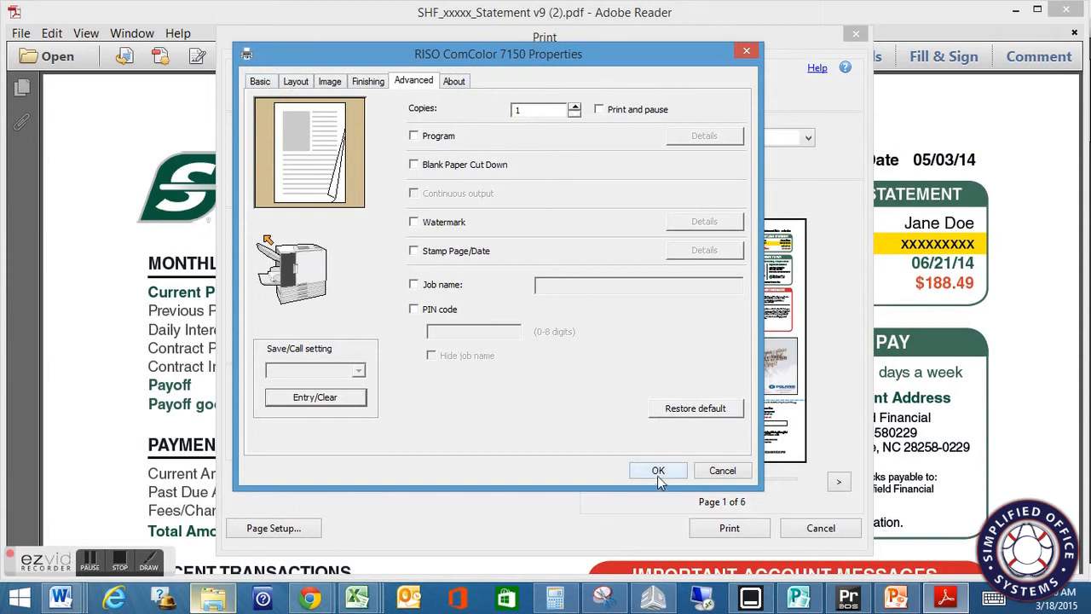
pyautogui.click(658, 471)
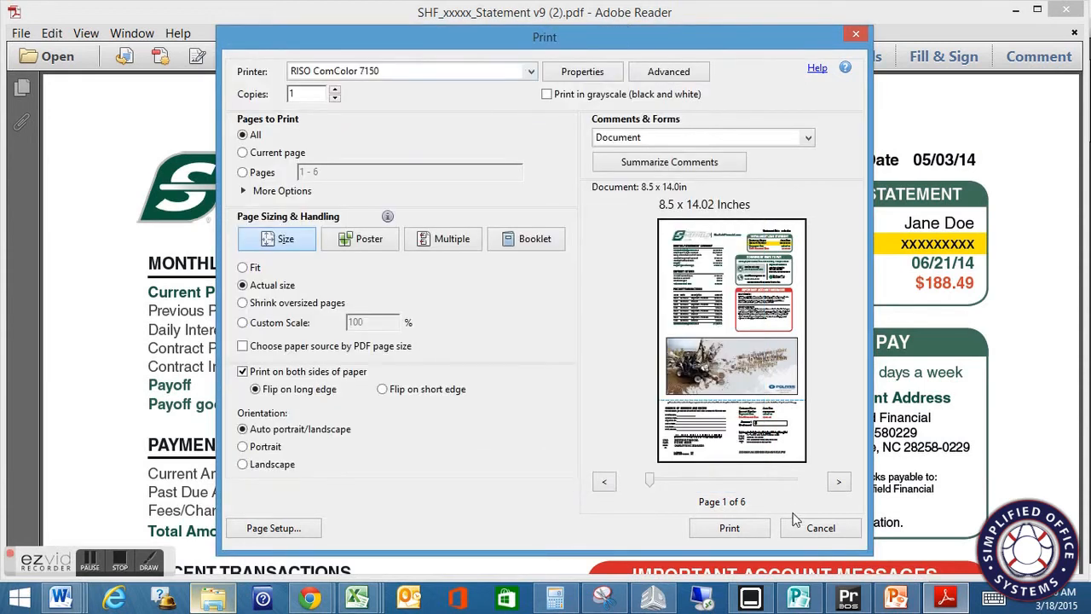
pyautogui.click(730, 529)
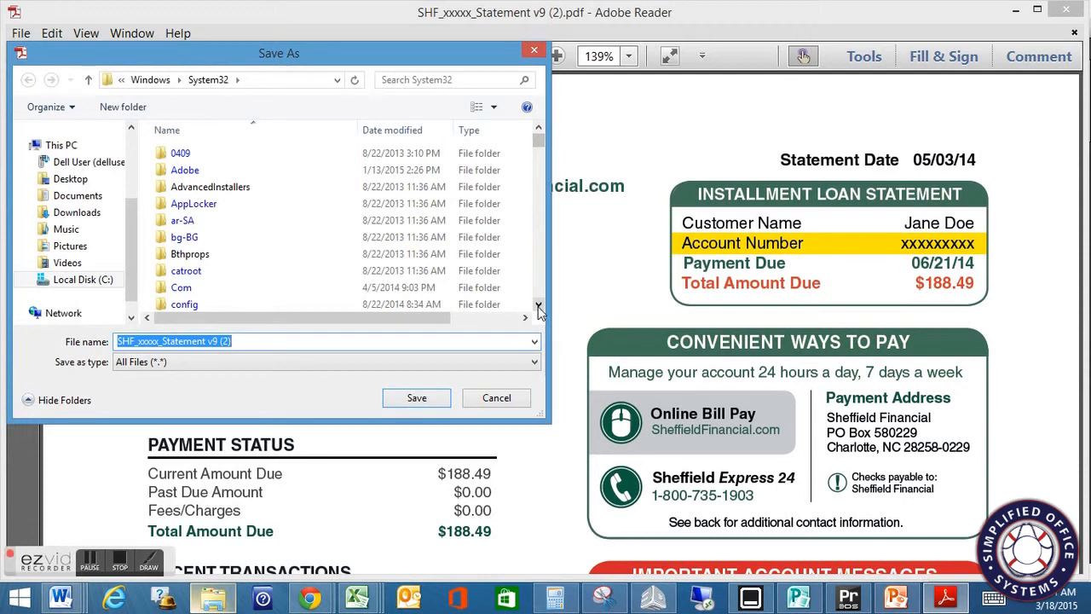
pyautogui.moveTo(66, 231)
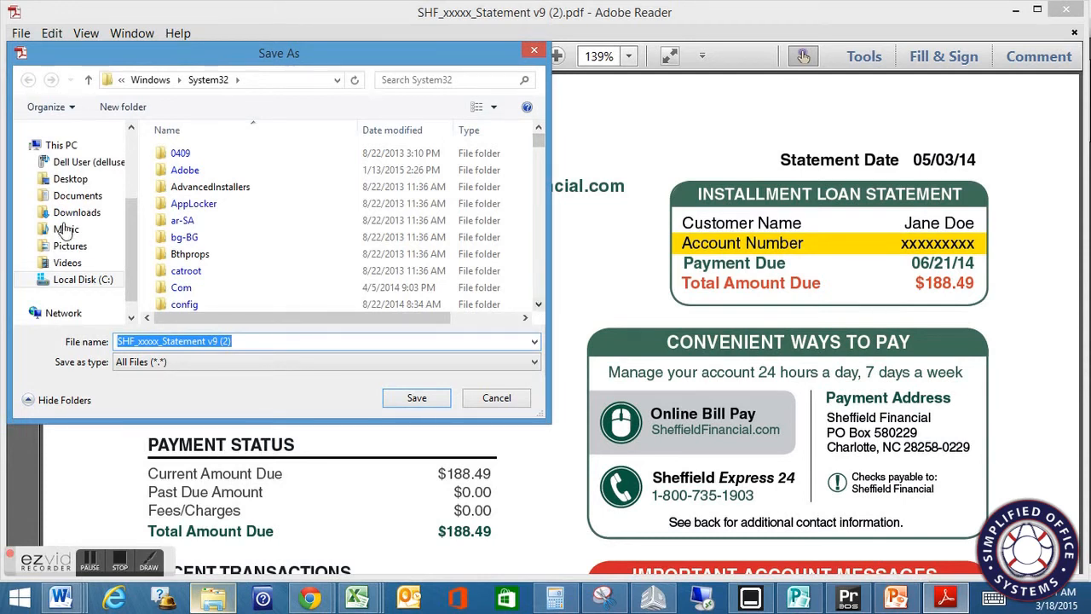
# - Navigate from Documents into the Sourcelink Analysis Files folder
pyautogui.click(78, 195)
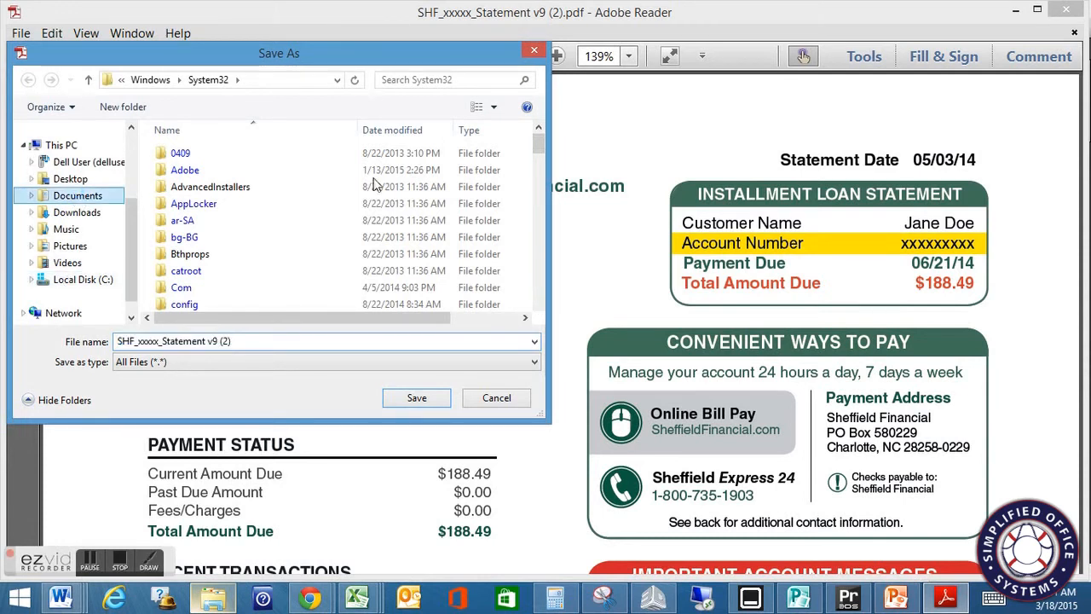
pyautogui.click(79, 195)
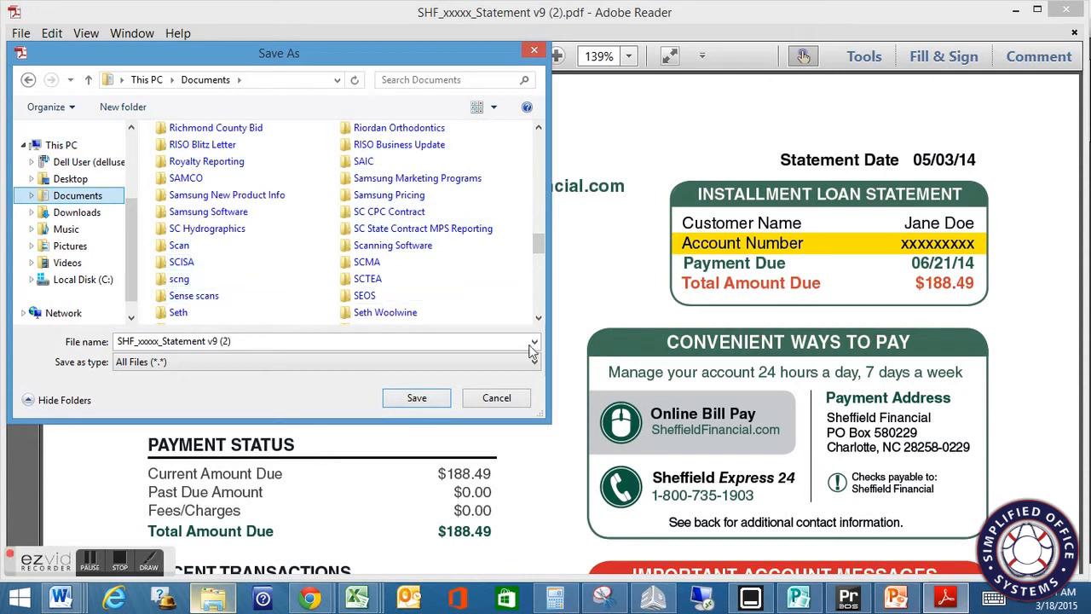
pyautogui.click(539, 321)
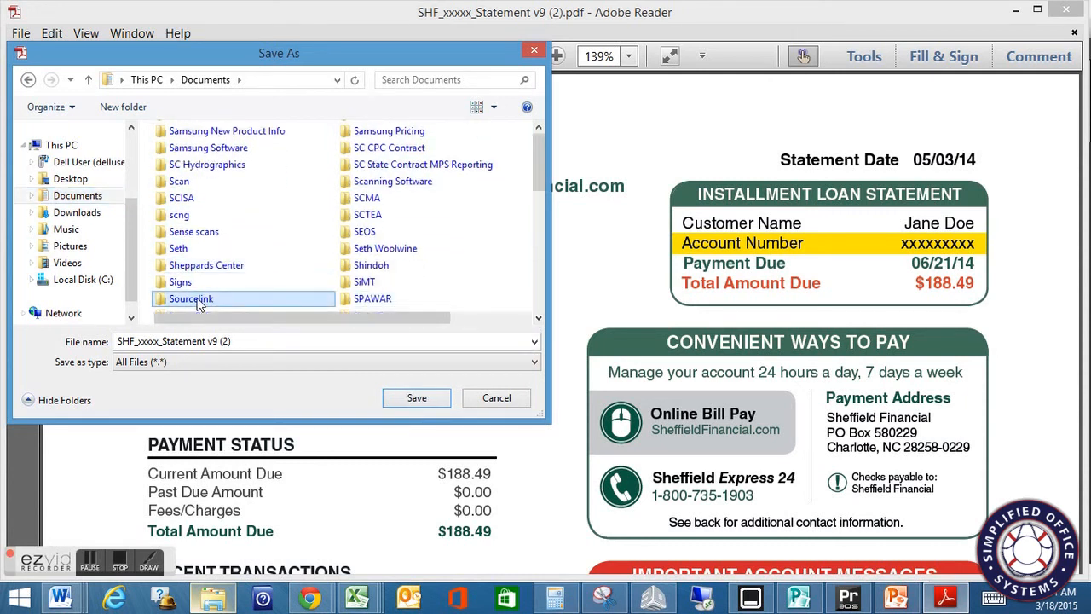
pyautogui.doubleClick(191, 299)
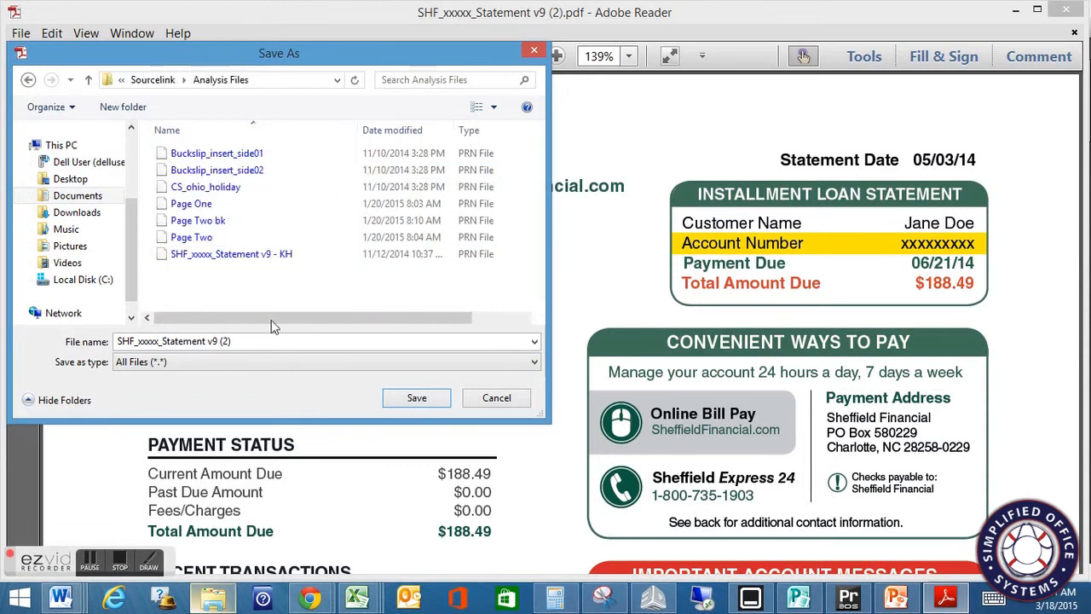
# - Save the print output under the file name 'test'
pyautogui.write('t')
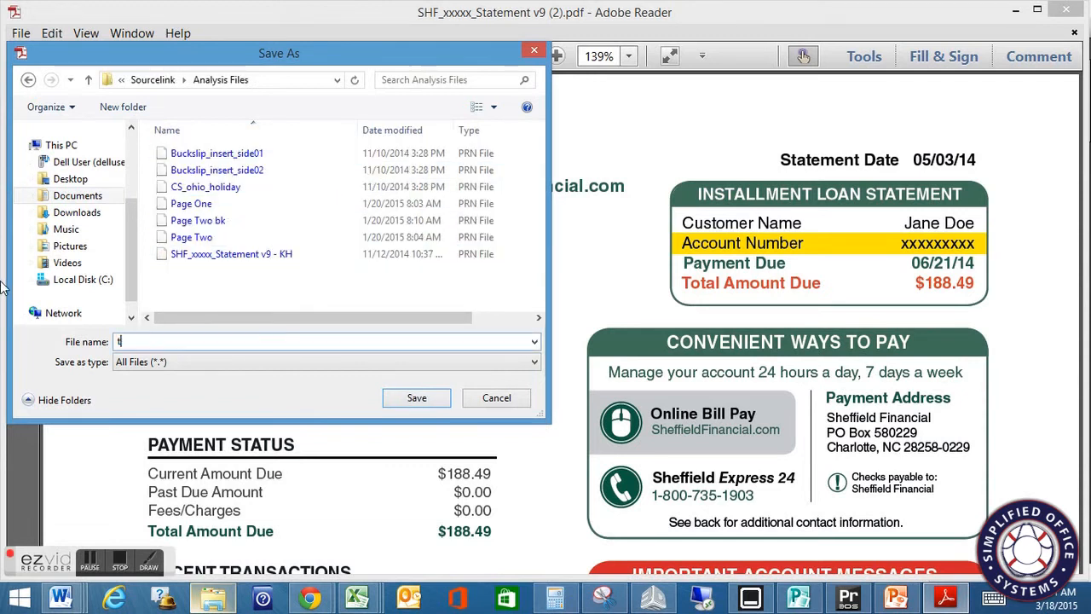
pyautogui.write('est')
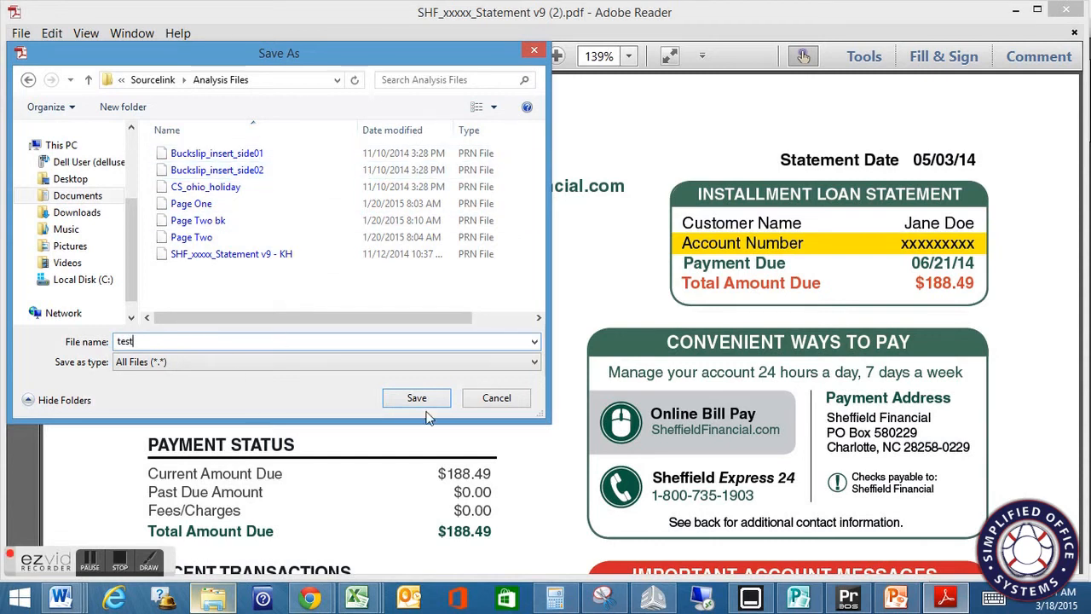
pyautogui.click(416, 397)
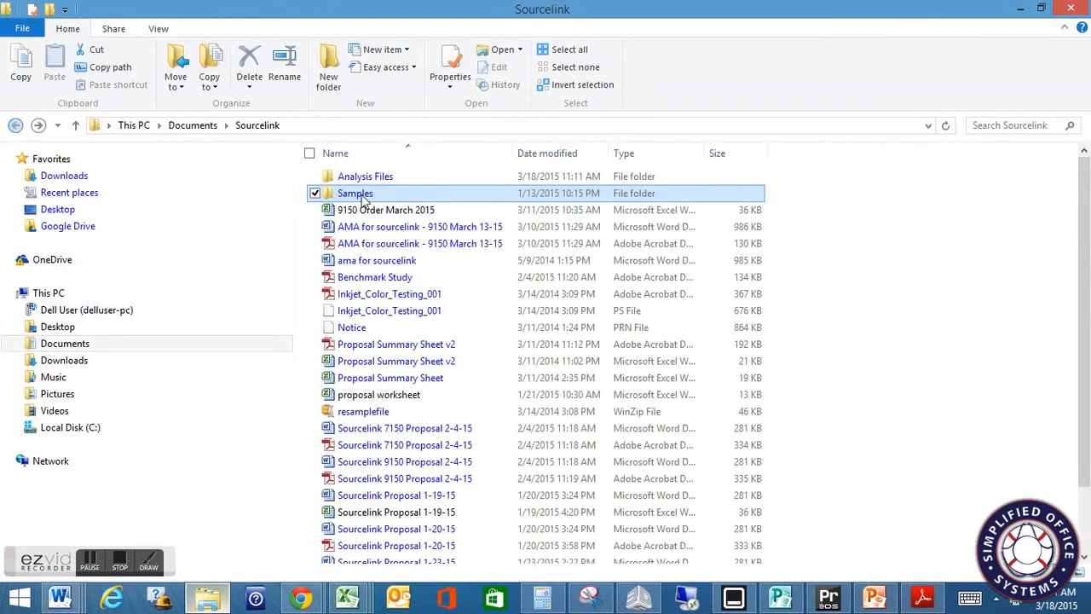
# - Rename the empty test file in Analysis Files with a .prn extension
pyautogui.doubleClick(365, 176)
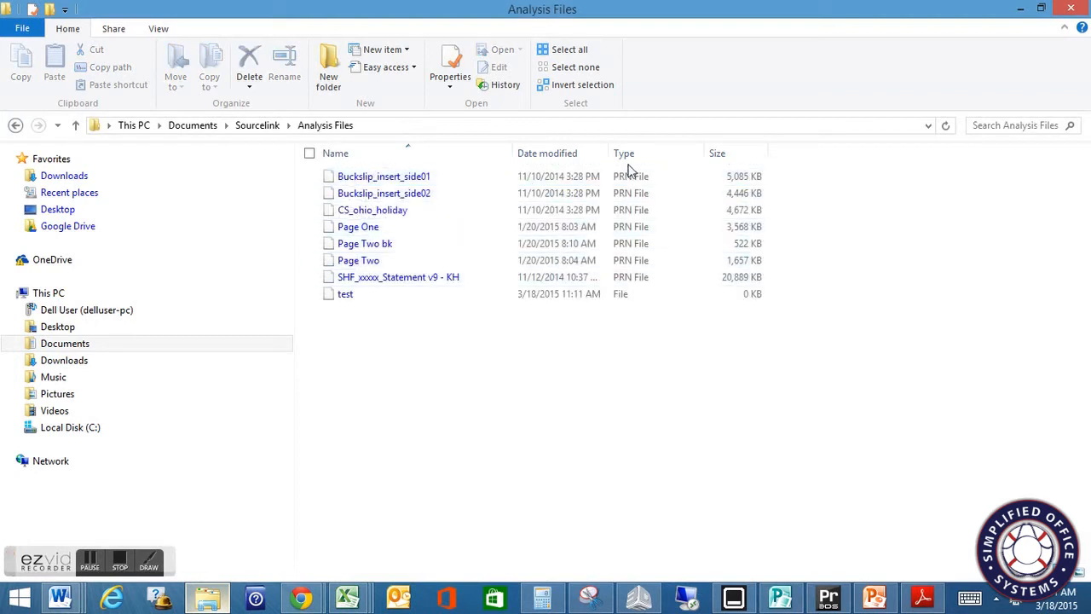
pyautogui.click(358, 225)
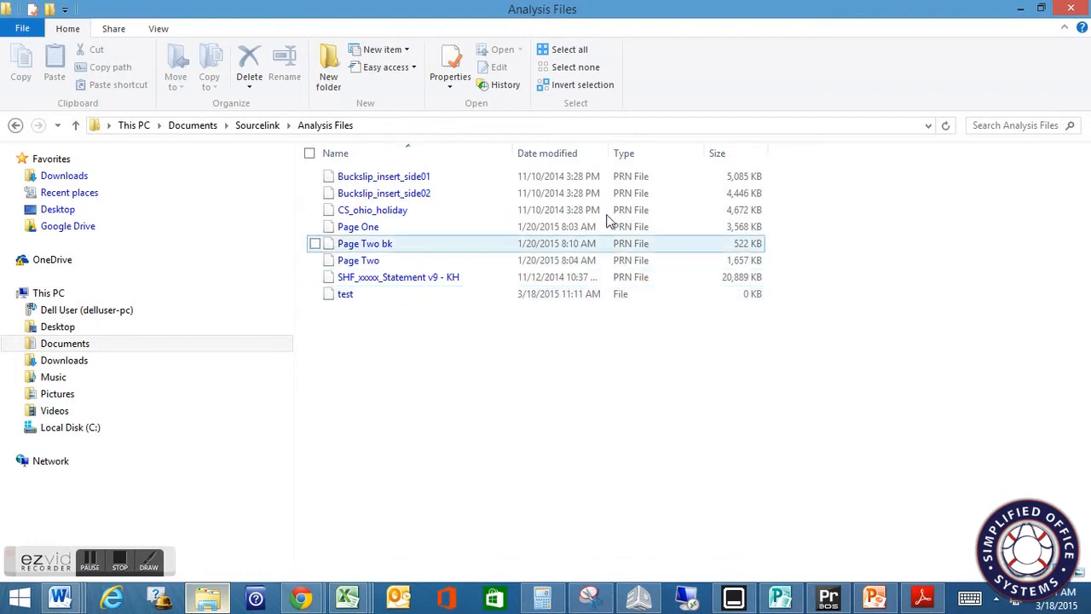
pyautogui.click(344, 293)
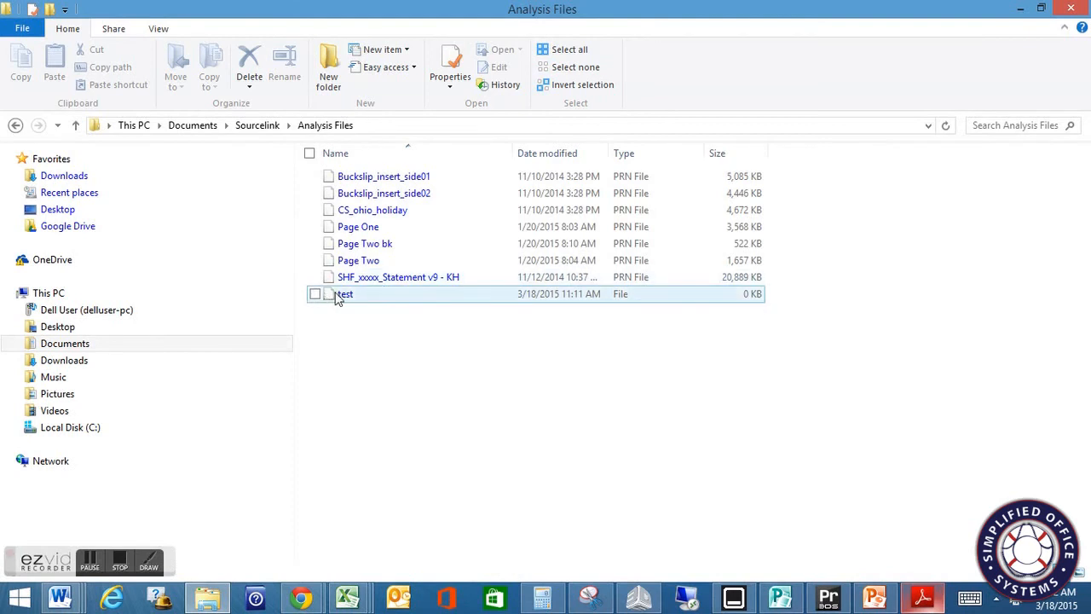
pyautogui.click(314, 294)
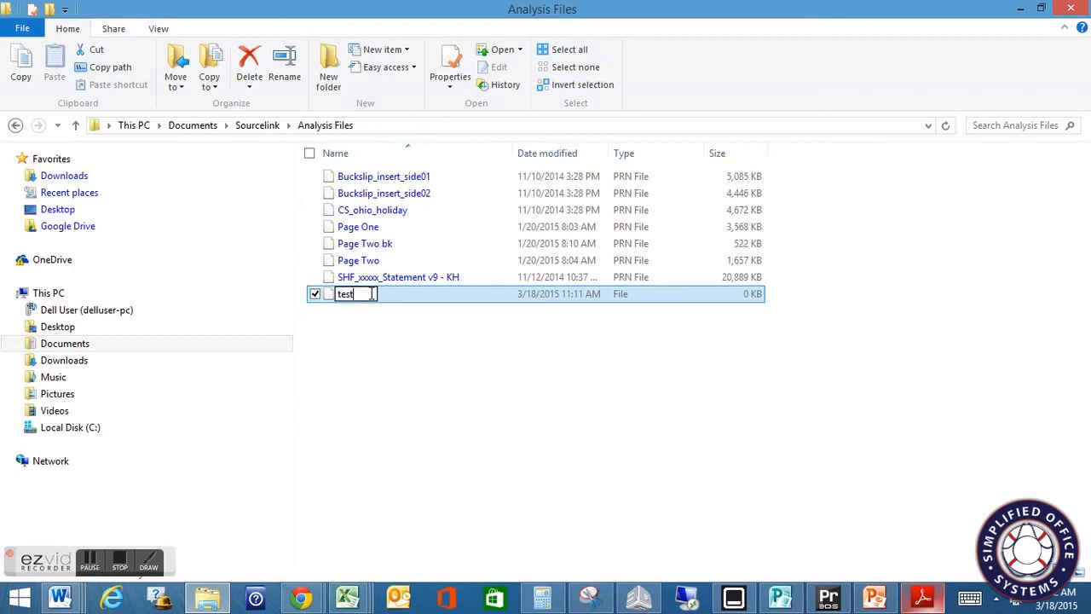
pyautogui.write('.pr')
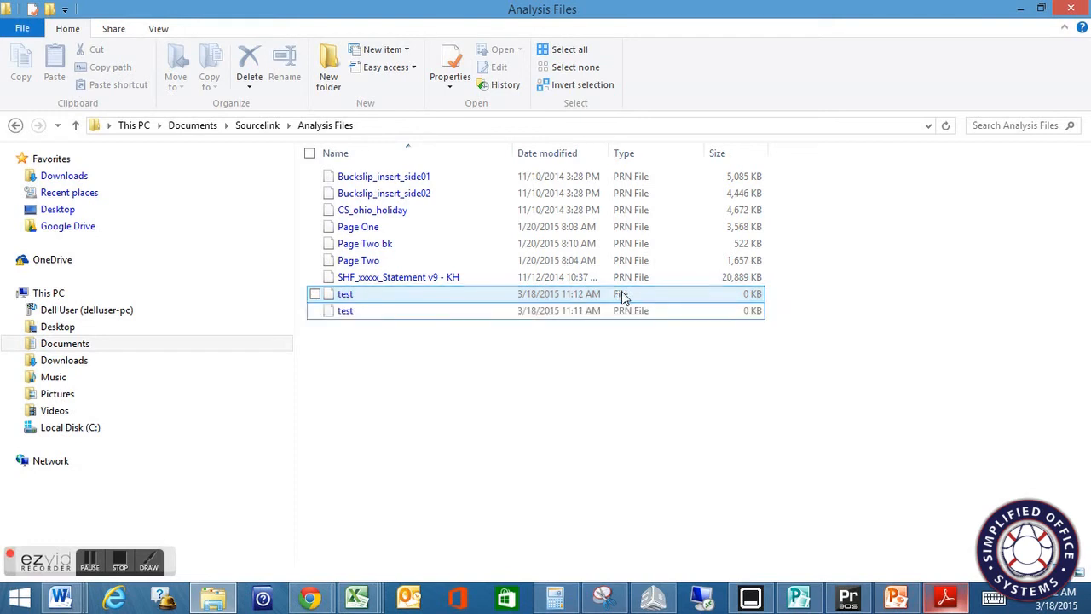
pyautogui.click(345, 310)
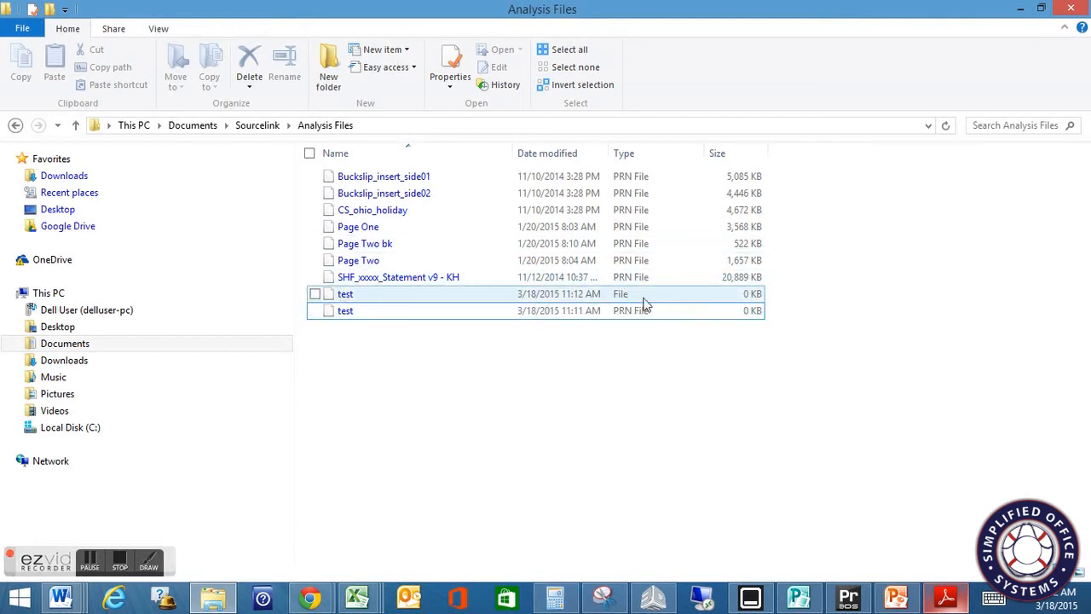
pyautogui.click(315, 294)
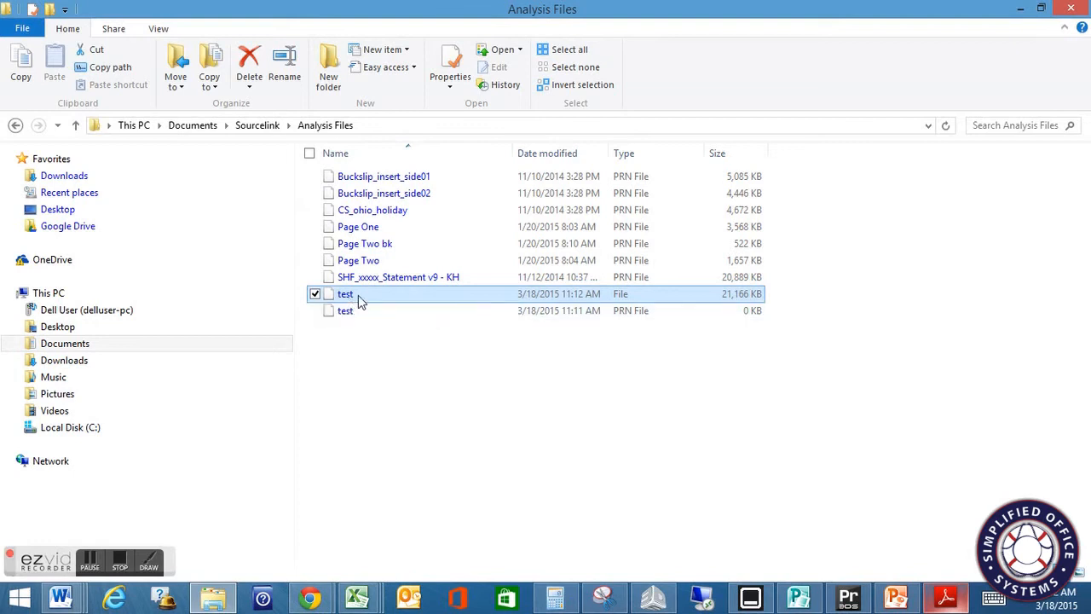
pyautogui.click(344, 293)
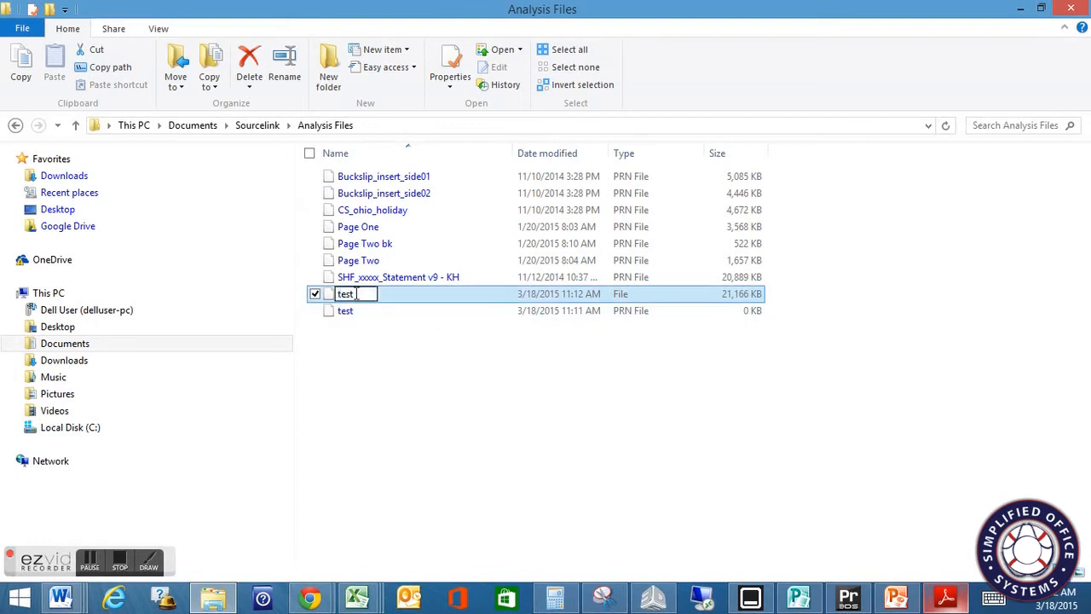
pyautogui.write('.prn')
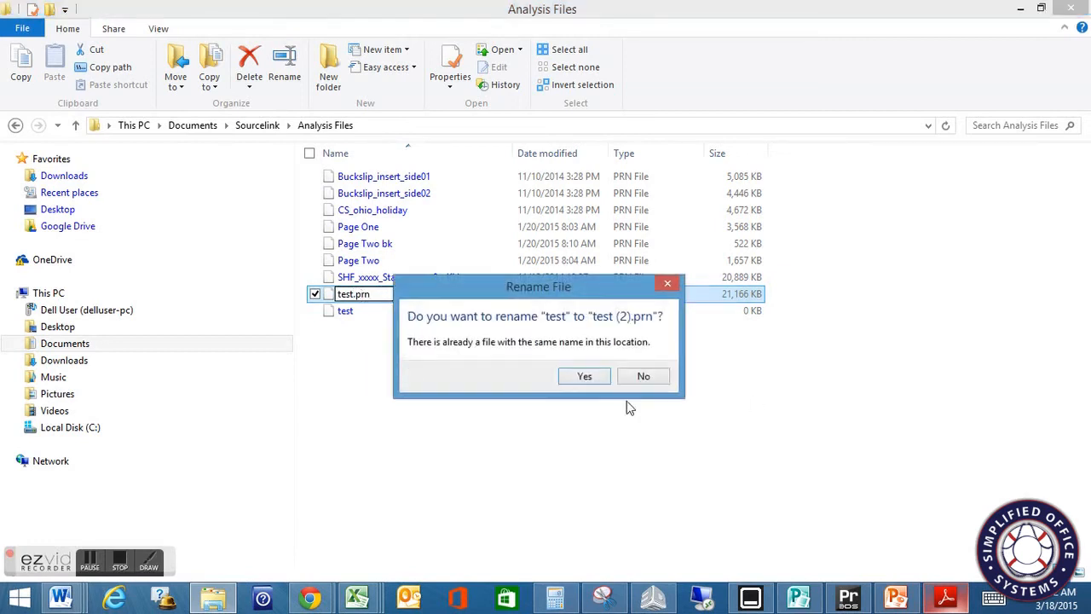
pyautogui.click(583, 377)
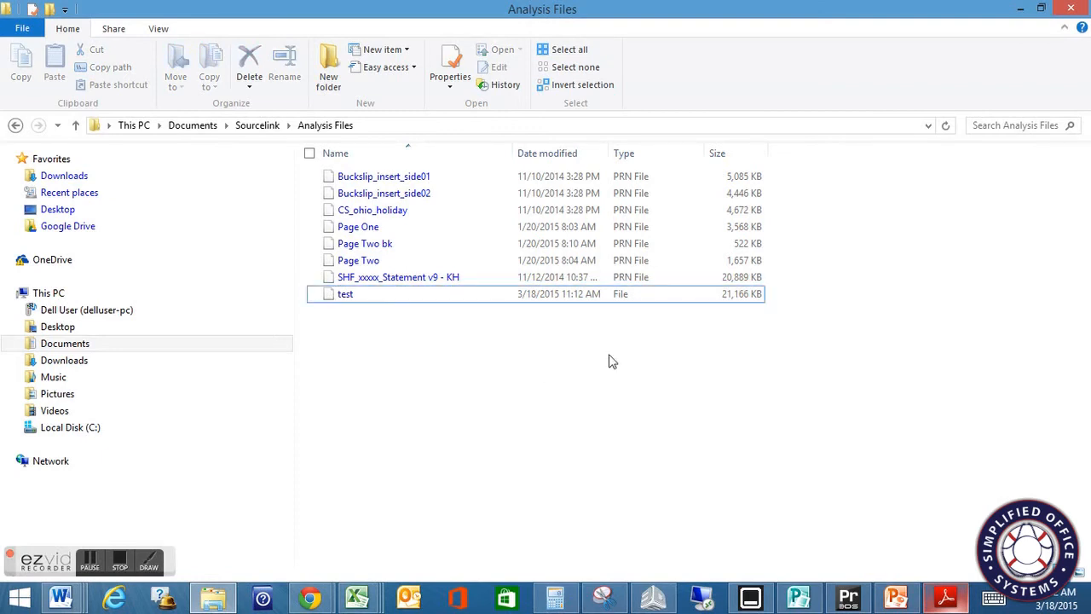
pyautogui.click(344, 294)
pyautogui.write('.p')
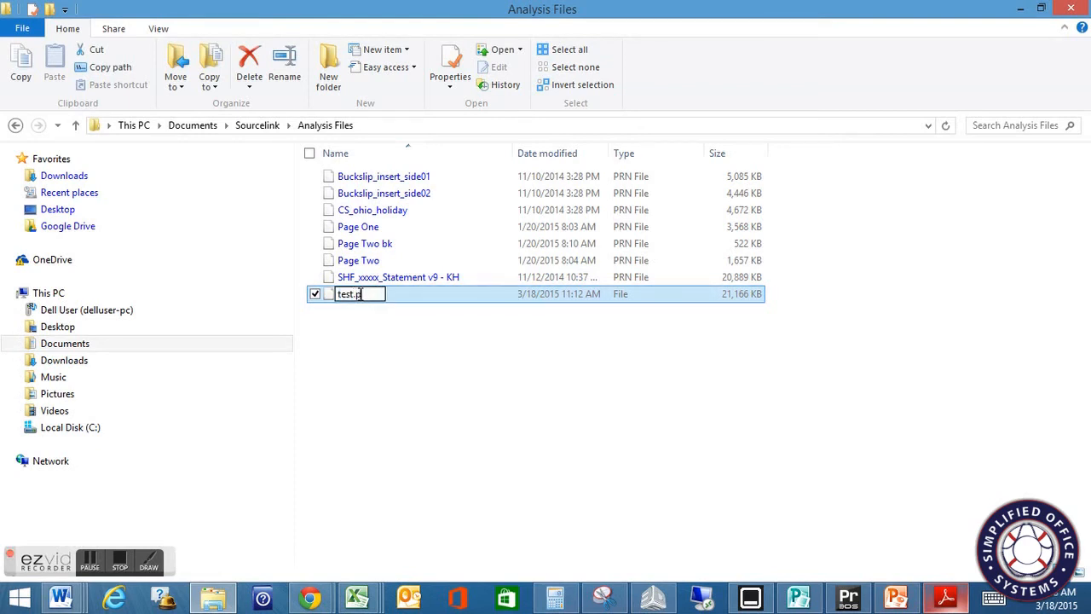
pyautogui.write('rn')
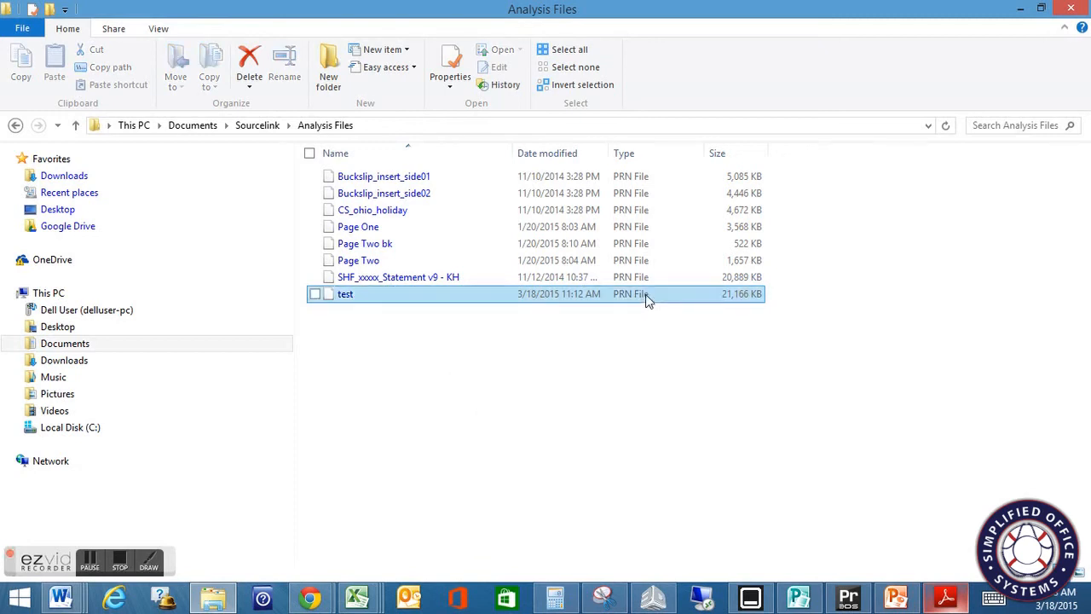
pyautogui.moveTo(688, 307)
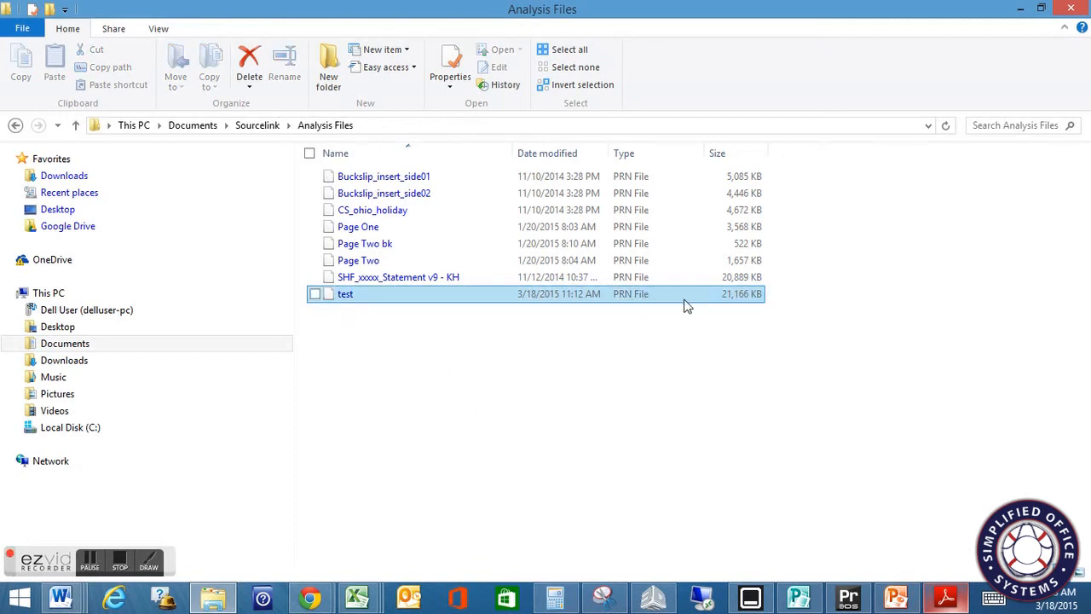
pyautogui.moveTo(759, 304)
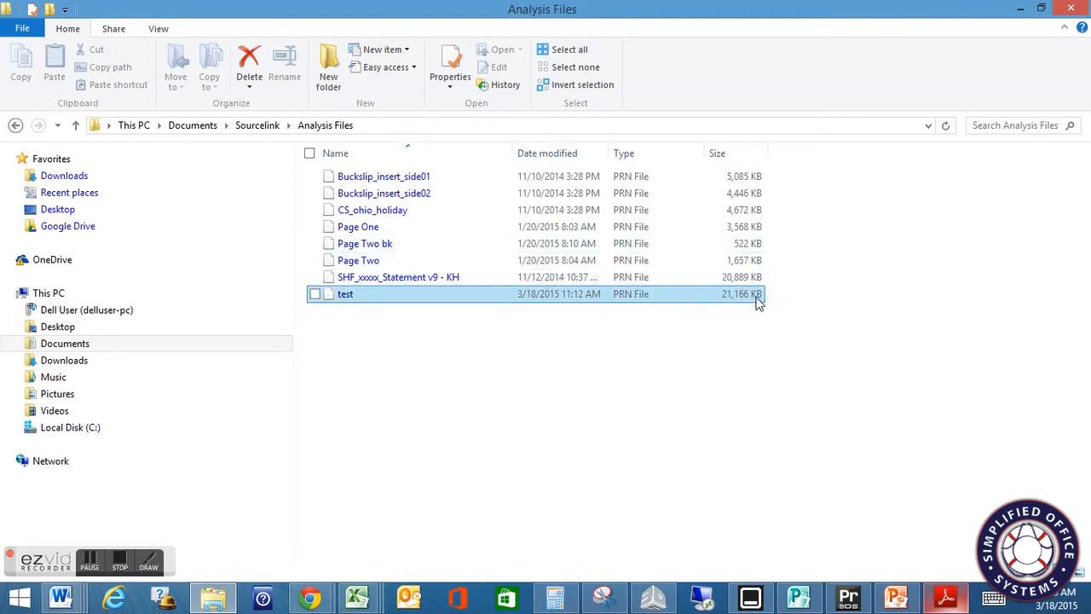
pyautogui.moveTo(716, 307)
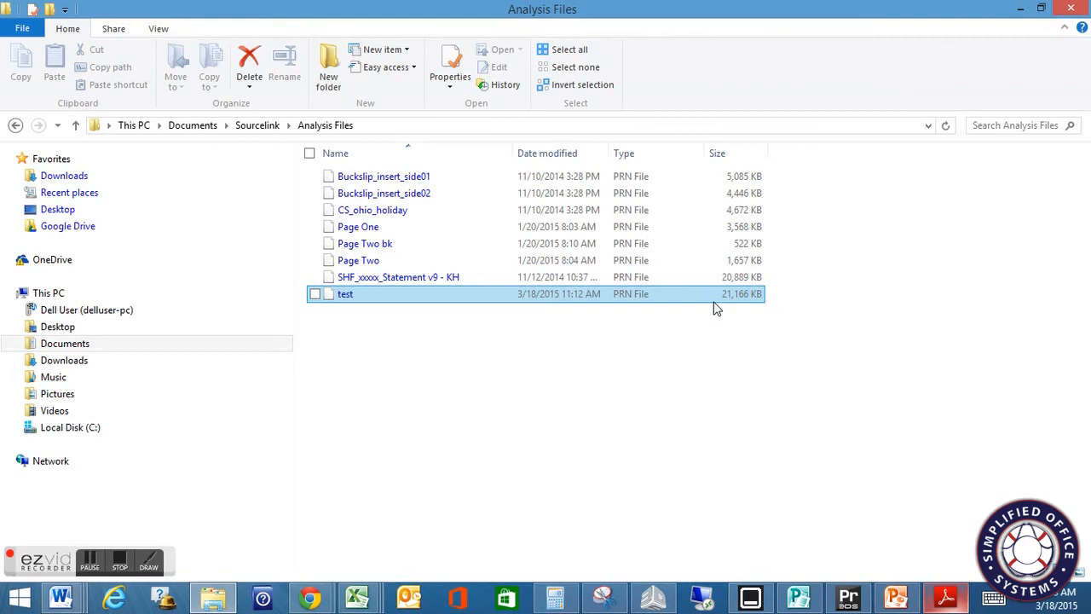
pyautogui.moveTo(715, 309)
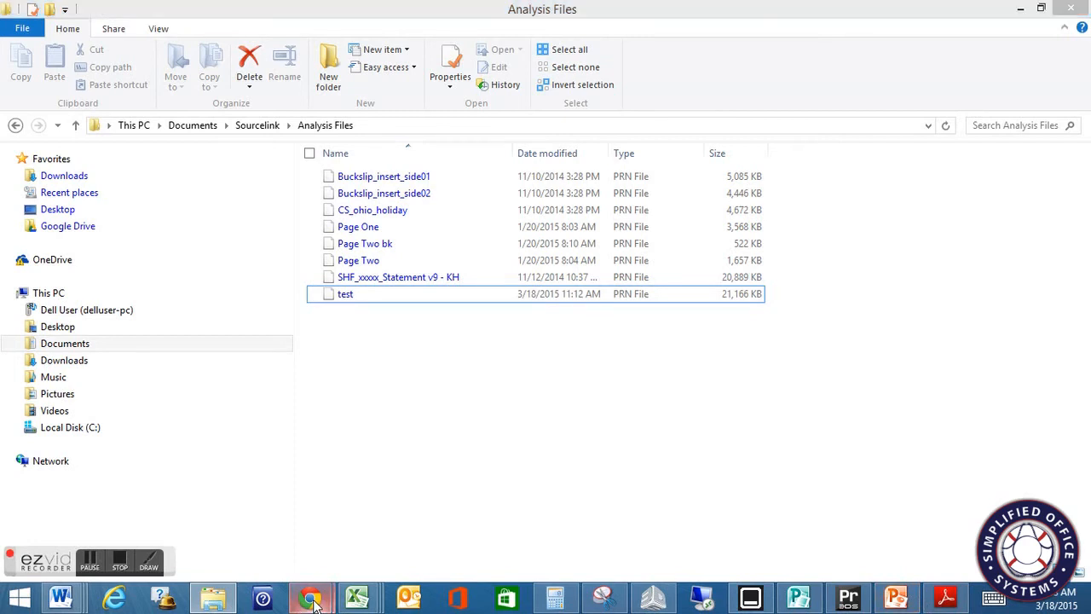
# - In the browser calculator, set the printer model to ComColor9150/9110/7150/7110
pyautogui.click(310, 597)
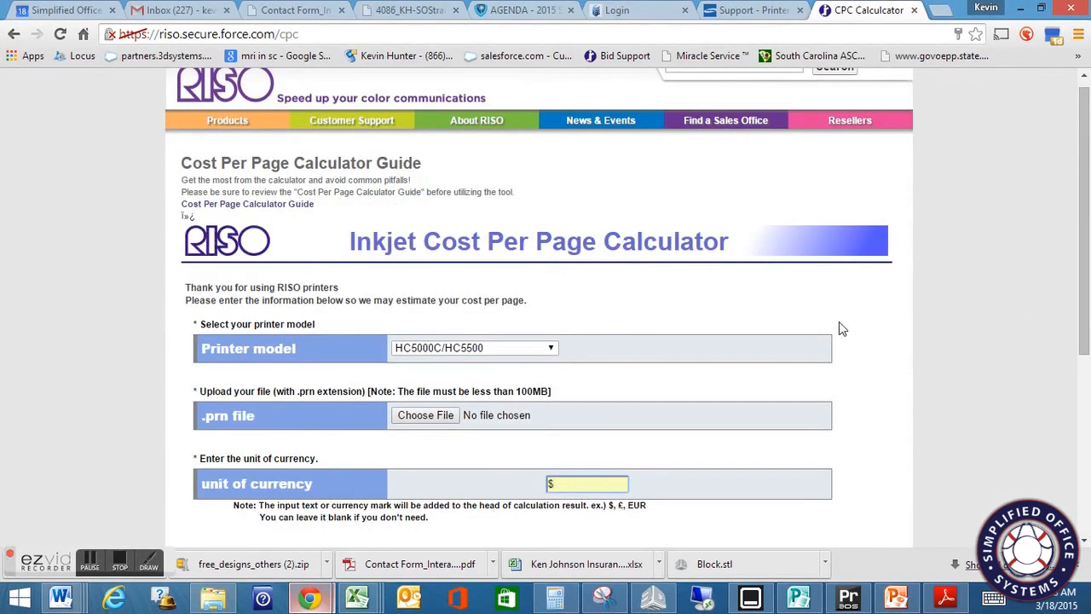
pyautogui.scroll(-3)
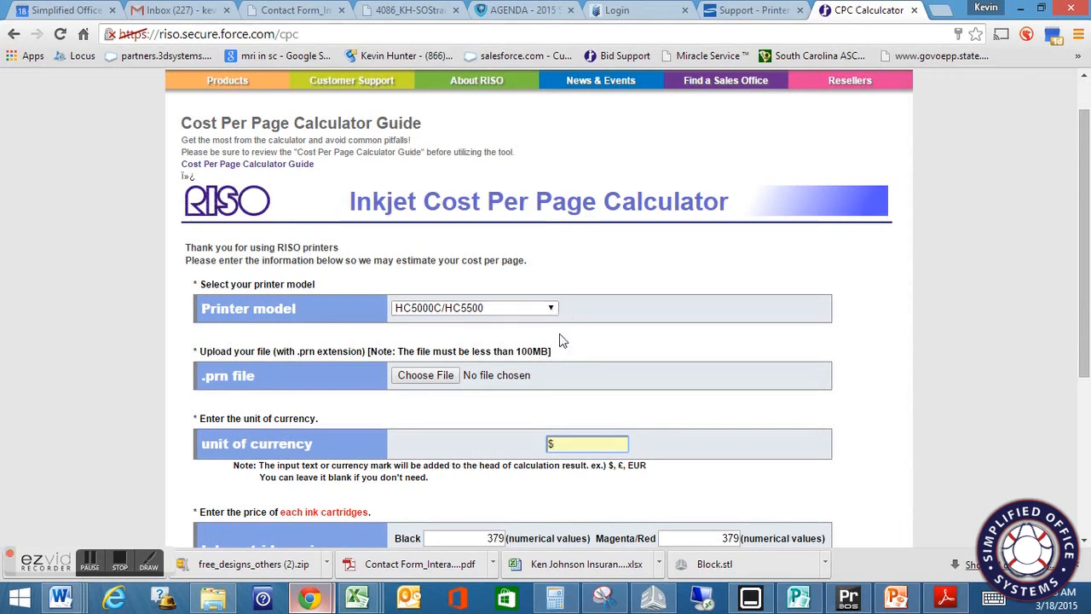
pyautogui.moveTo(561, 310)
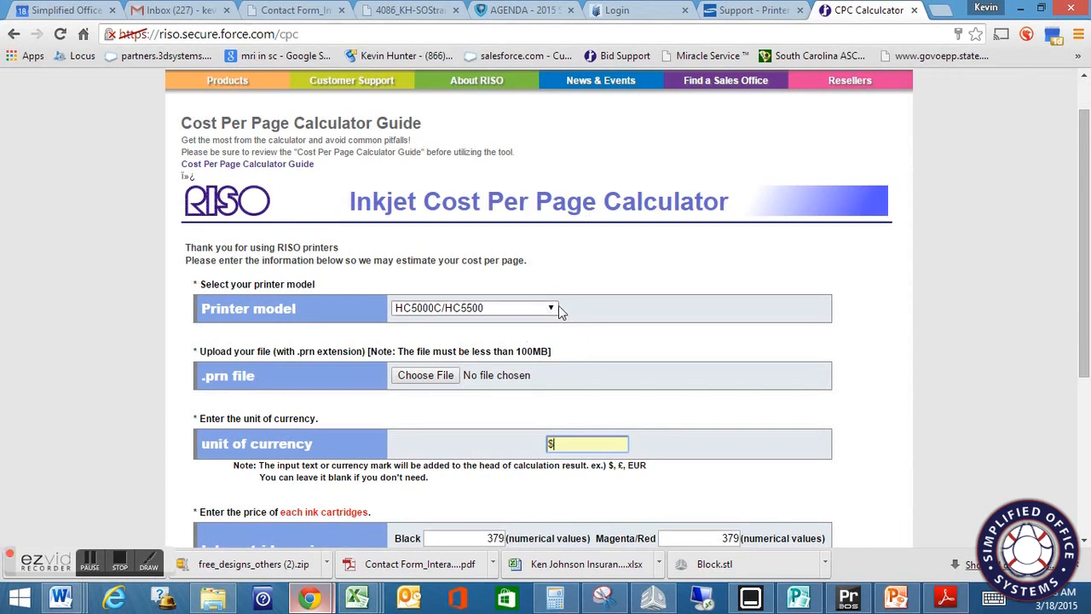
pyautogui.click(474, 307)
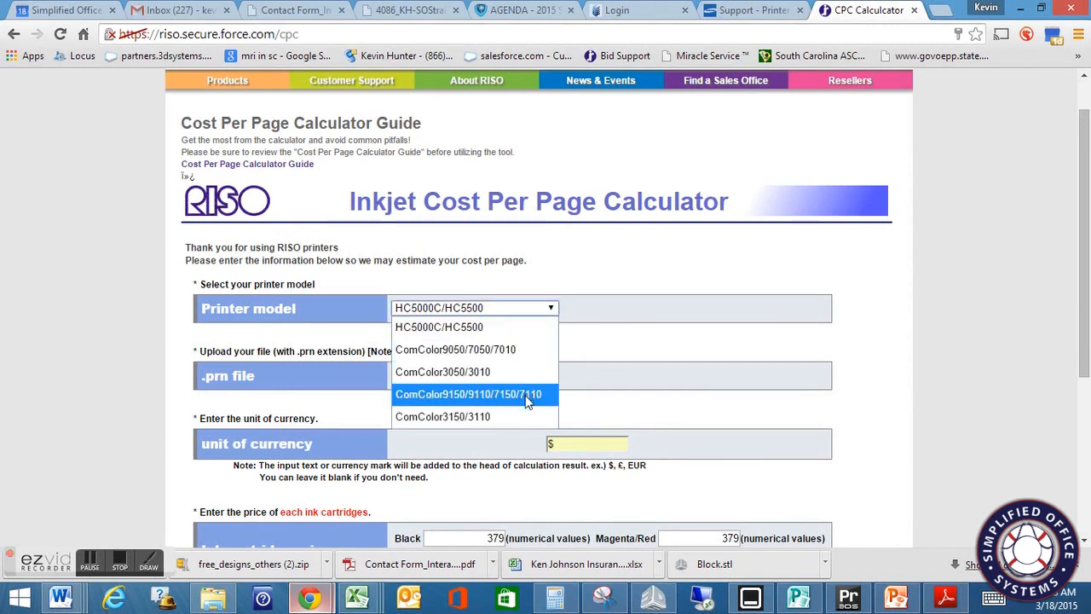
pyautogui.click(469, 394)
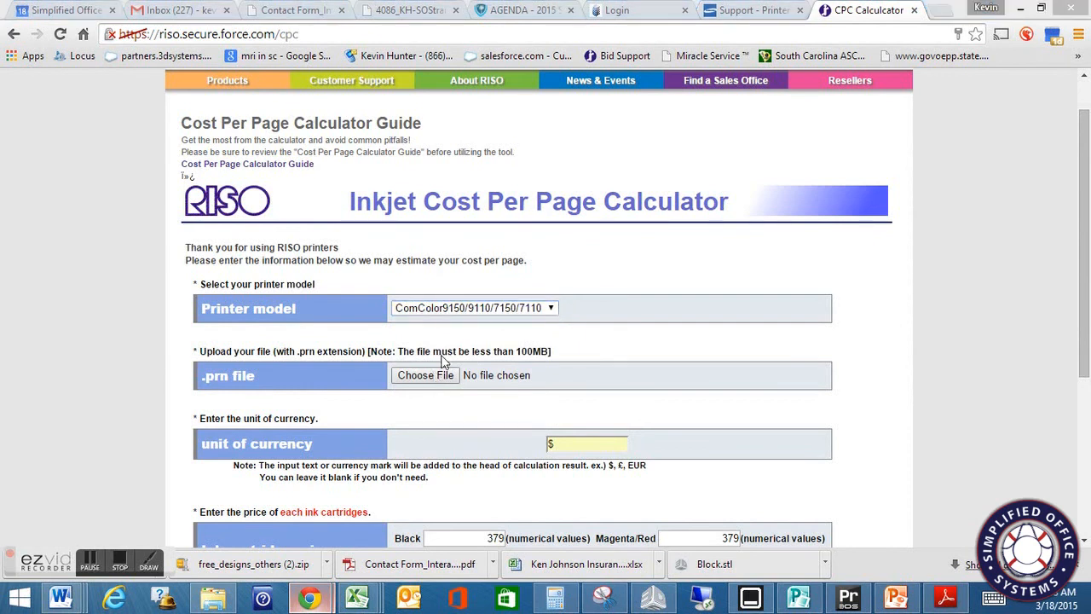
# - Choose test.prn from Documents > Sourcelink > Analysis Files as the print file to upload
pyautogui.click(425, 375)
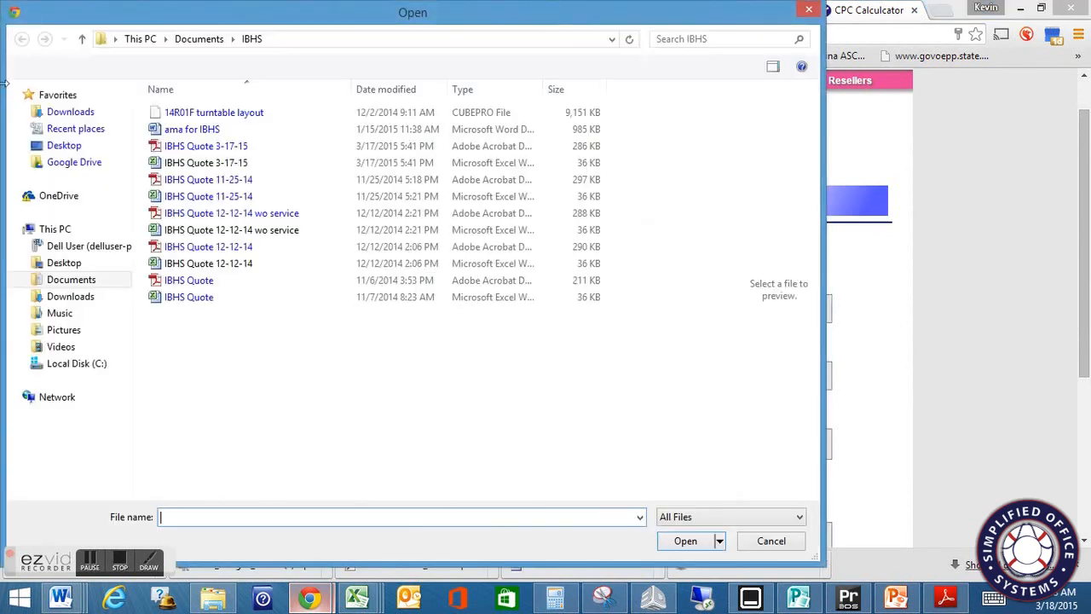
pyautogui.click(72, 280)
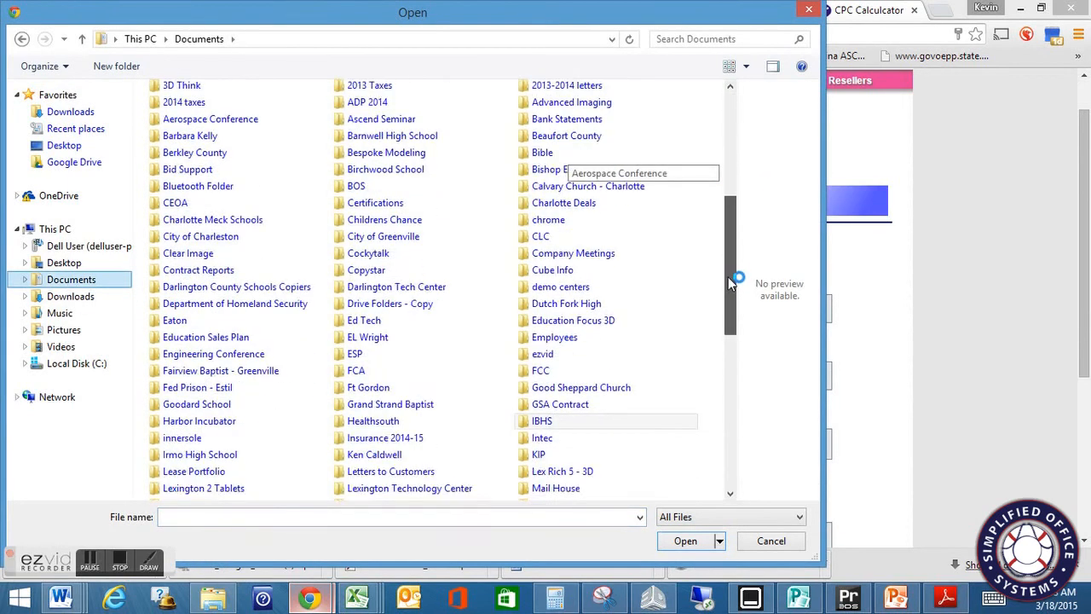
pyautogui.scroll(-3)
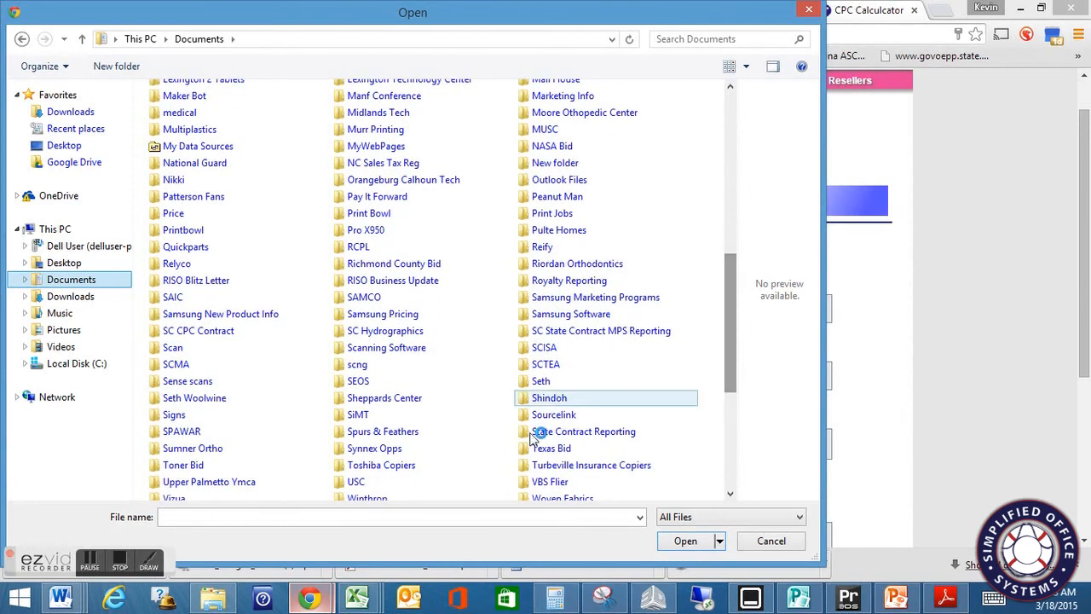
pyautogui.click(553, 414)
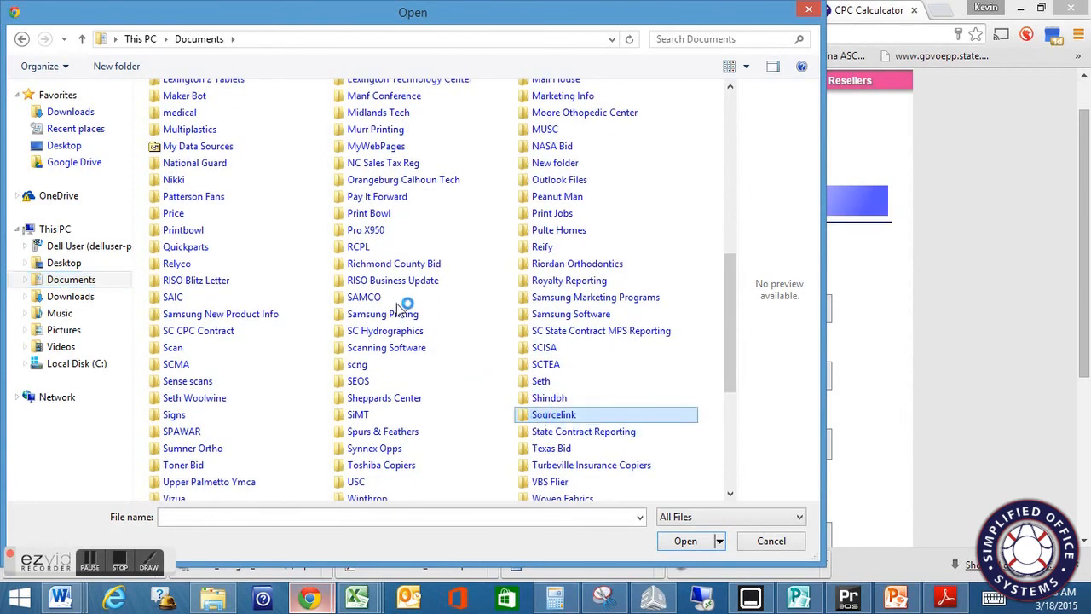
pyautogui.doubleClick(554, 414)
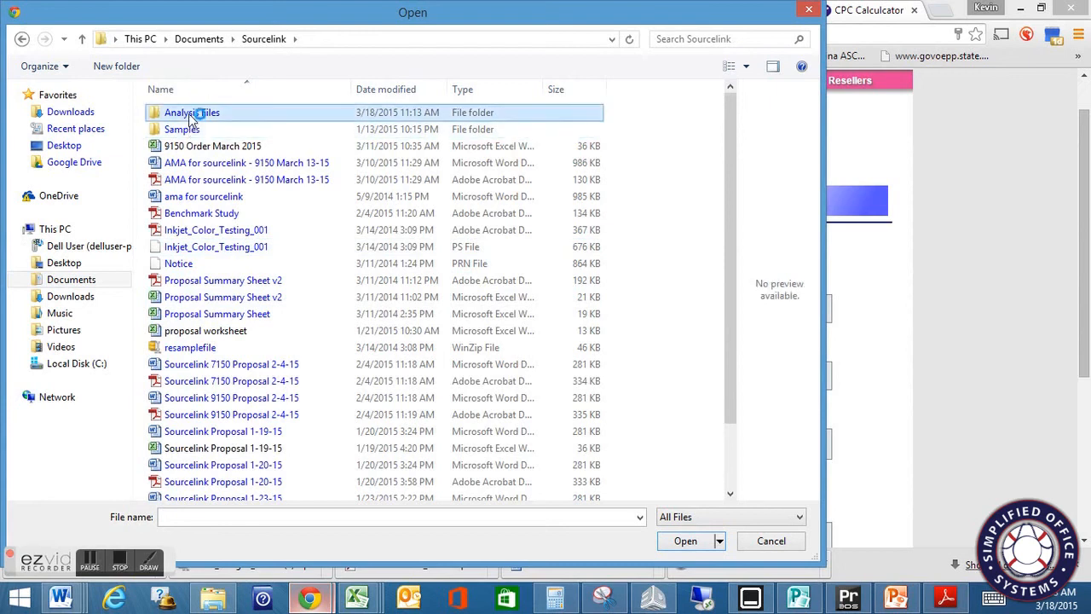
pyautogui.doubleClick(191, 113)
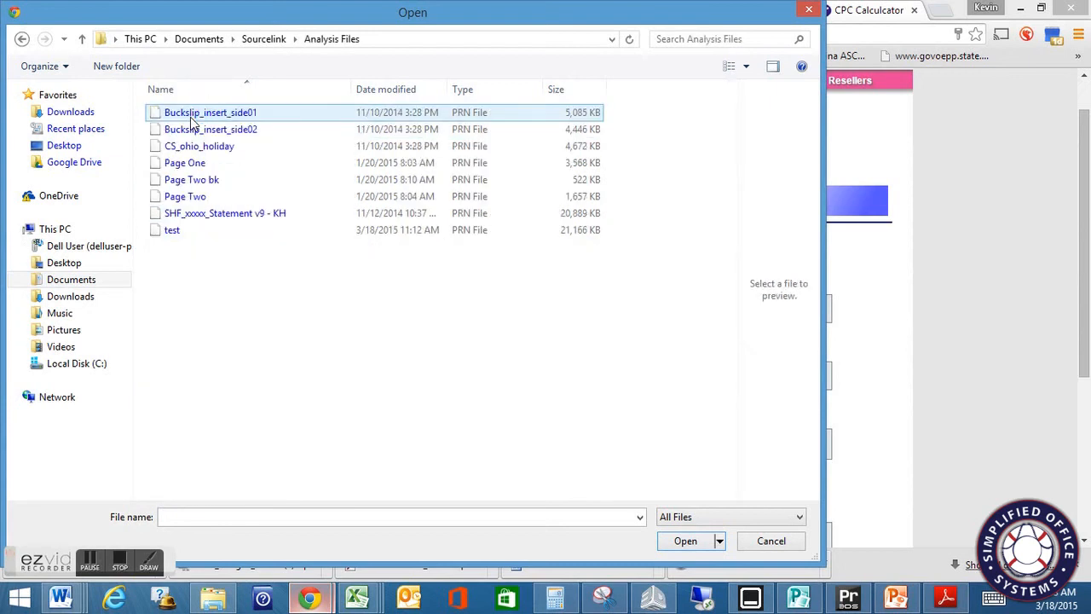
pyautogui.moveTo(323, 242)
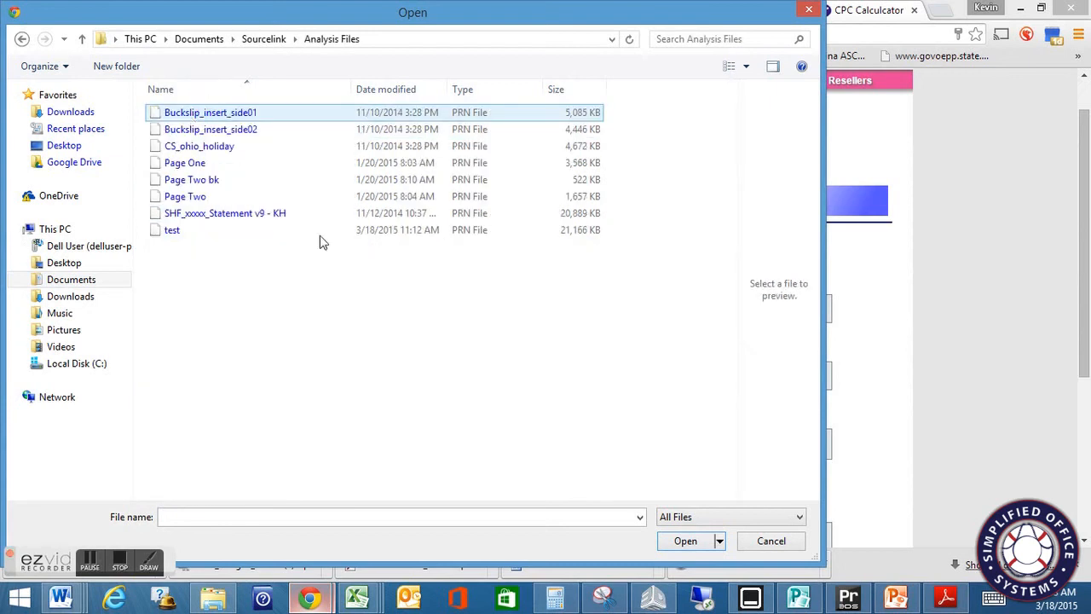
pyautogui.click(685, 541)
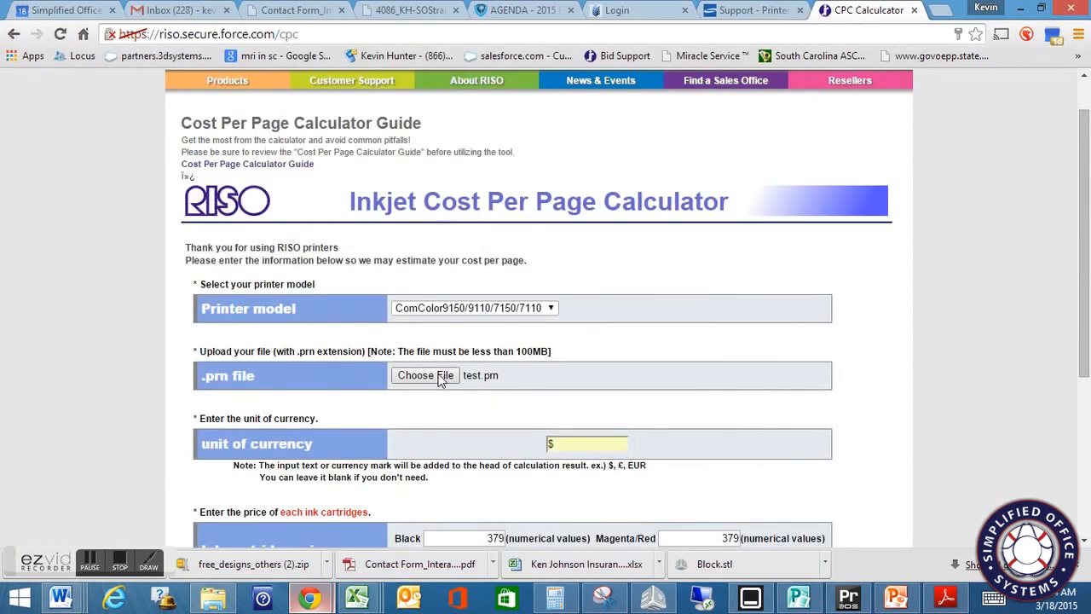
# - Keep $ currency and the default 379 Black cartridge price, then request the estimated cost per page
pyautogui.scroll(-3)
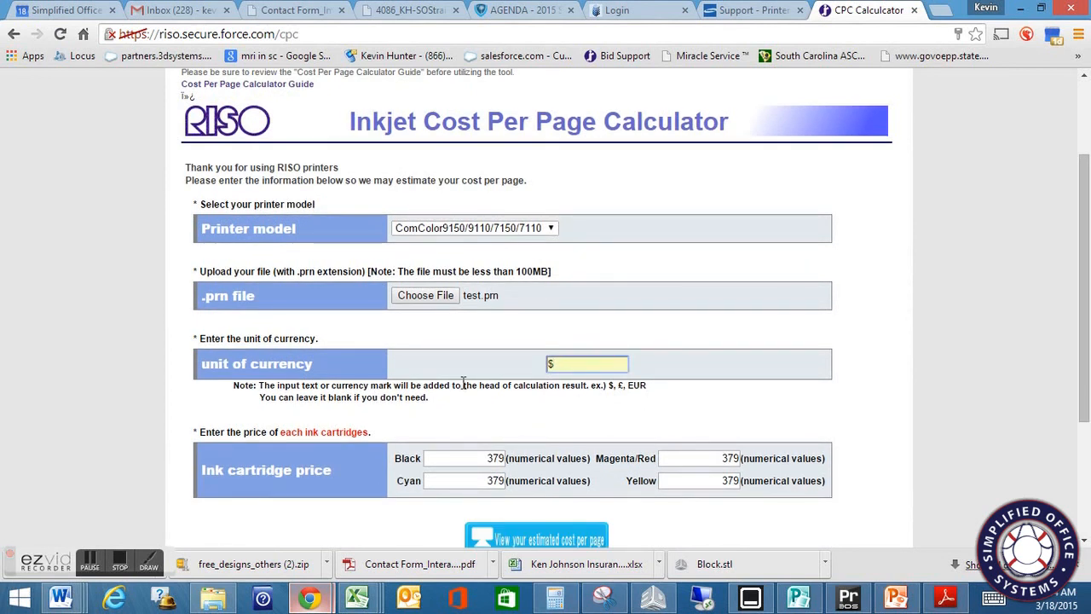
pyautogui.scroll(-3)
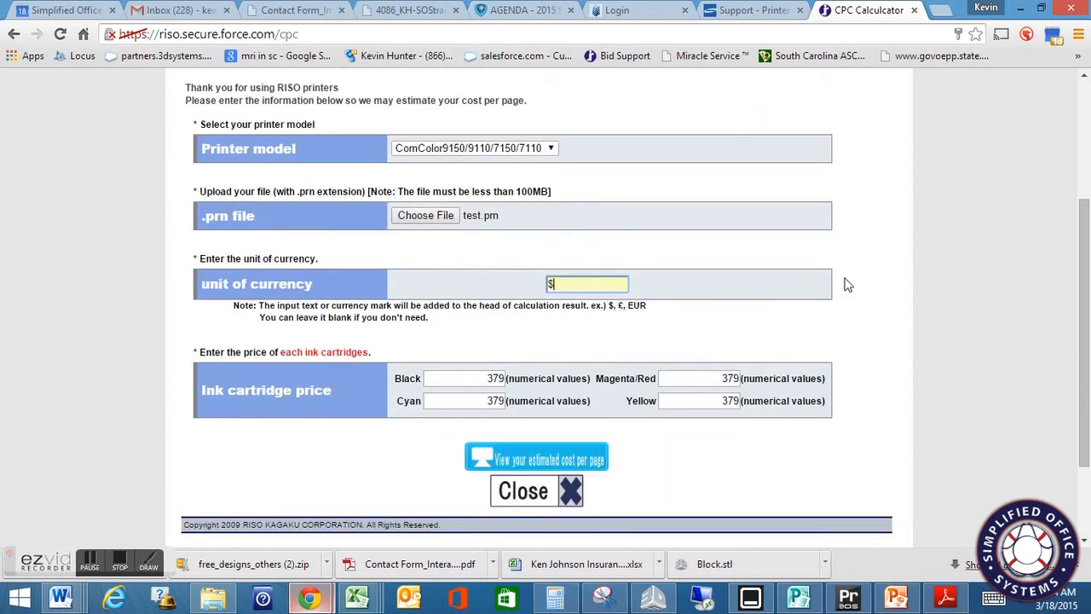
pyautogui.click(463, 378)
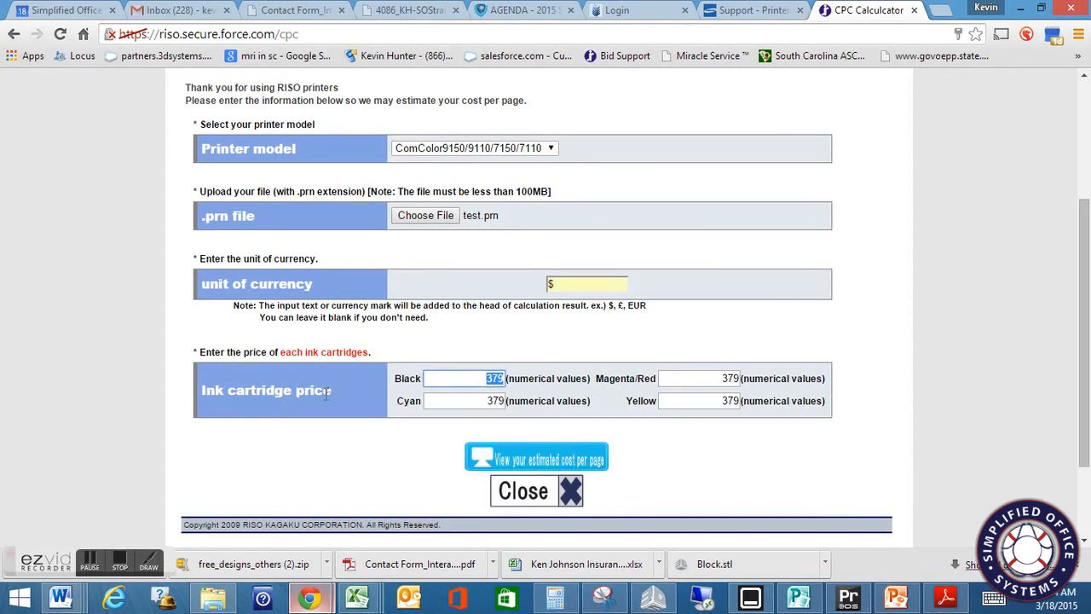
pyautogui.moveTo(759, 379)
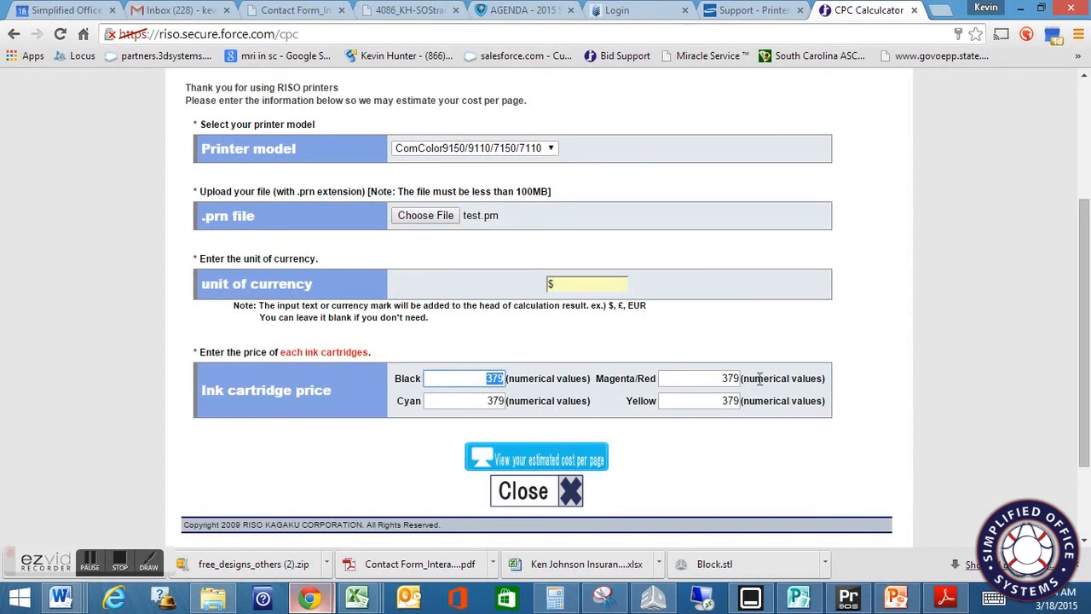
pyautogui.click(464, 401)
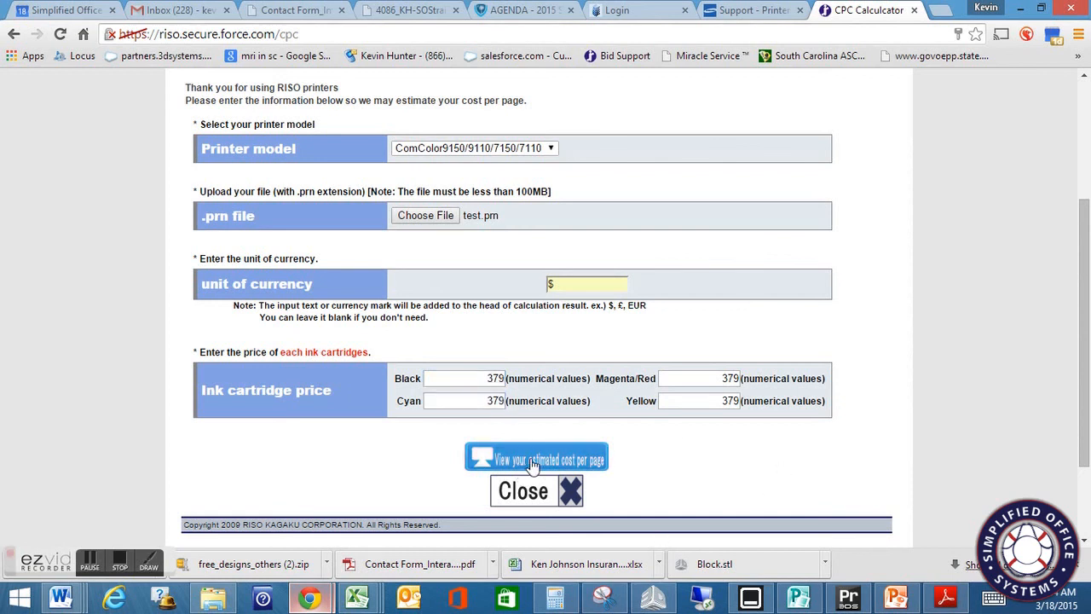
pyautogui.click(536, 457)
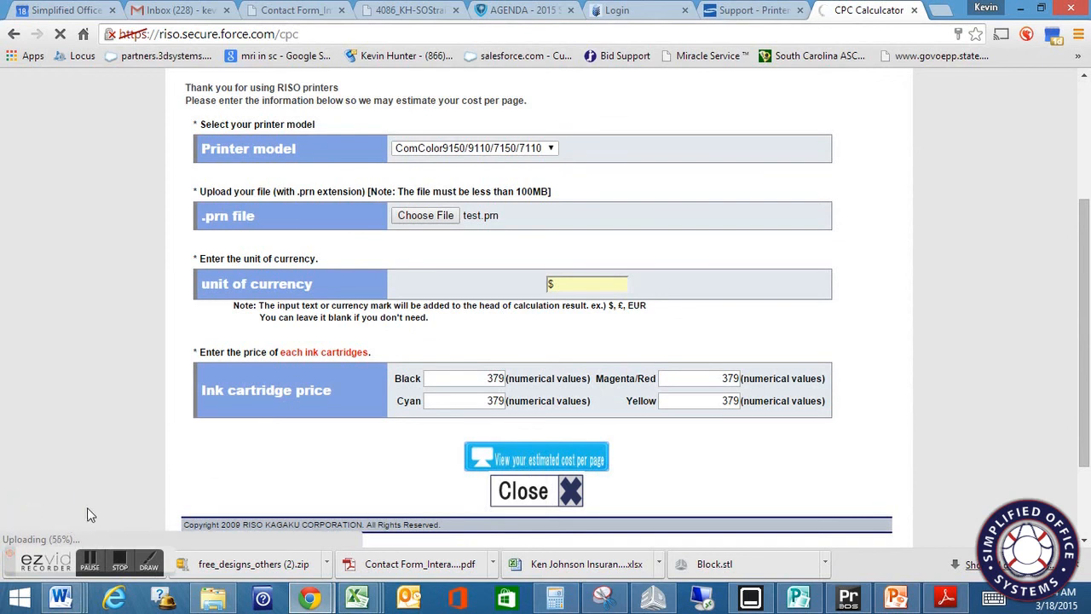
pyautogui.moveTo(88, 511)
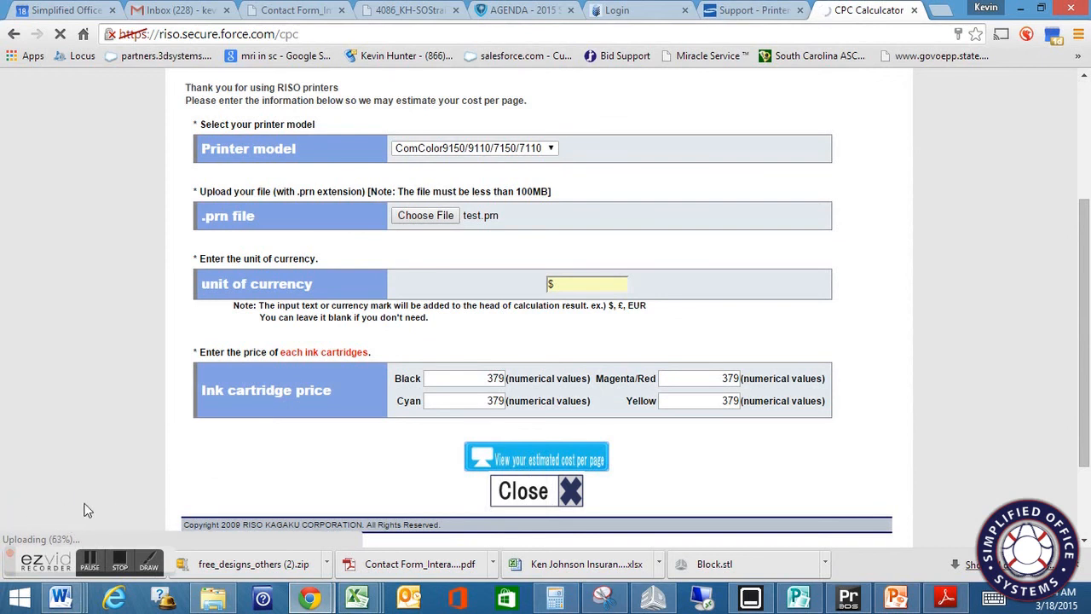
pyautogui.moveTo(61, 470)
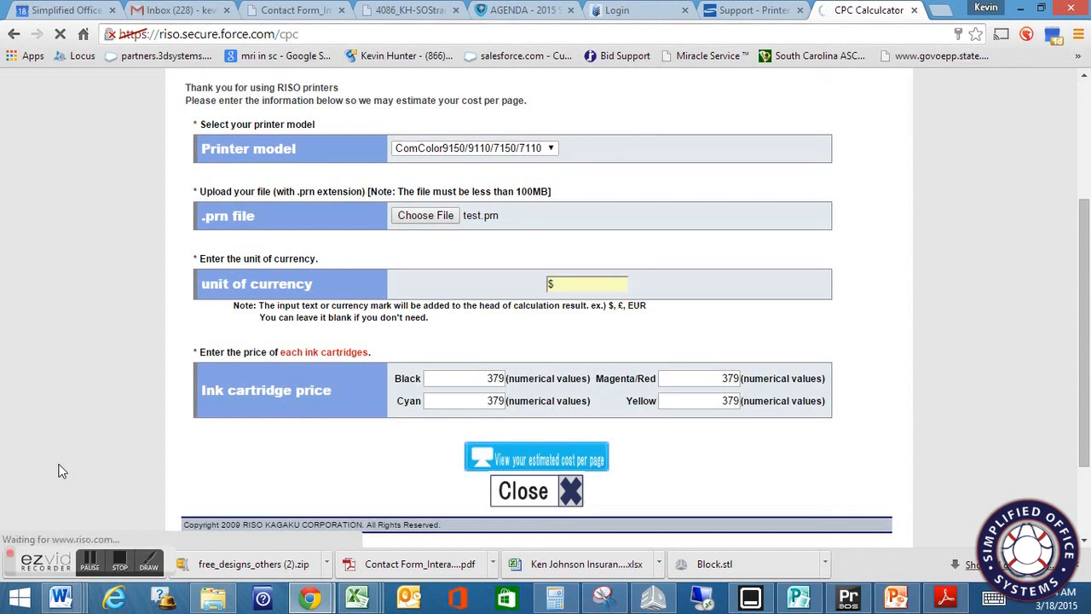
# - Wait for the upload and review results: $0.0879 total ink, $0.0146 per page, 11.60% coverage, 6 pages
pyautogui.click(536, 457)
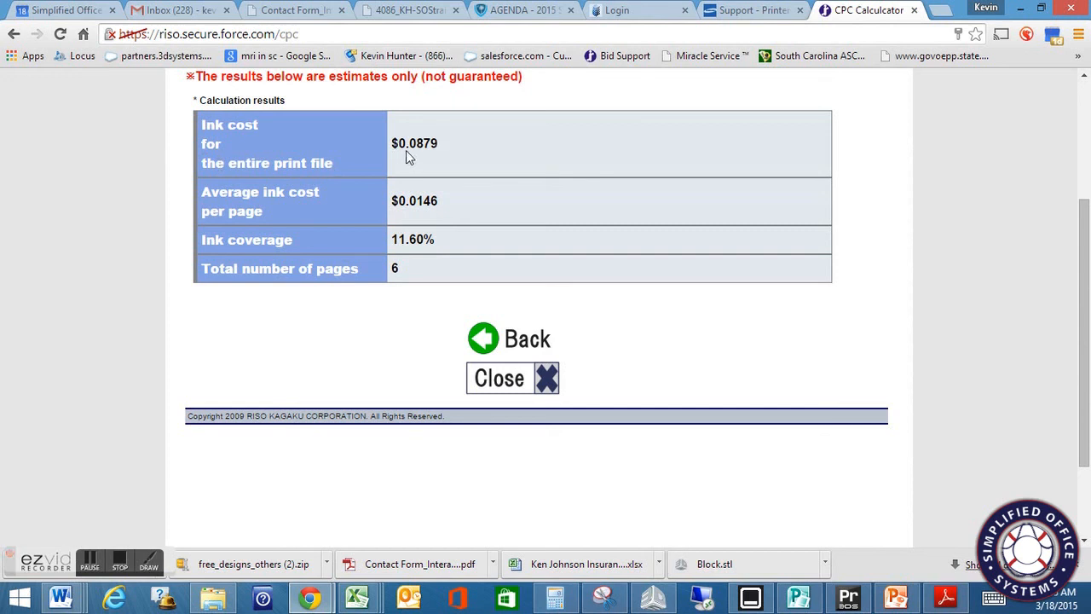
pyautogui.moveTo(425, 160)
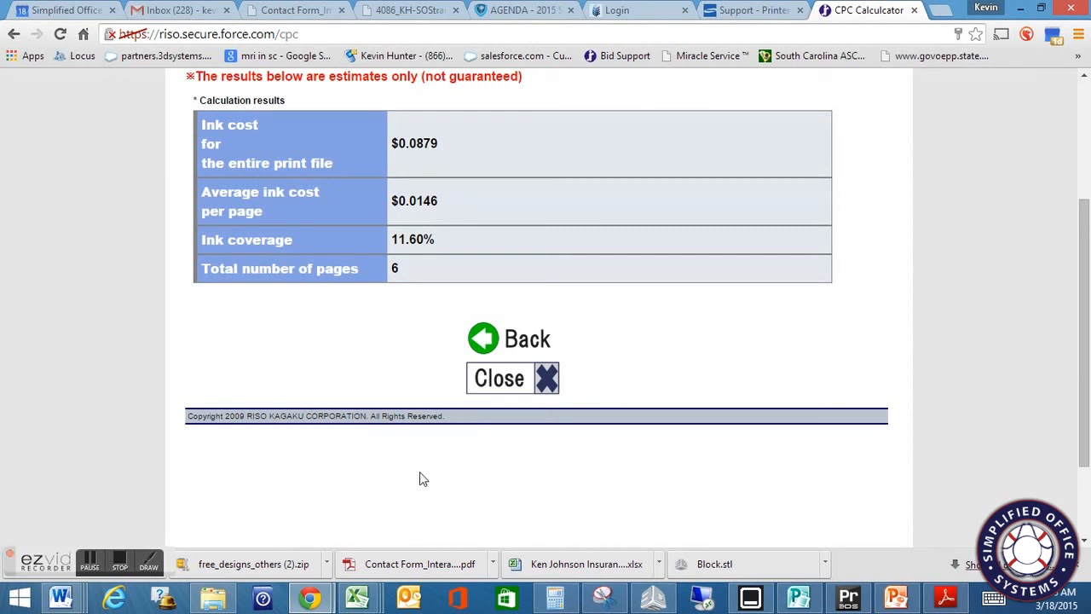
pyautogui.moveTo(121, 580)
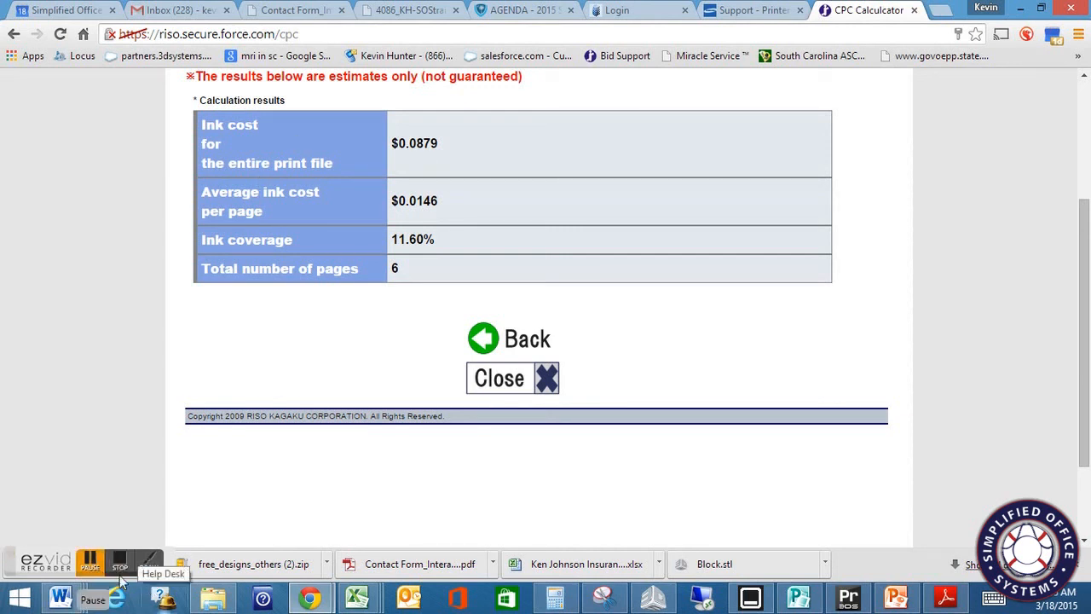